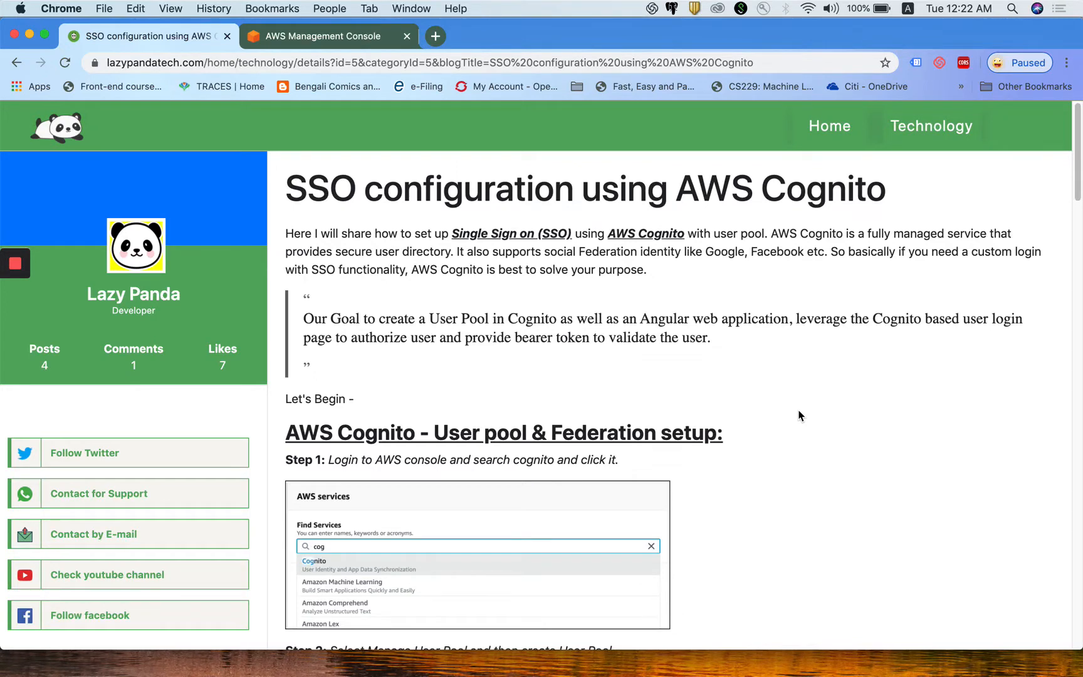
Scroll through the current page reviewing its content before moving to AWS.
scroll(down, 3)
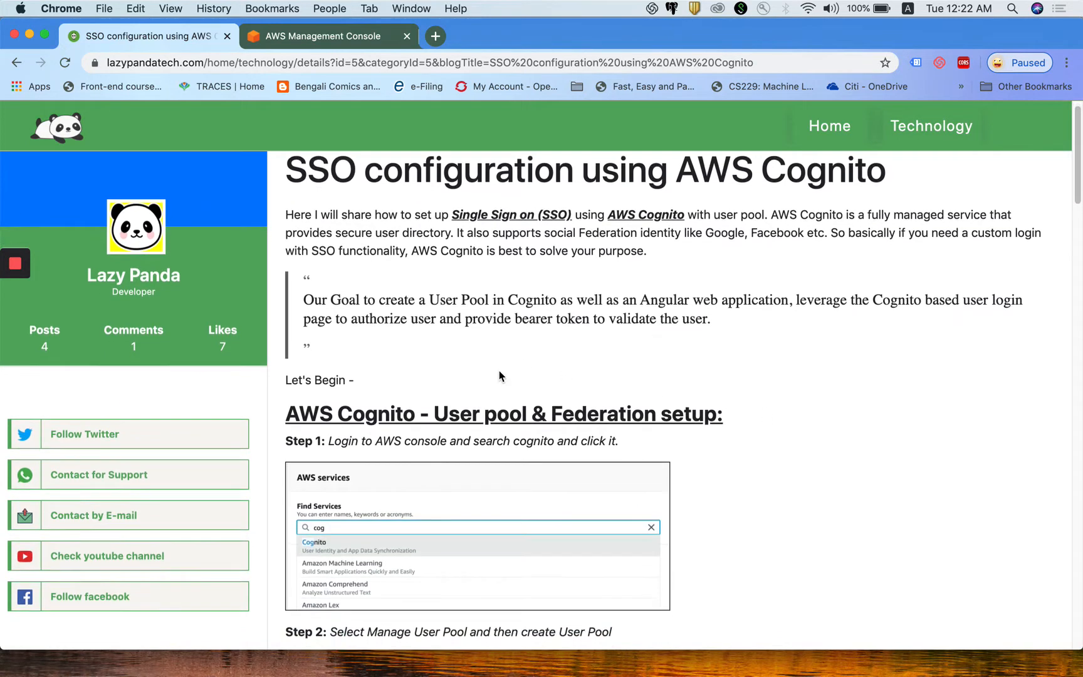
scroll(down, 3)
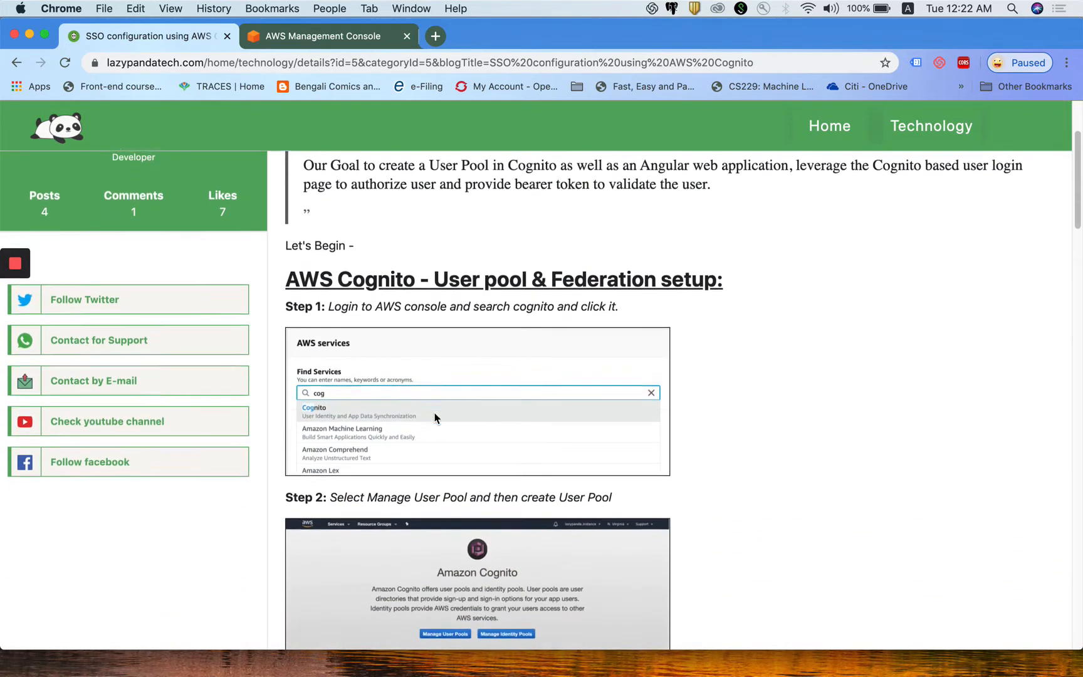
scroll(down, 3)
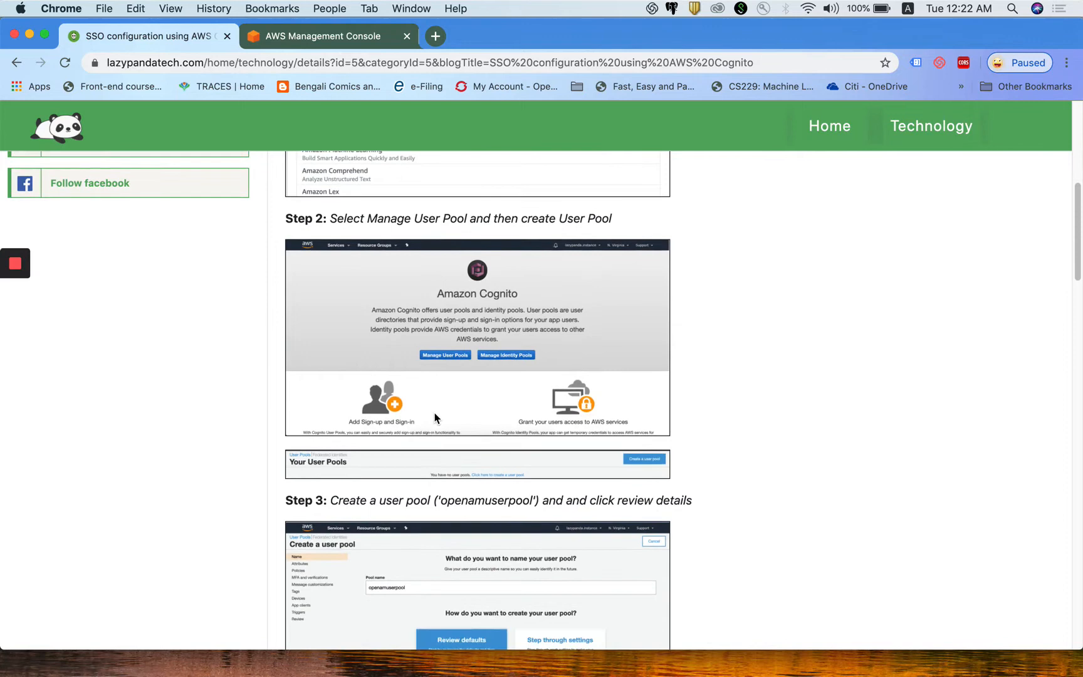
scroll(down, 3)
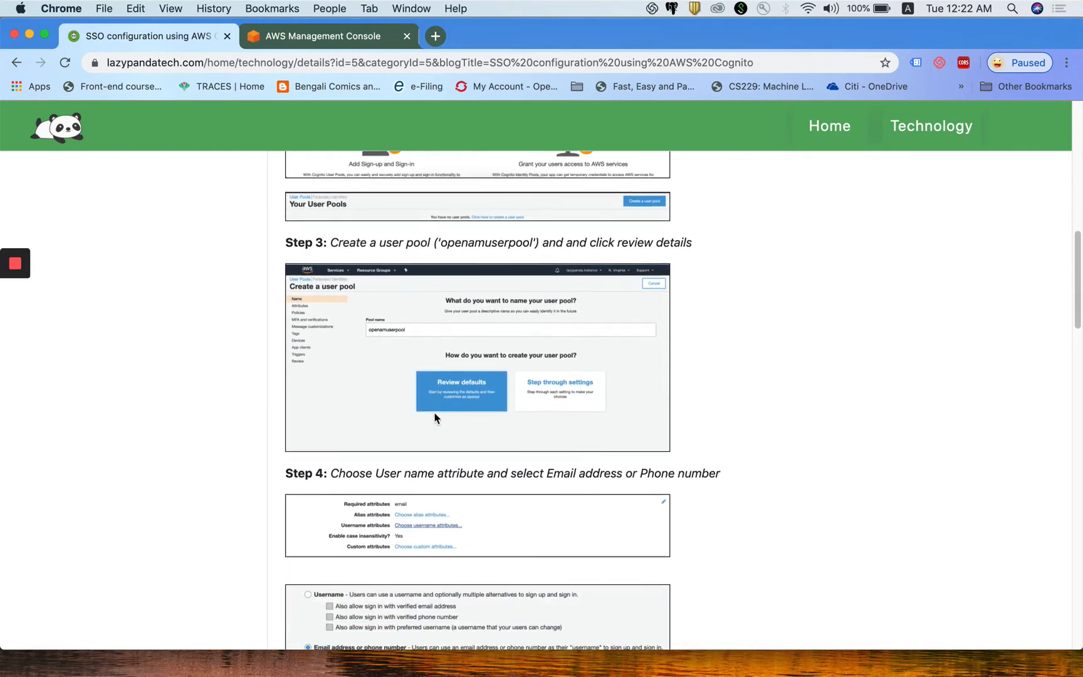
scroll(down, 3)
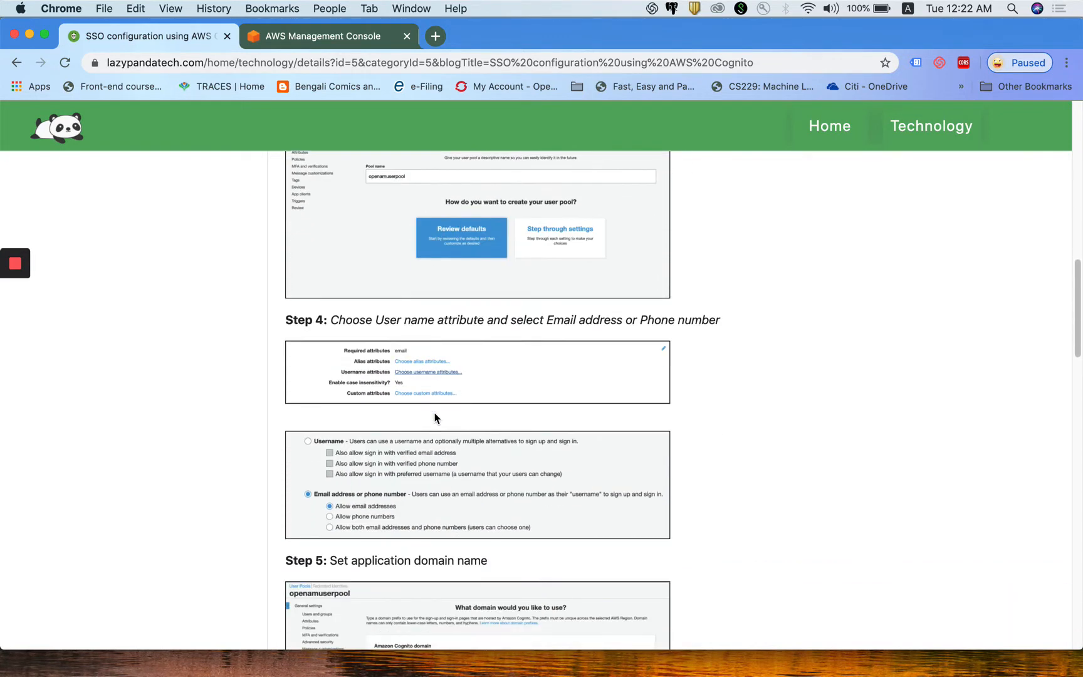
scroll(down, 3)
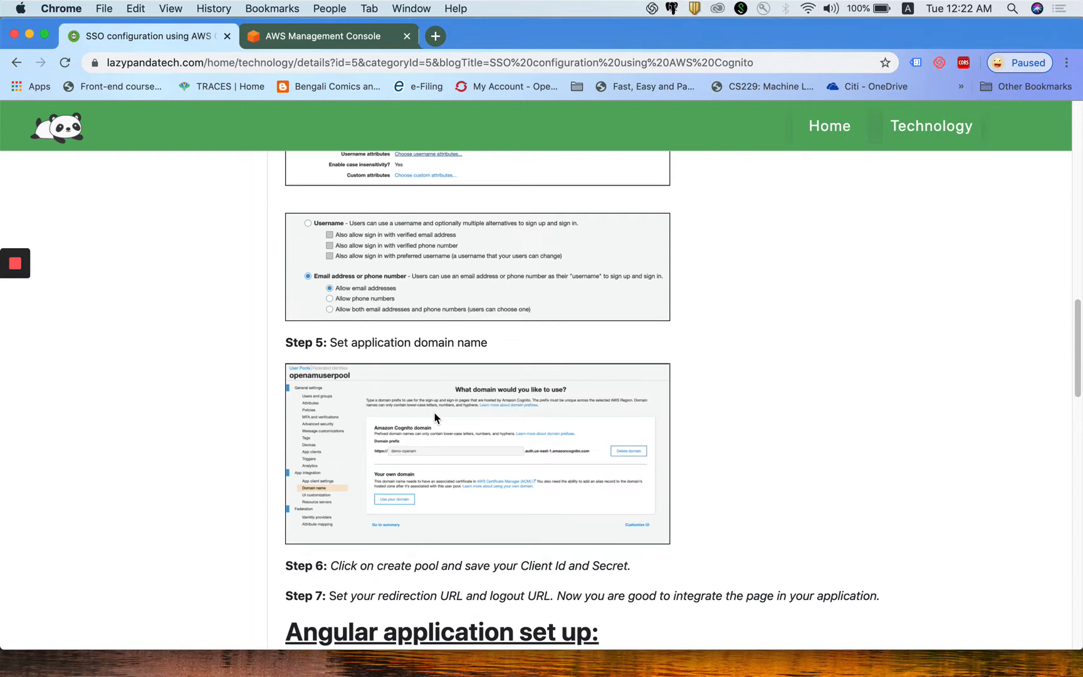
scroll(down, 3)
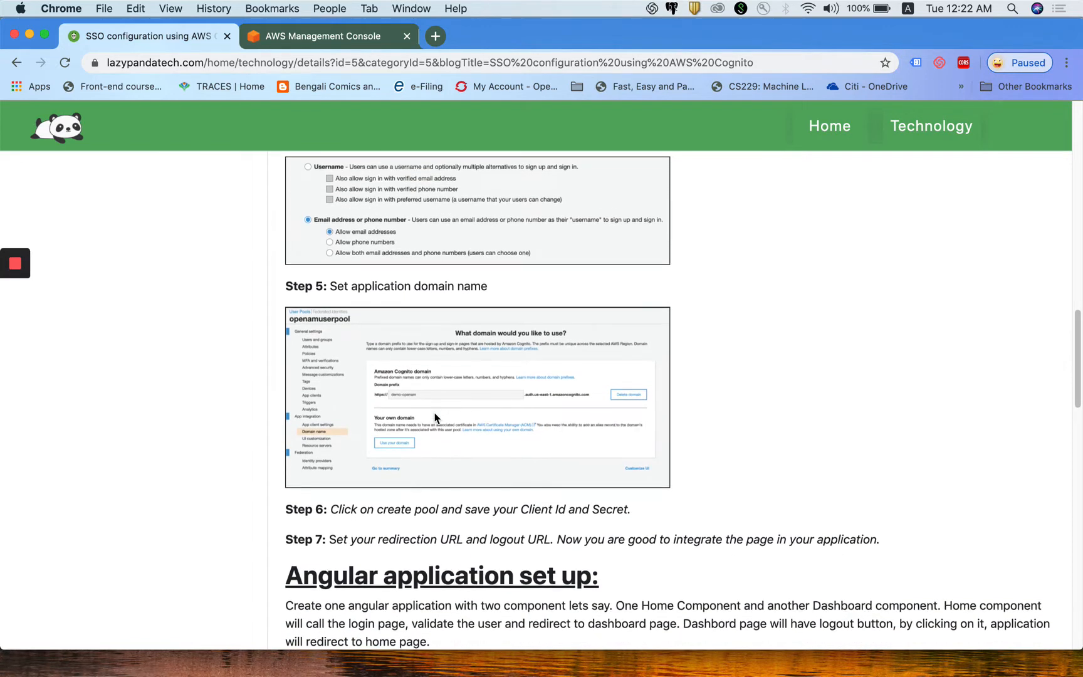
scroll(down, 3)
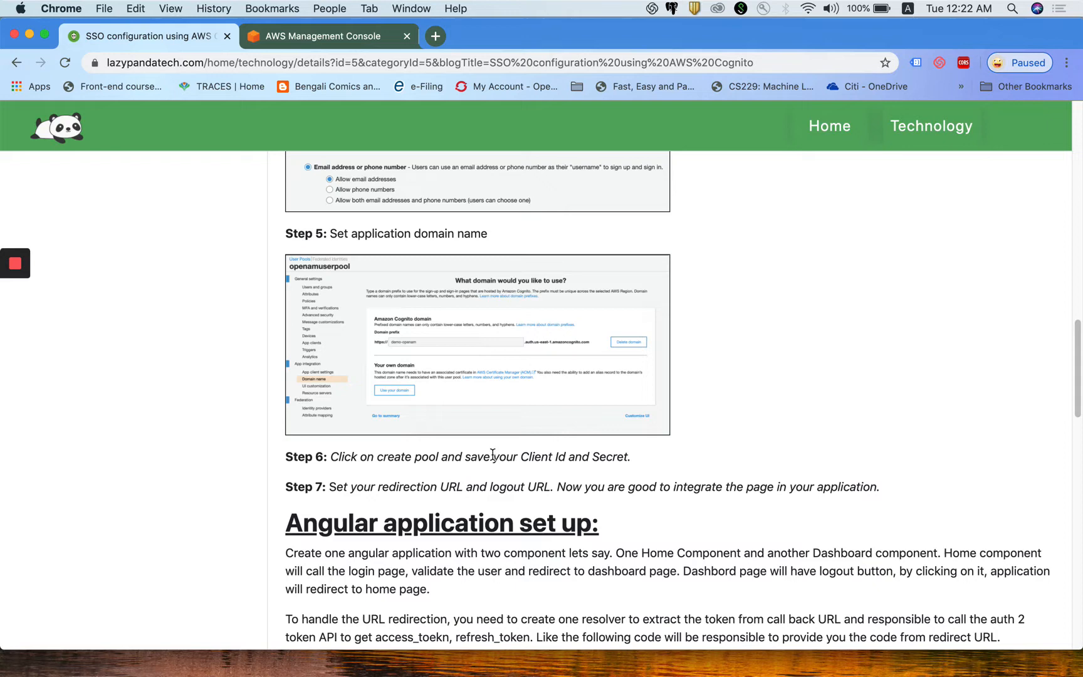
scroll(down, 3)
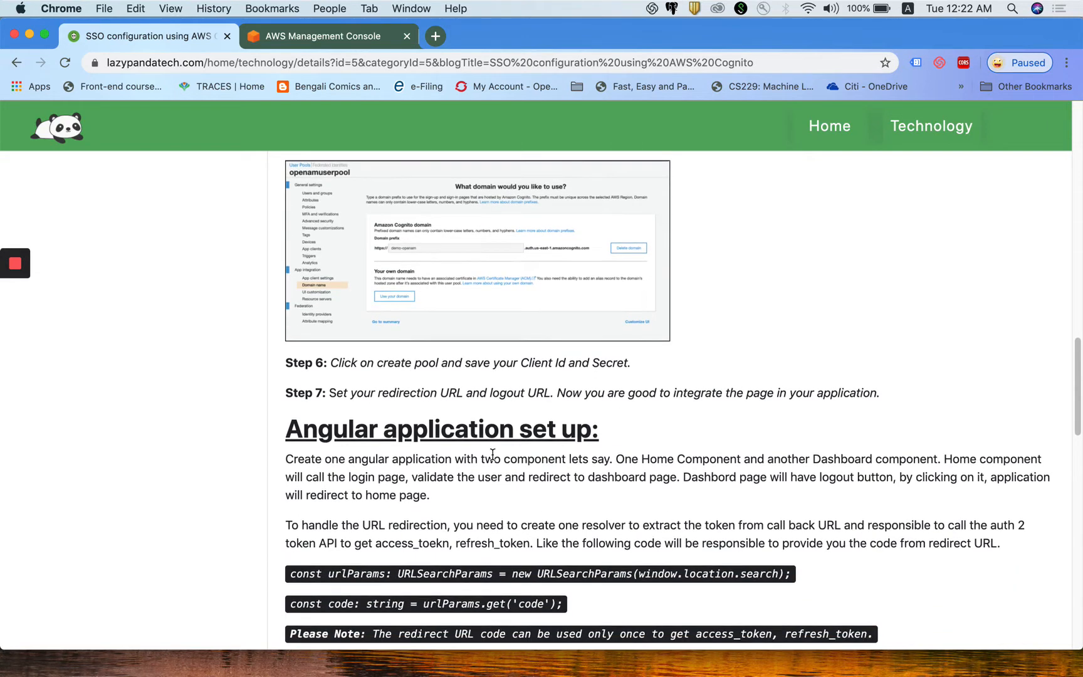
scroll(down, 3)
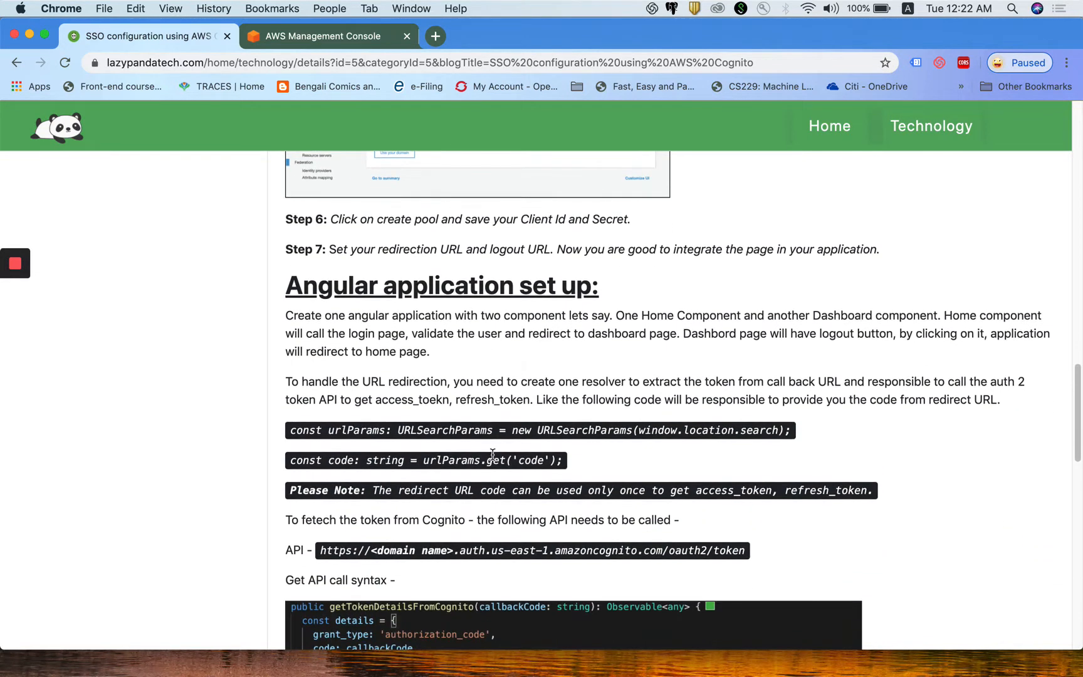
scroll(down, 3)
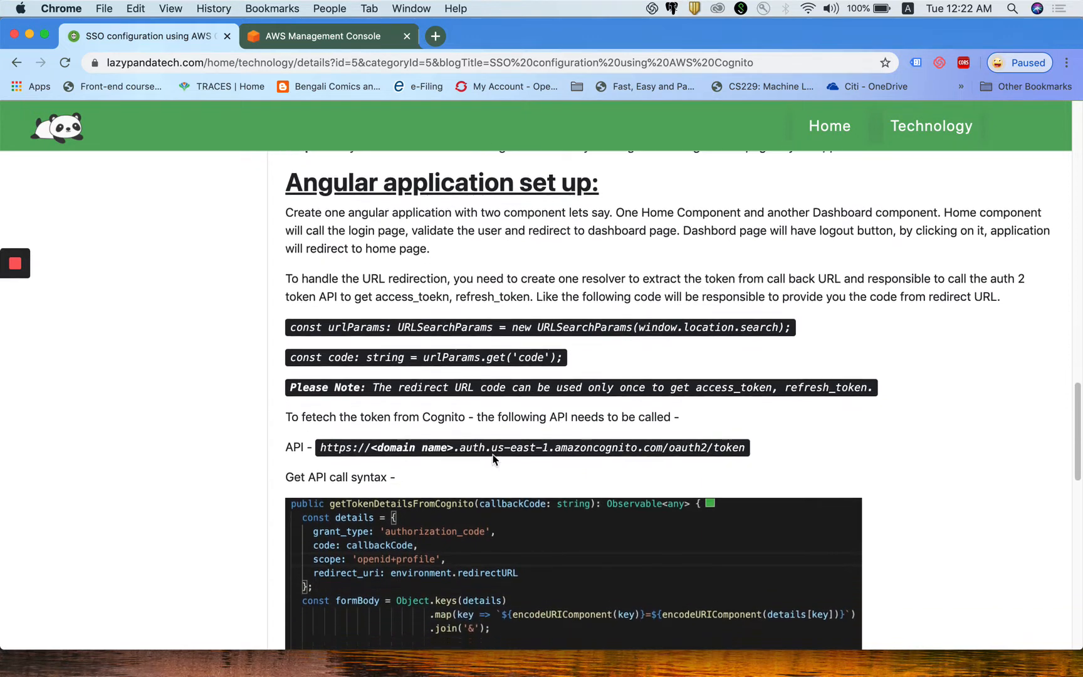
scroll(down, 3)
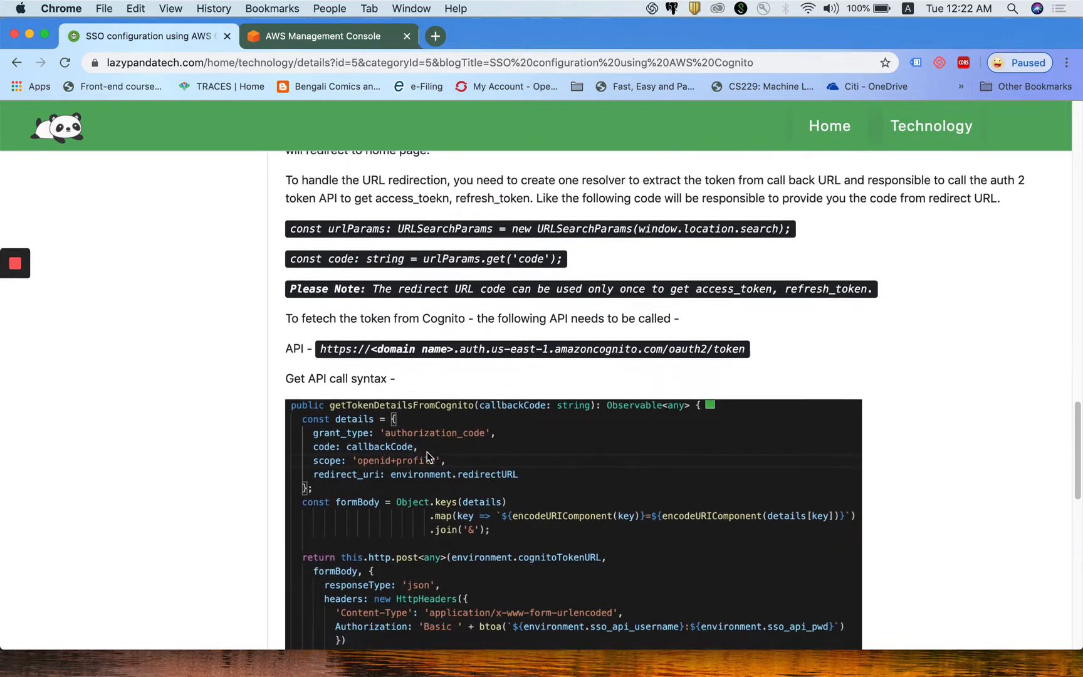
scroll(down, 3)
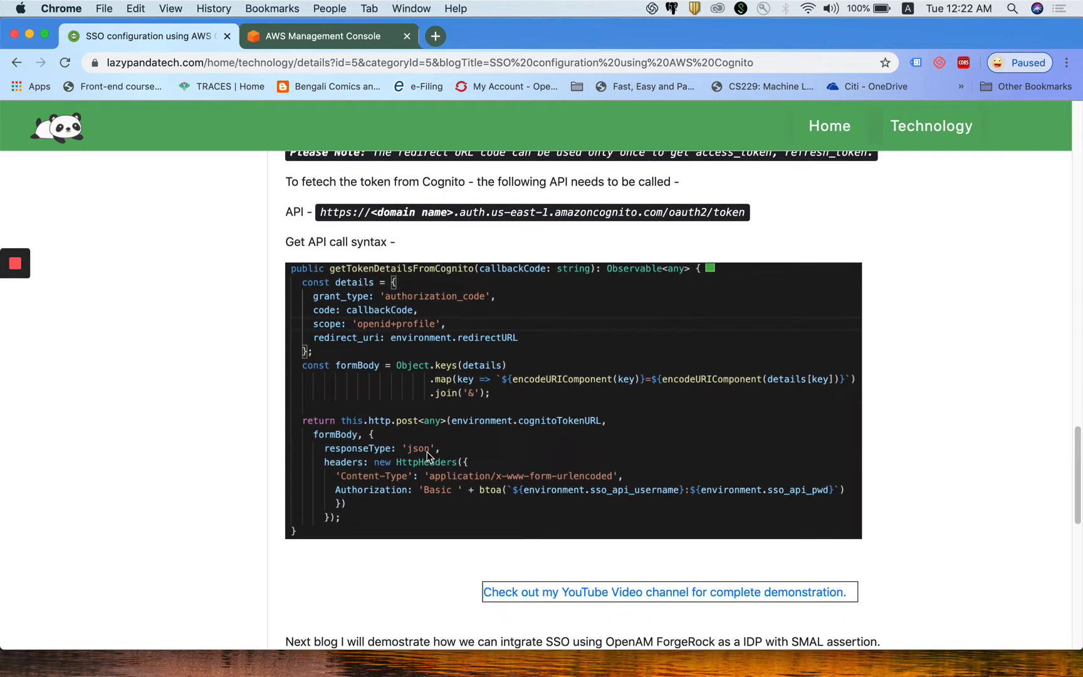
mouse_move(455, 336)
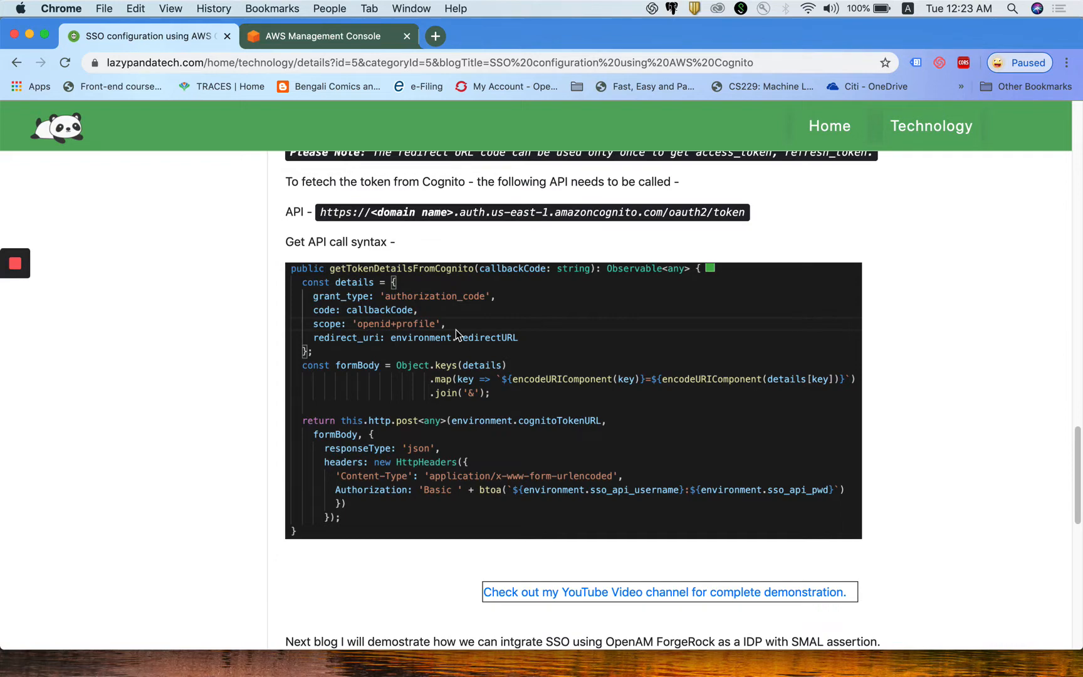
scroll(up, 3)
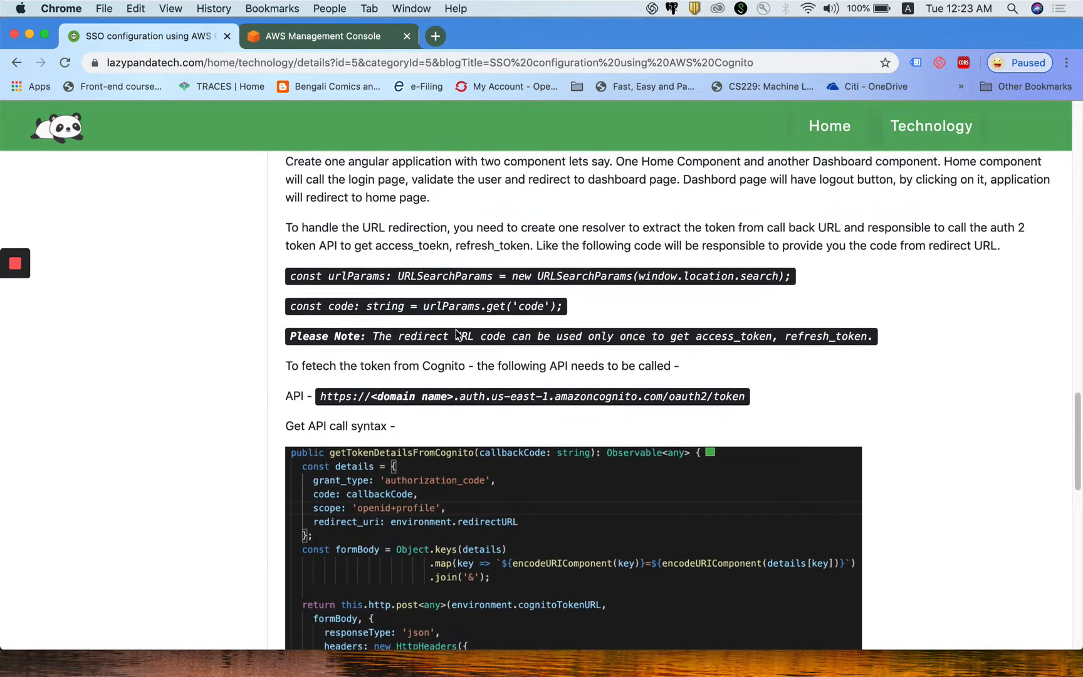
scroll(down, 3)
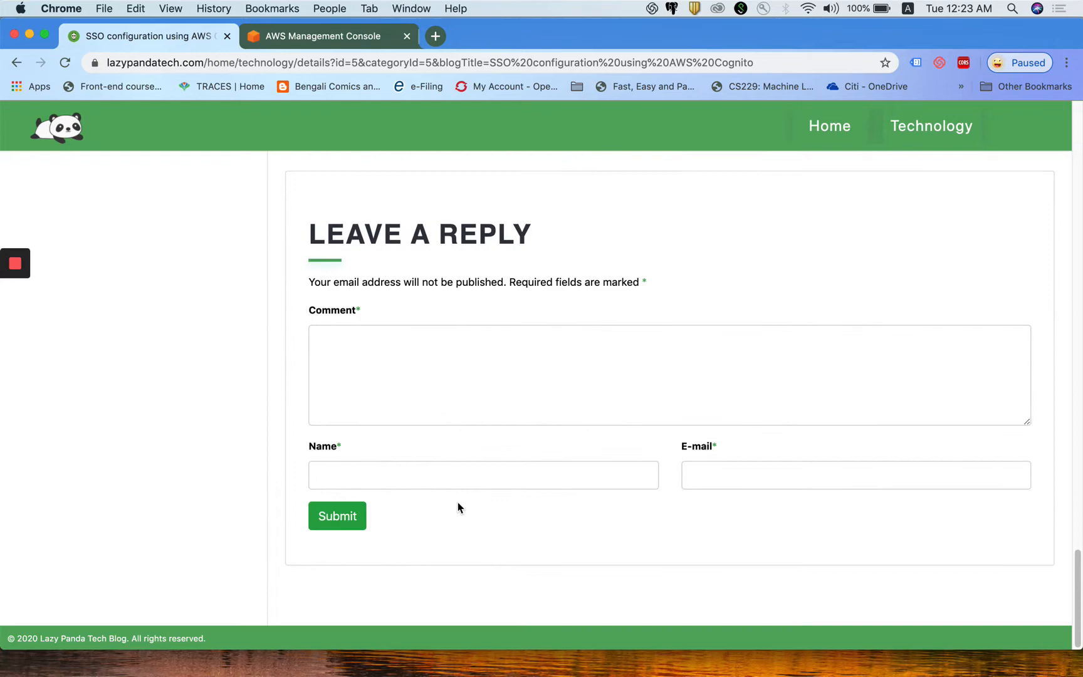
scroll(up, 3)
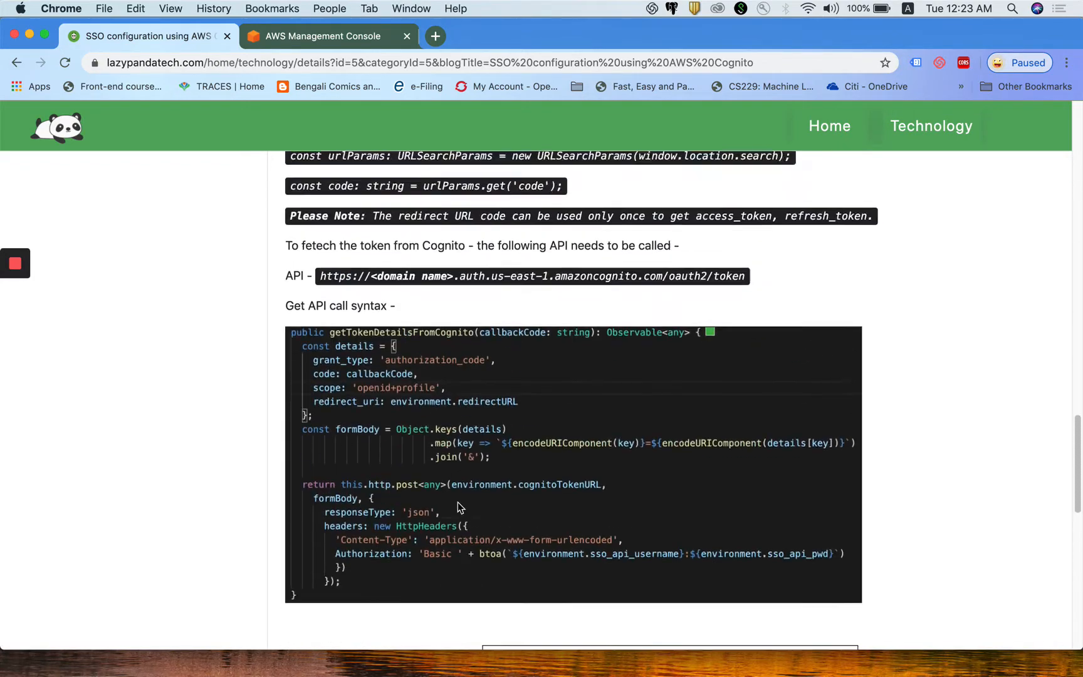
scroll(up, 3)
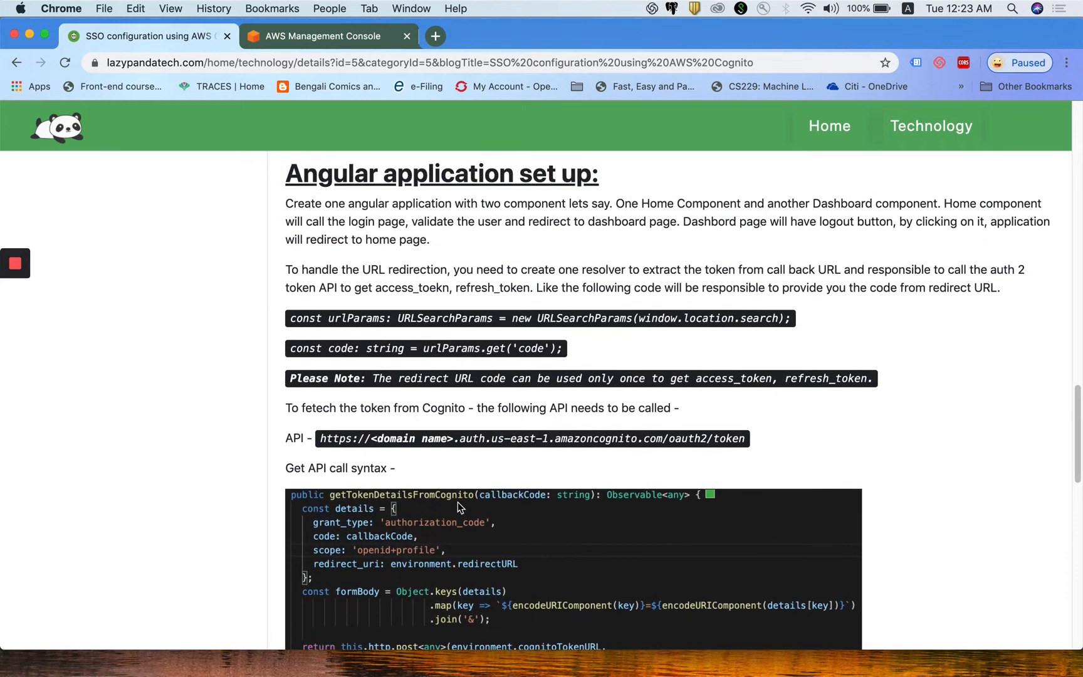
scroll(down, 3)
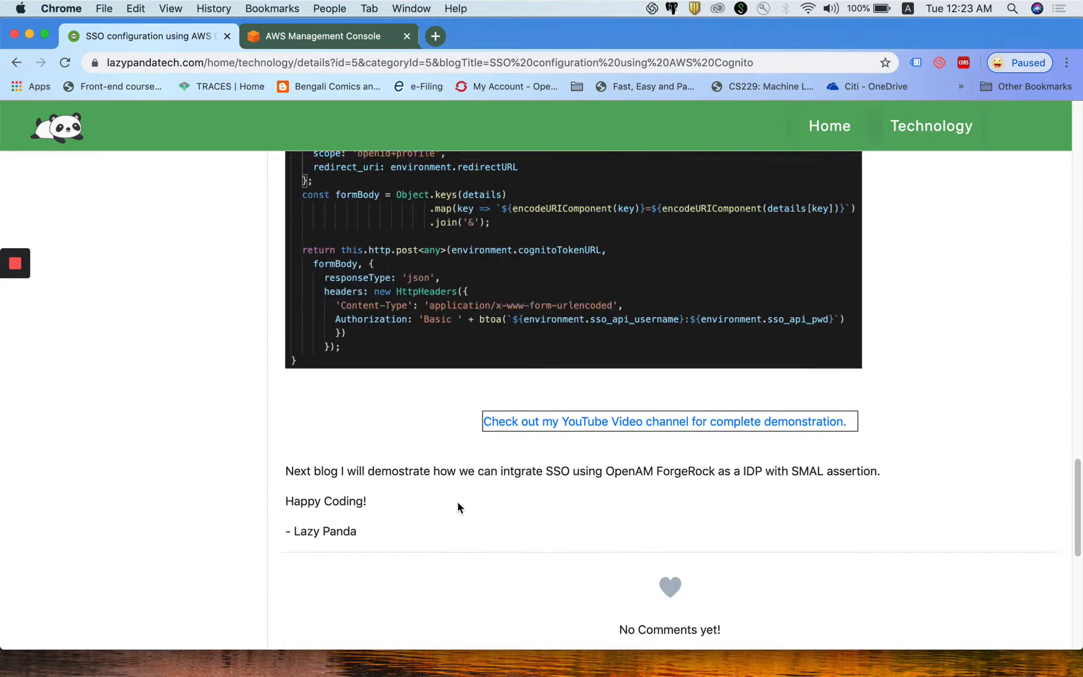
scroll(up, 3)
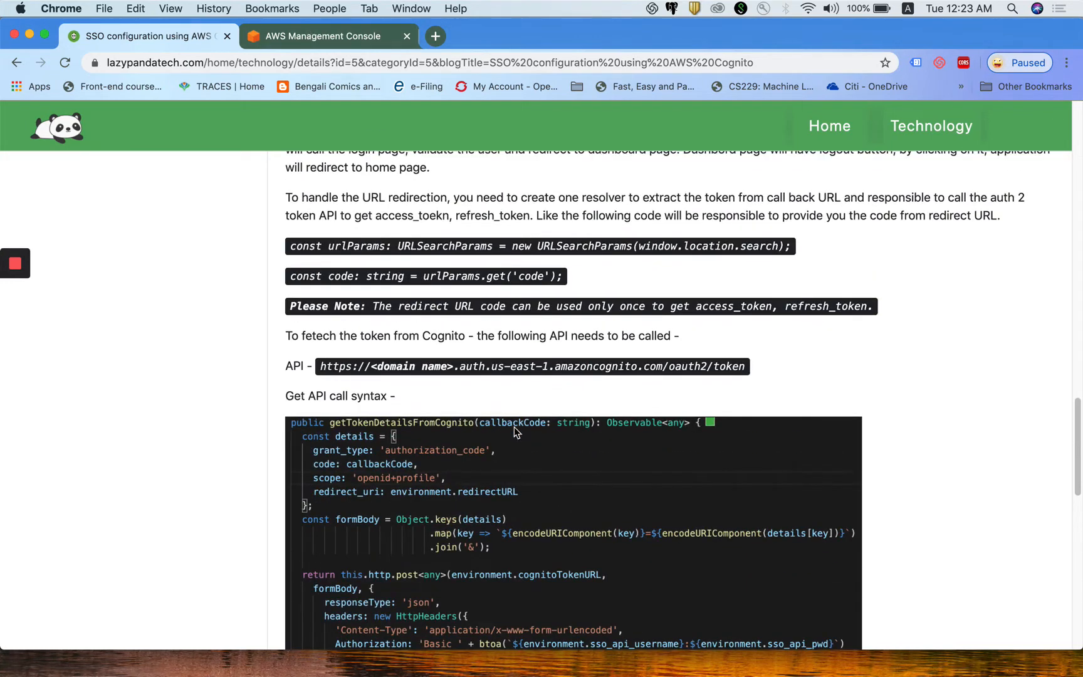
scroll(down, 3)
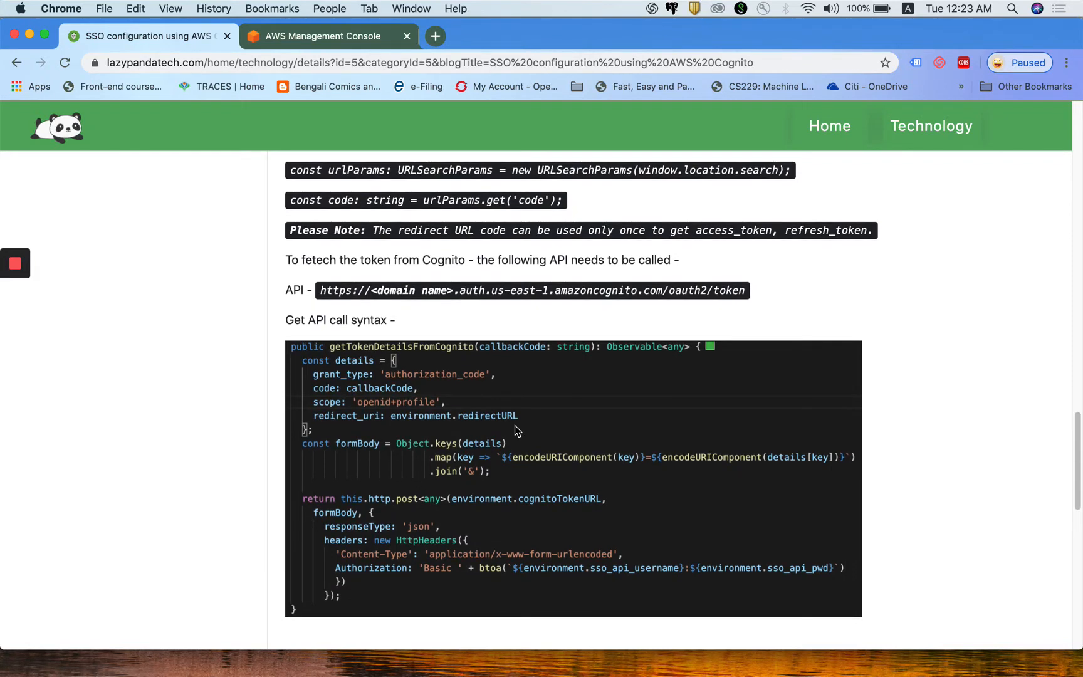
scroll(down, 3)
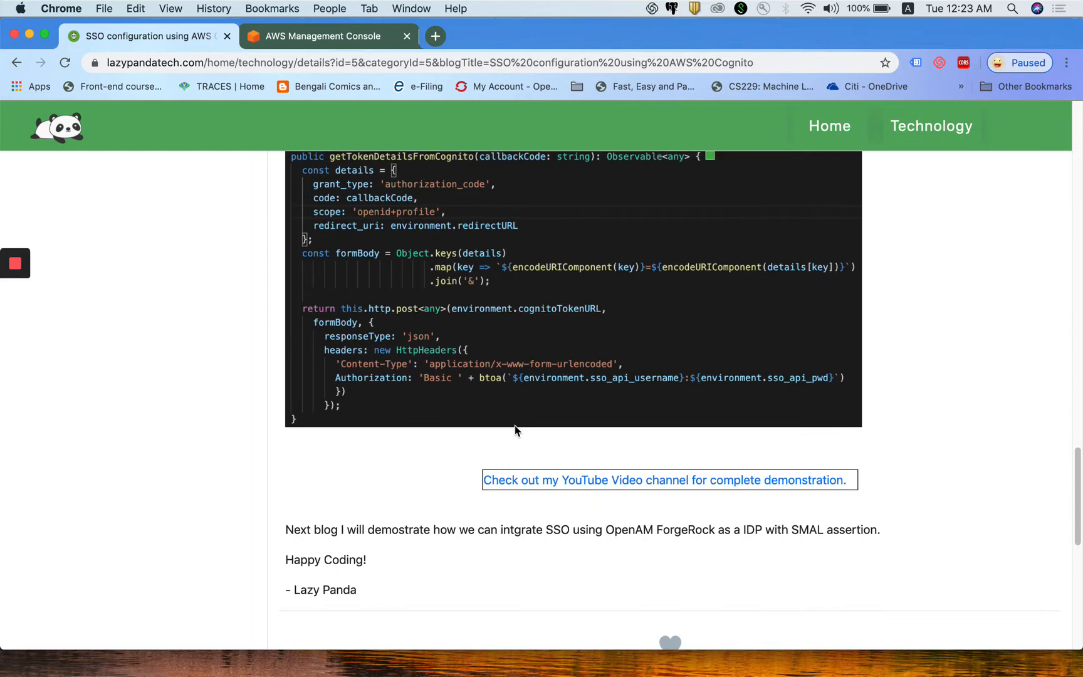
mouse_move(638, 558)
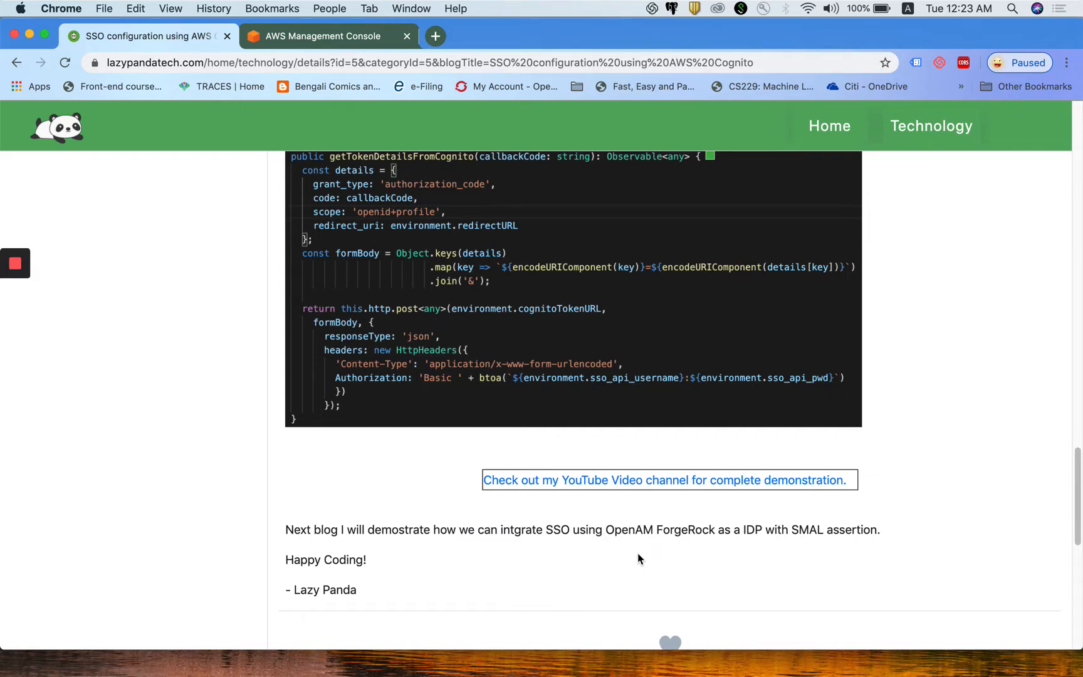
mouse_move(336, 37)
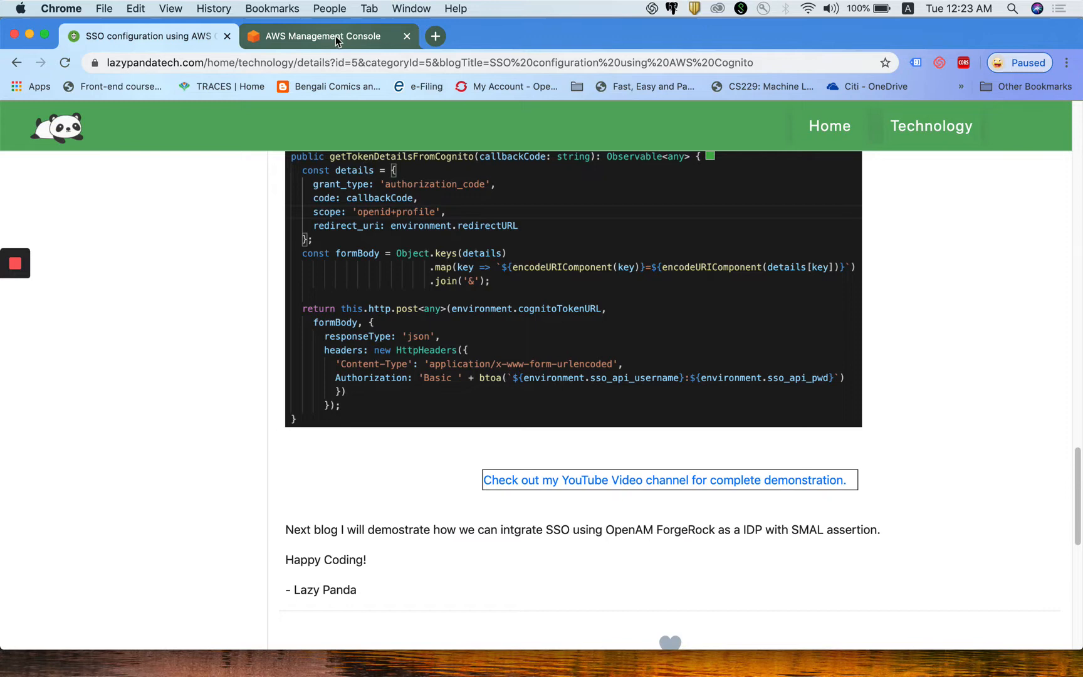
In the AWS console, reach Cognito's empty Manage User Pools list and start a new pool.
click(322, 36)
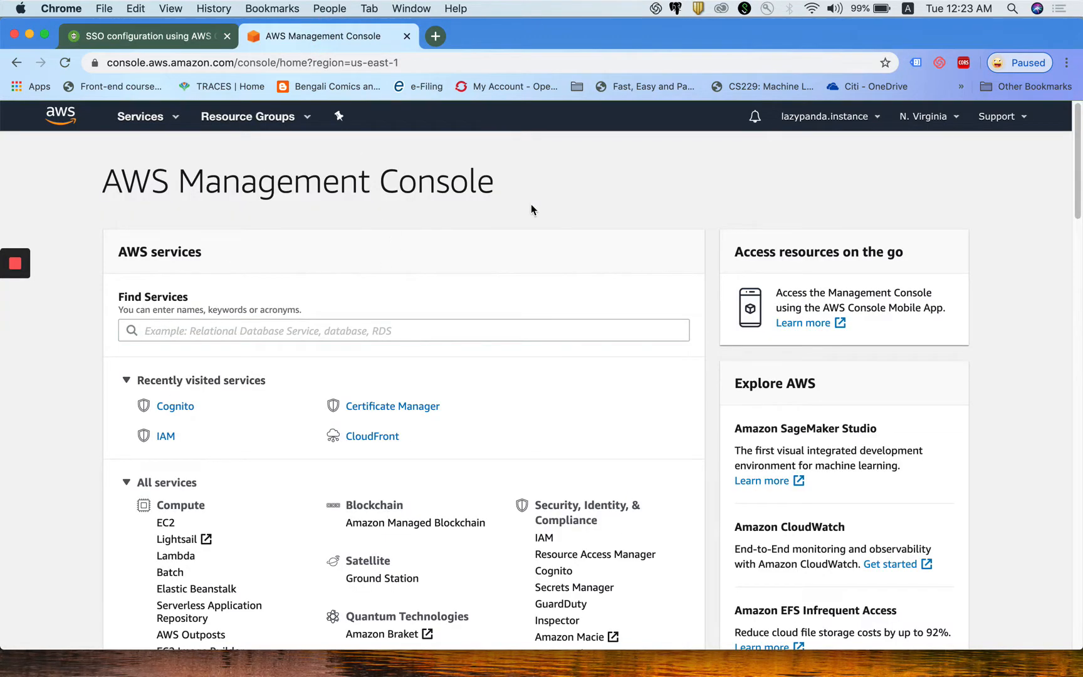
mouse_move(174, 406)
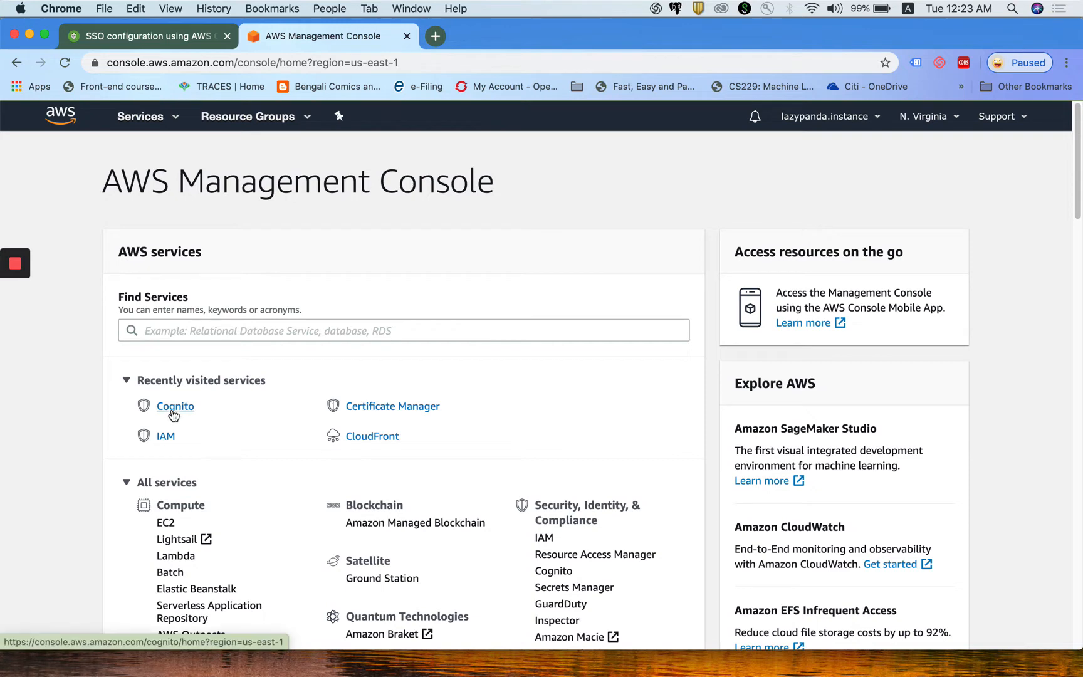
click(175, 406)
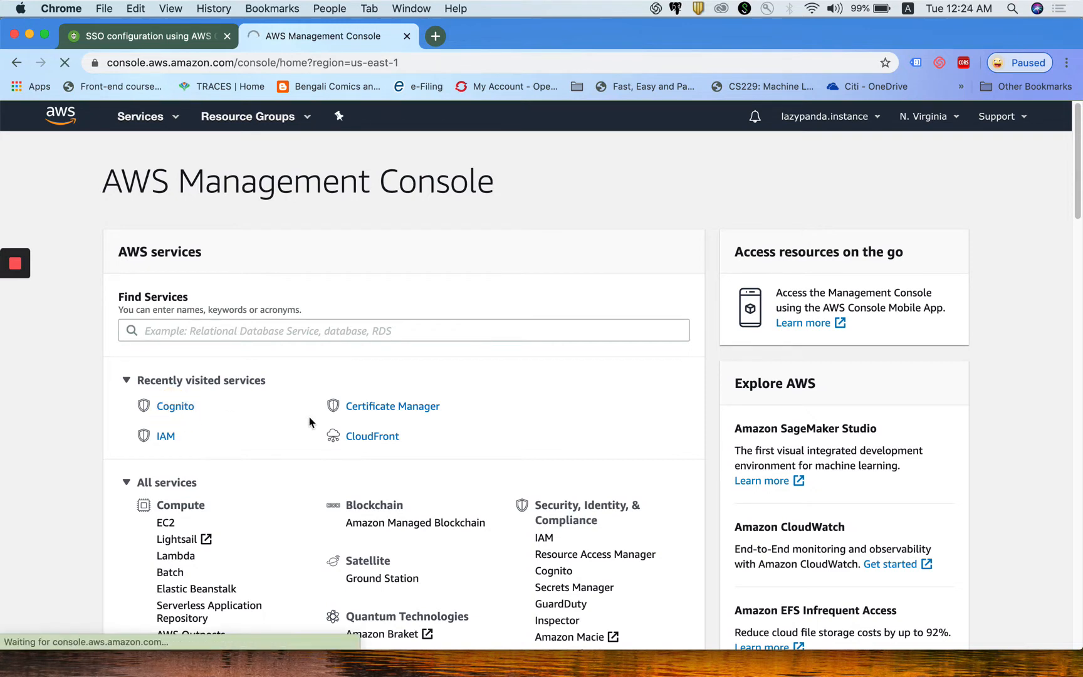
click(174, 405)
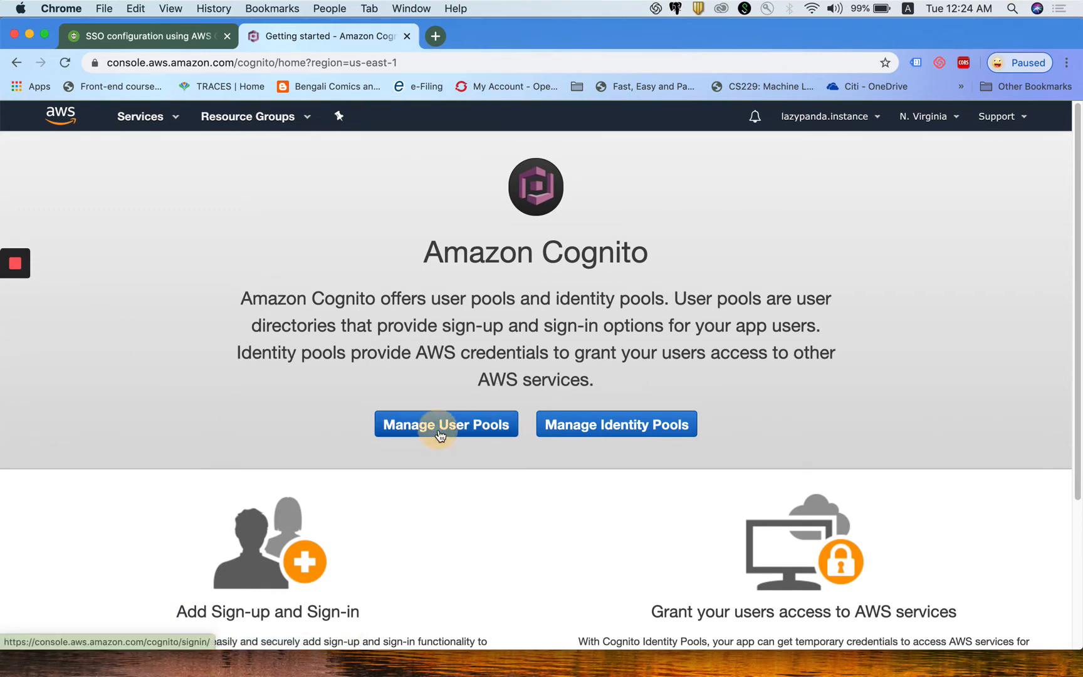
click(445, 424)
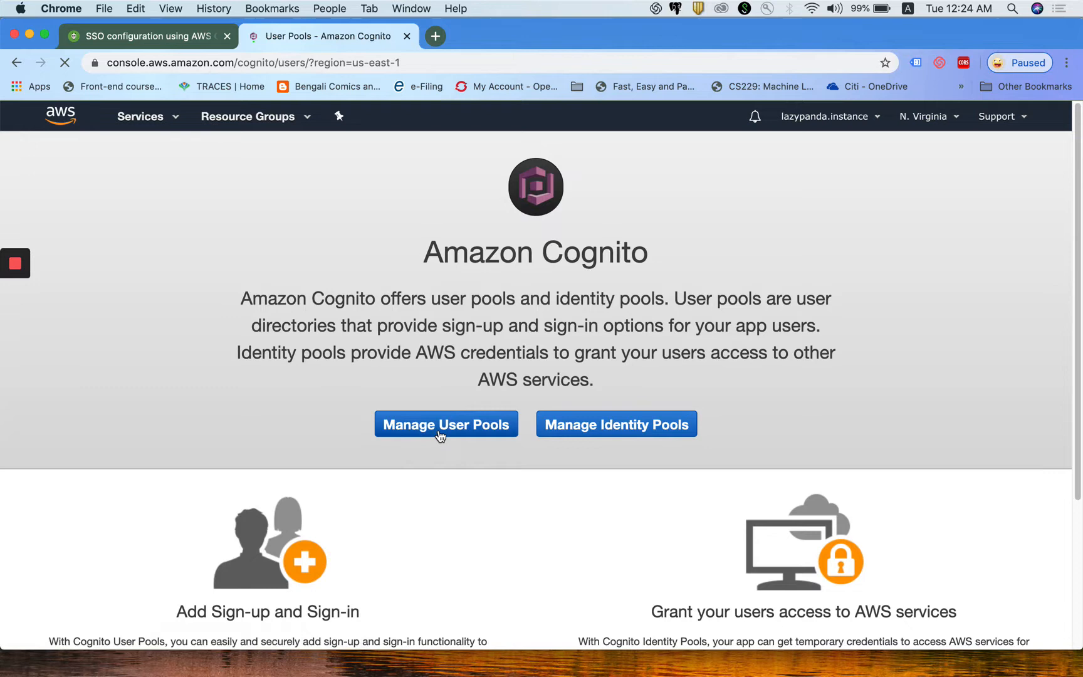
click(445, 423)
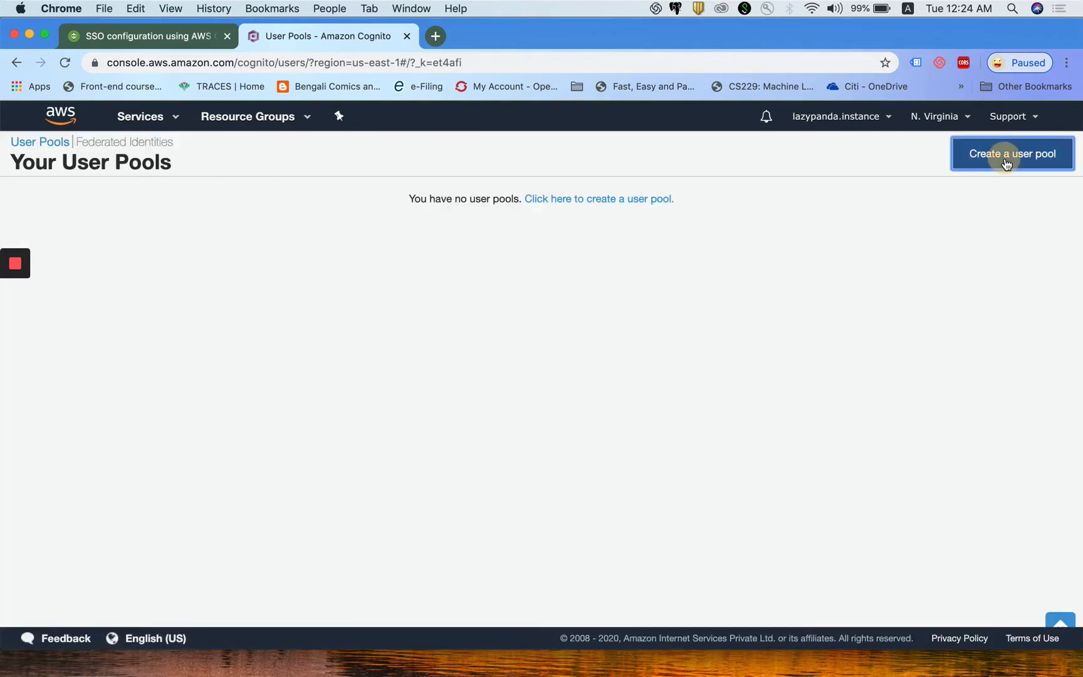
click(1010, 152)
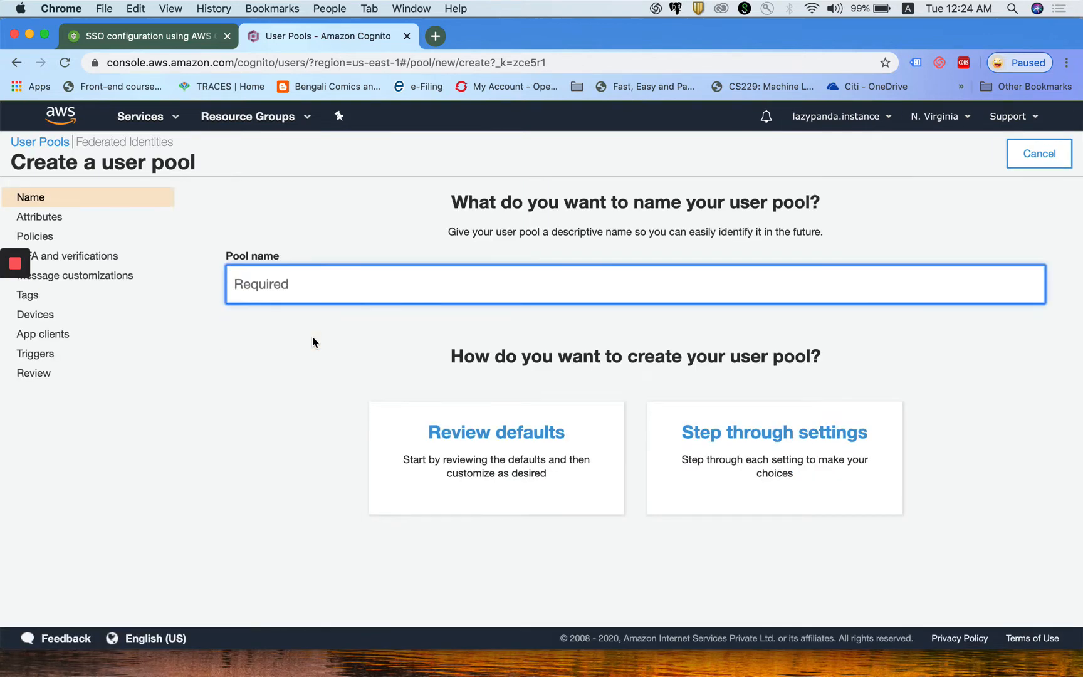
Name the new user pool demolpapp so its defaults can be reviewed.
text(demolp)
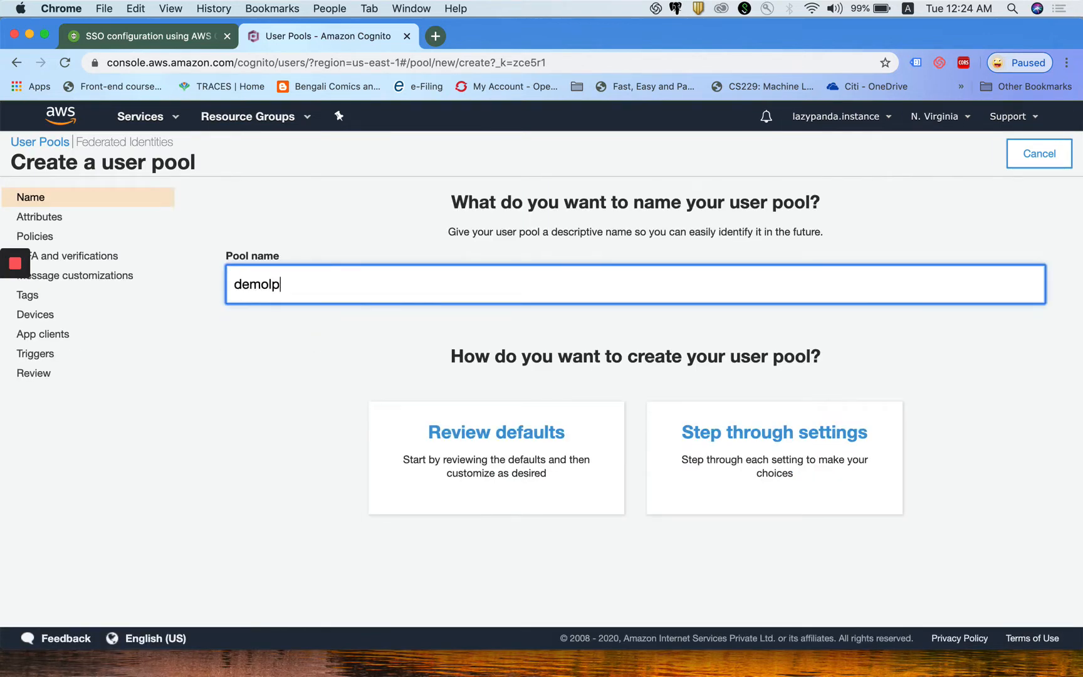
text(app)
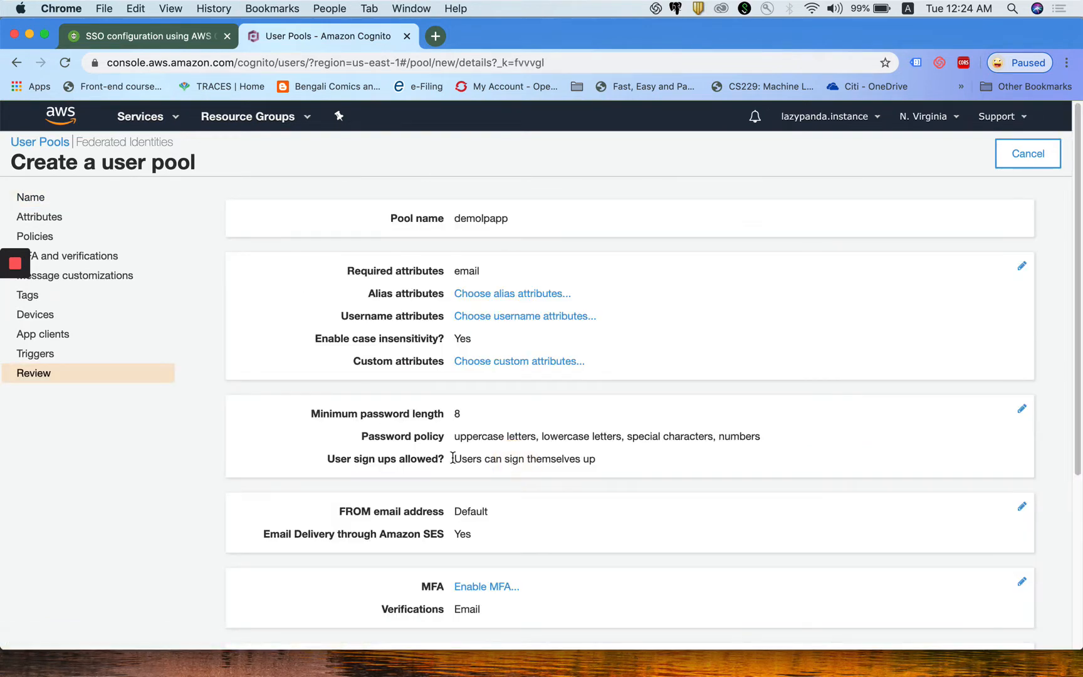
mouse_move(489, 329)
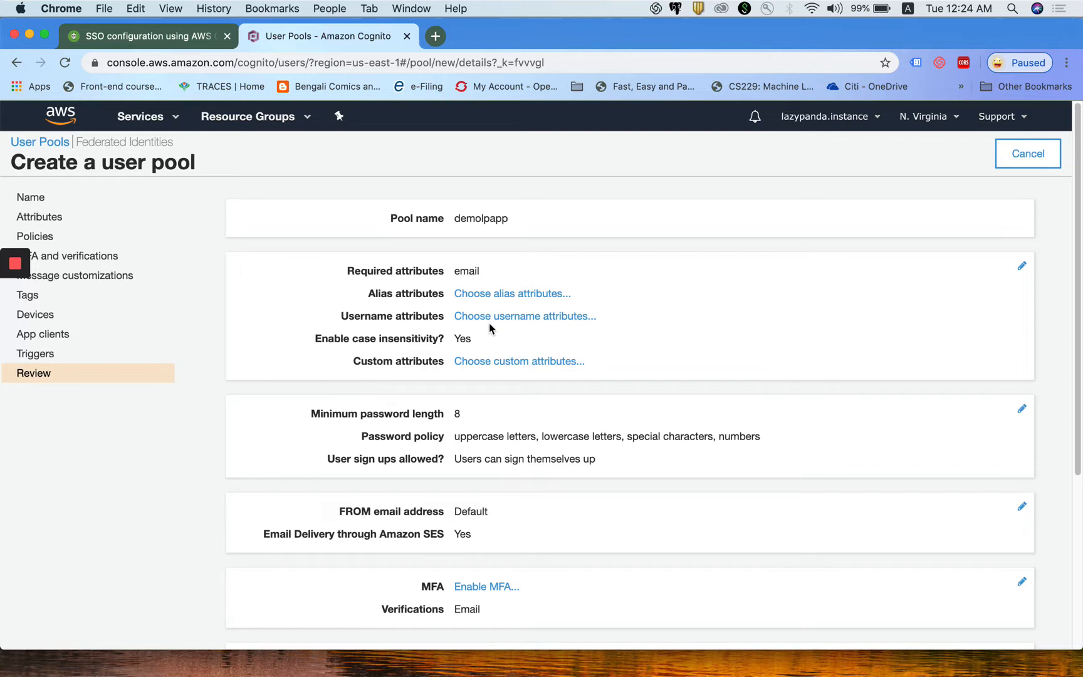
Set the pool's attributes so users sign in with an email address or phone number.
click(39, 217)
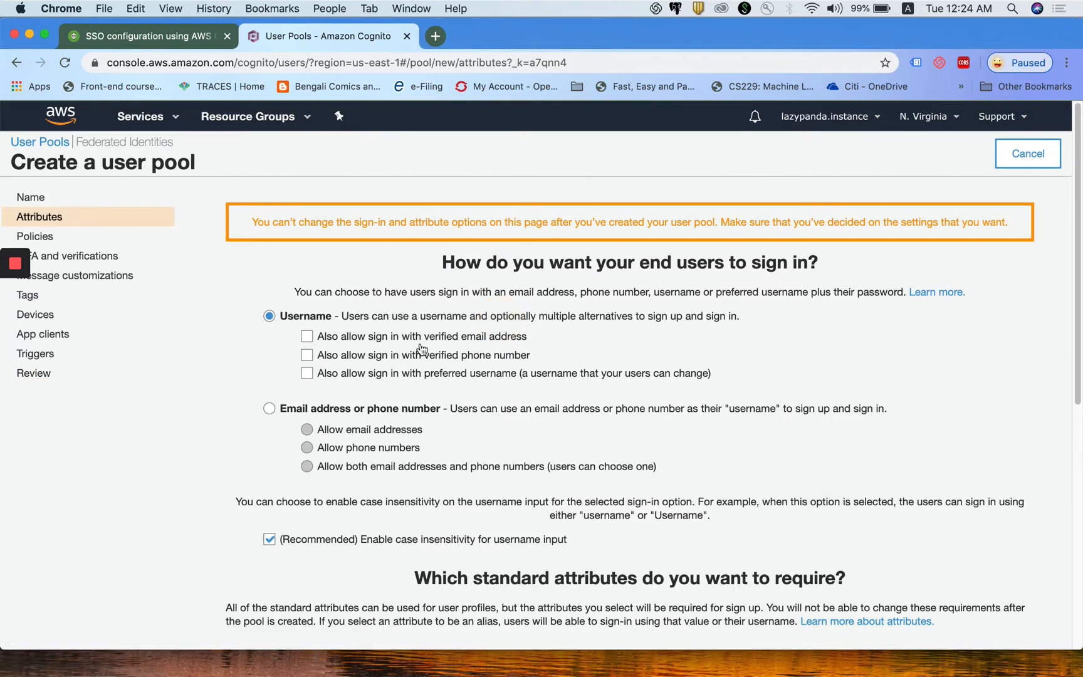
click(269, 409)
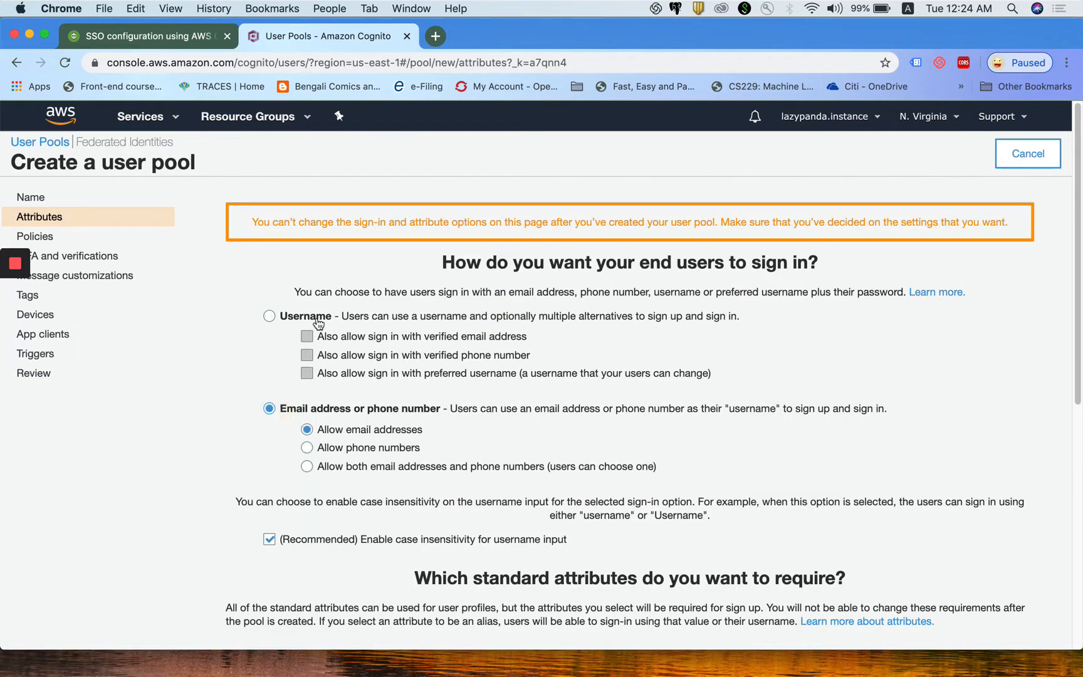
mouse_move(452, 417)
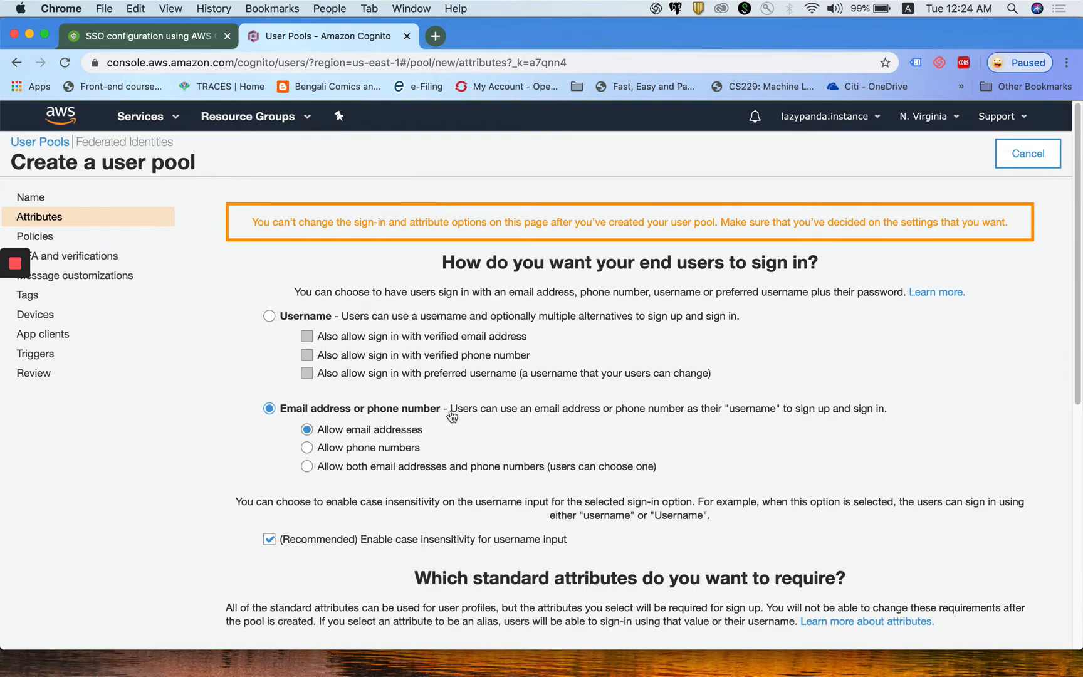
scroll(down, 3)
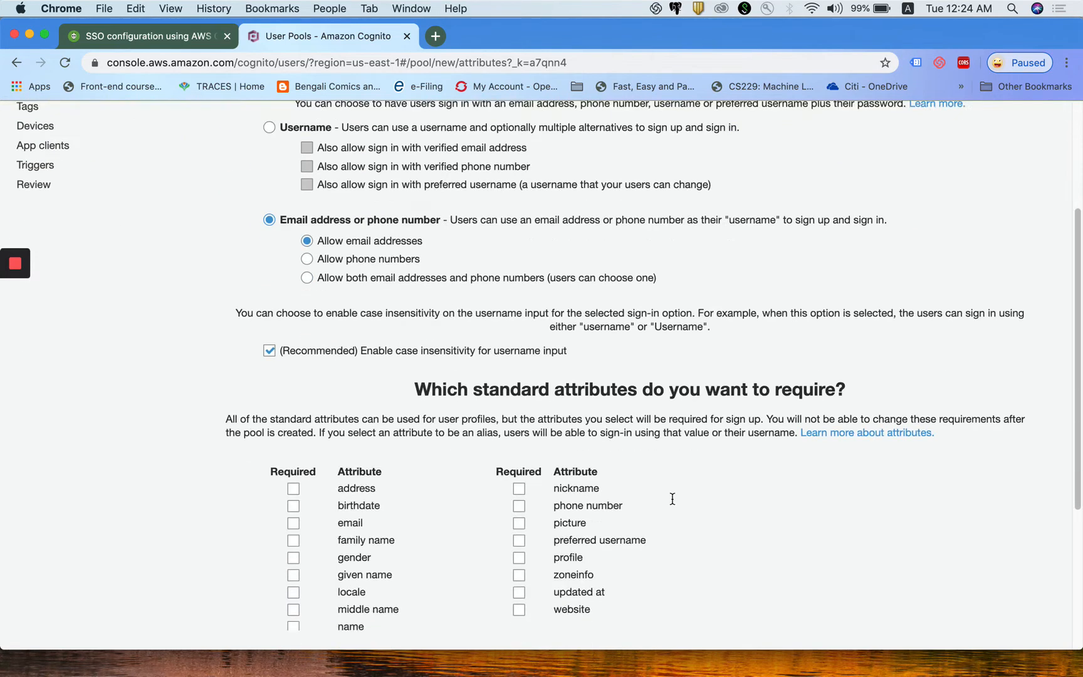
scroll(down, 3)
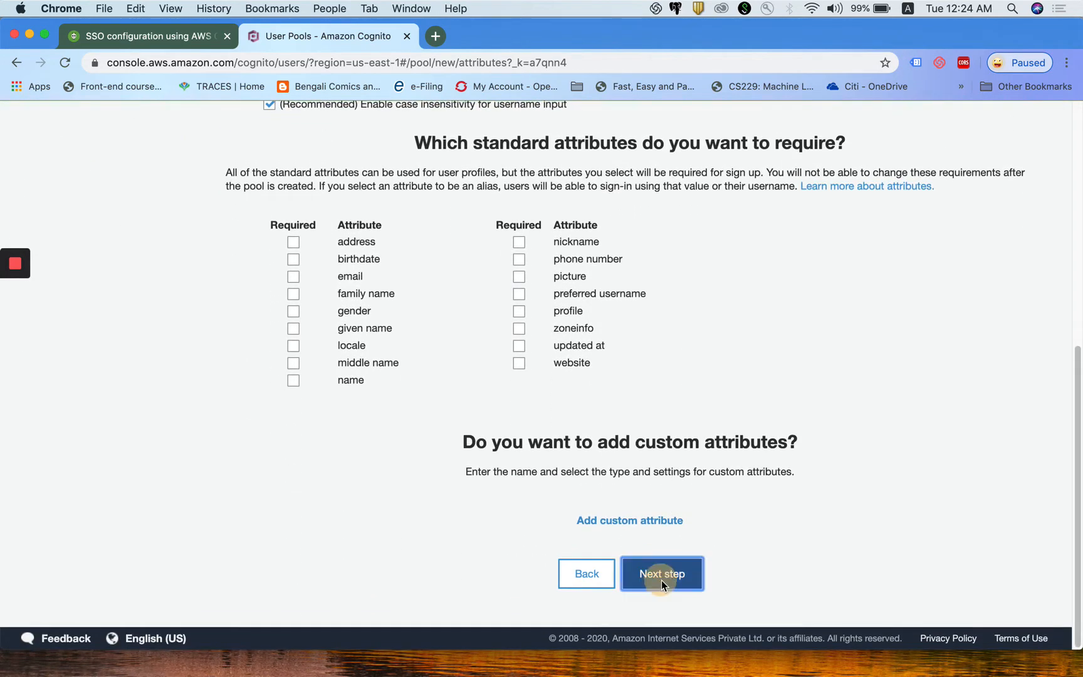
click(661, 573)
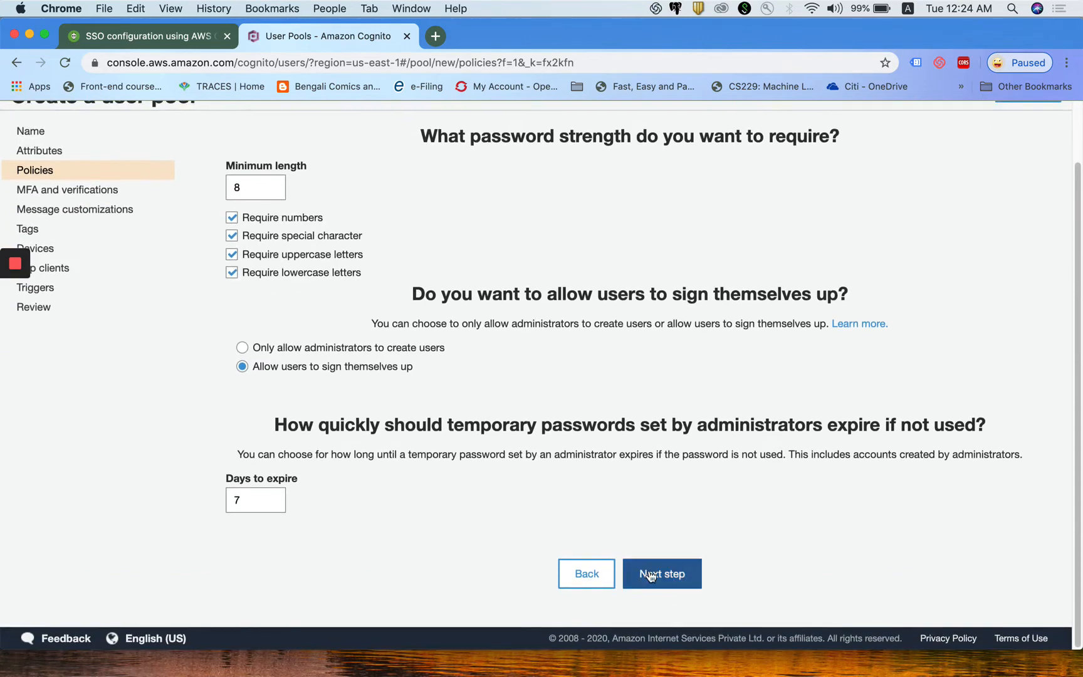
Advance through policies, verification, messages, devices and app clients to the Triggers page.
click(661, 572)
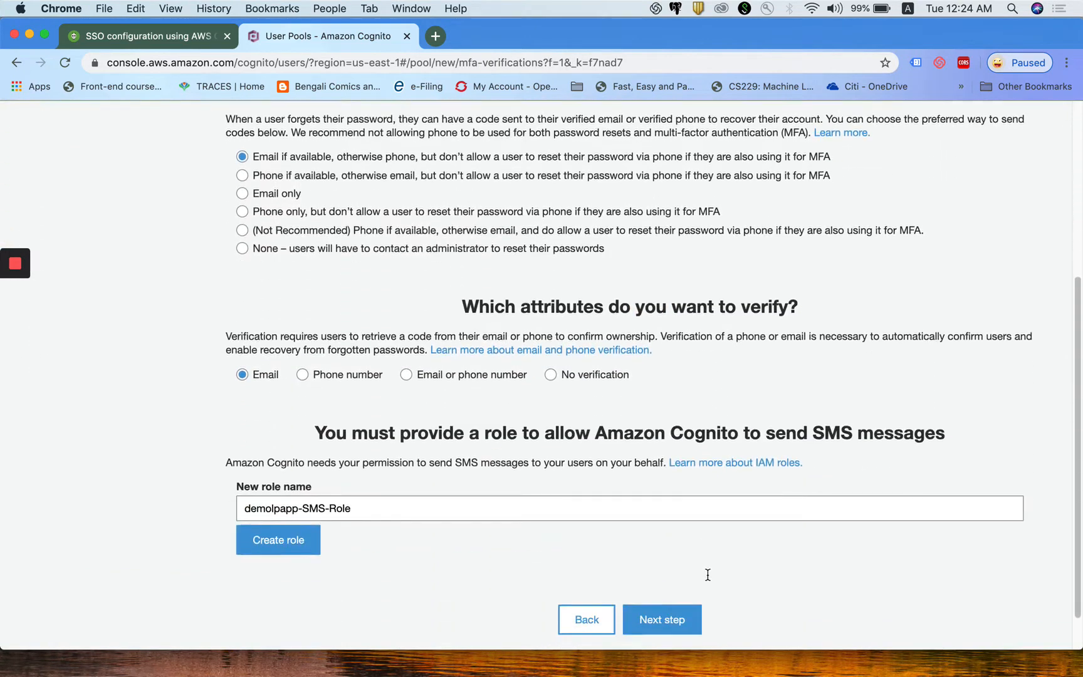
click(660, 619)
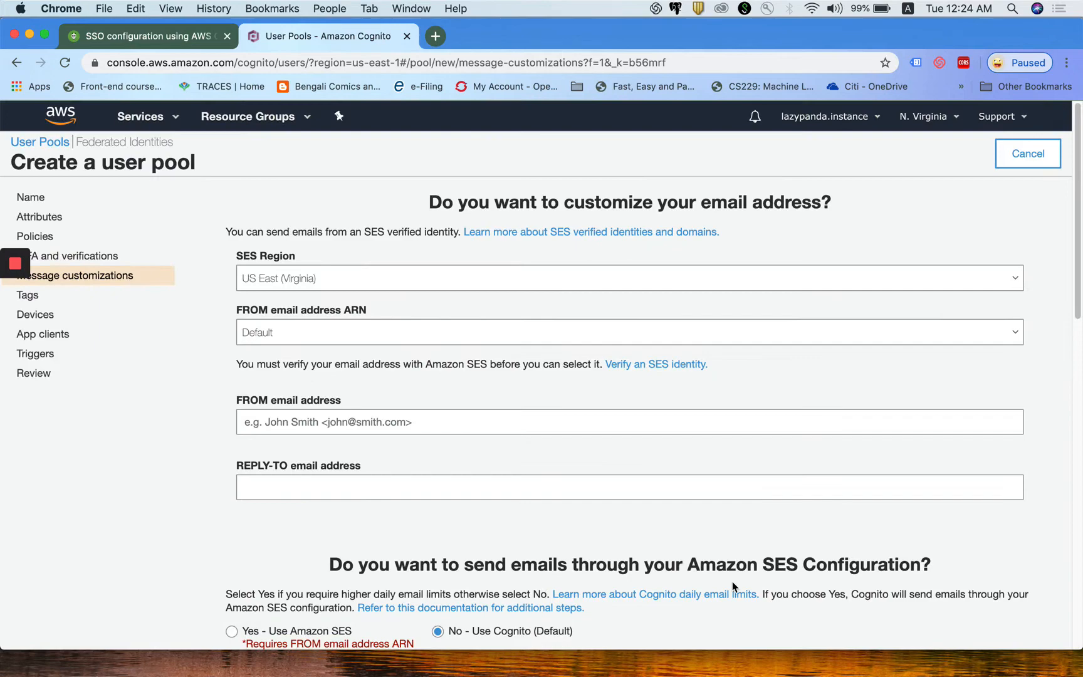
scroll(down, 3)
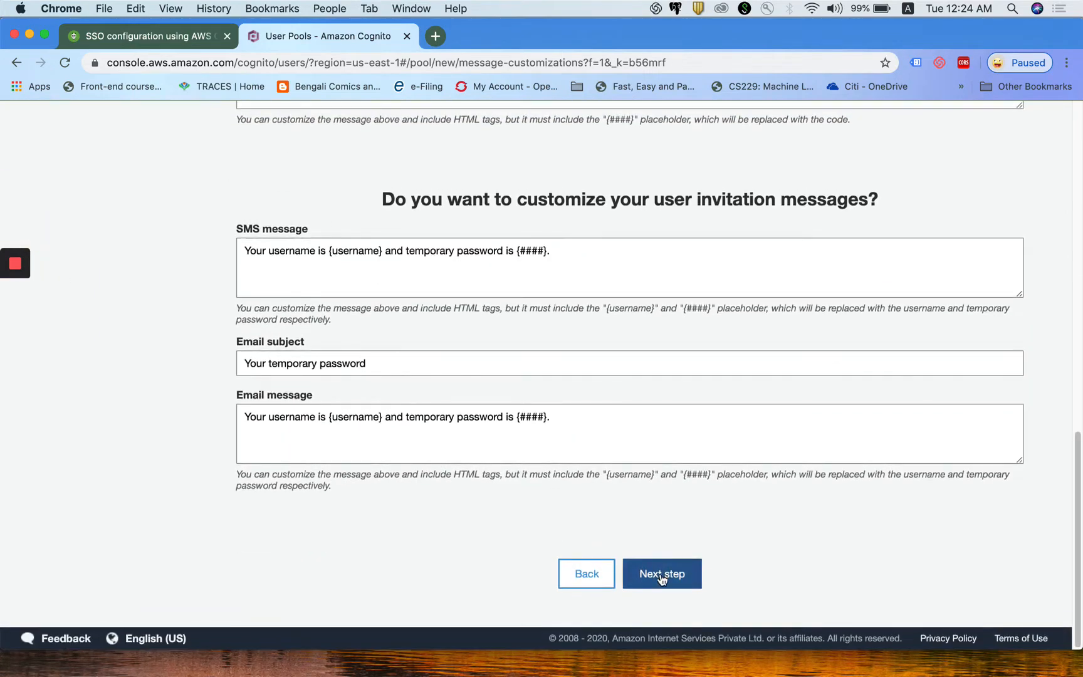
click(660, 573)
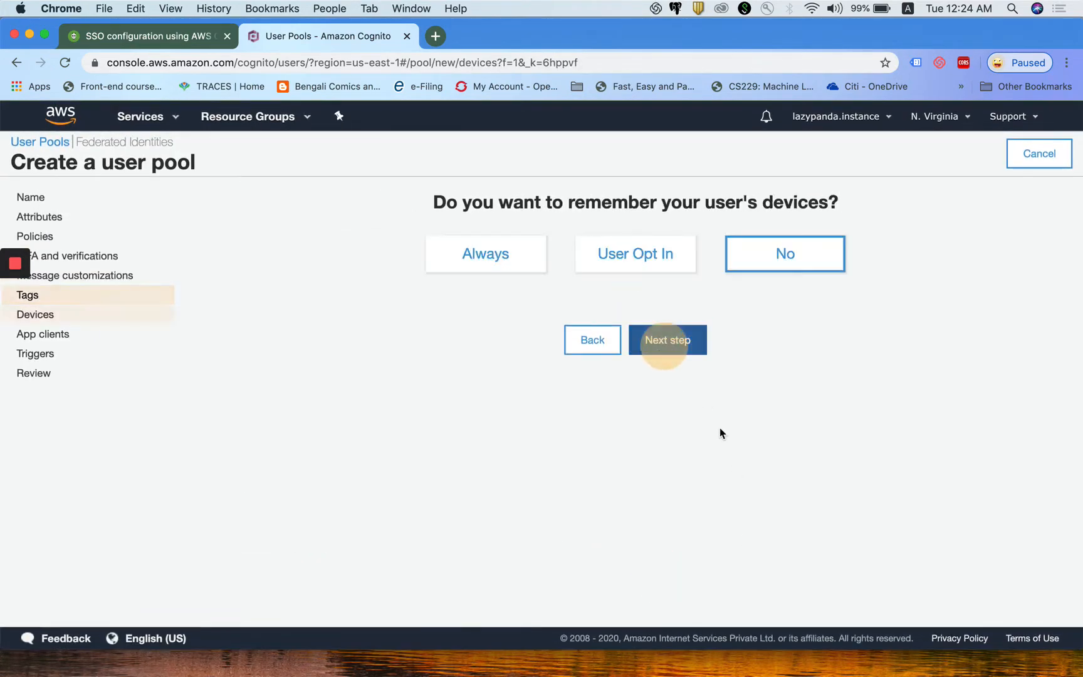
click(667, 339)
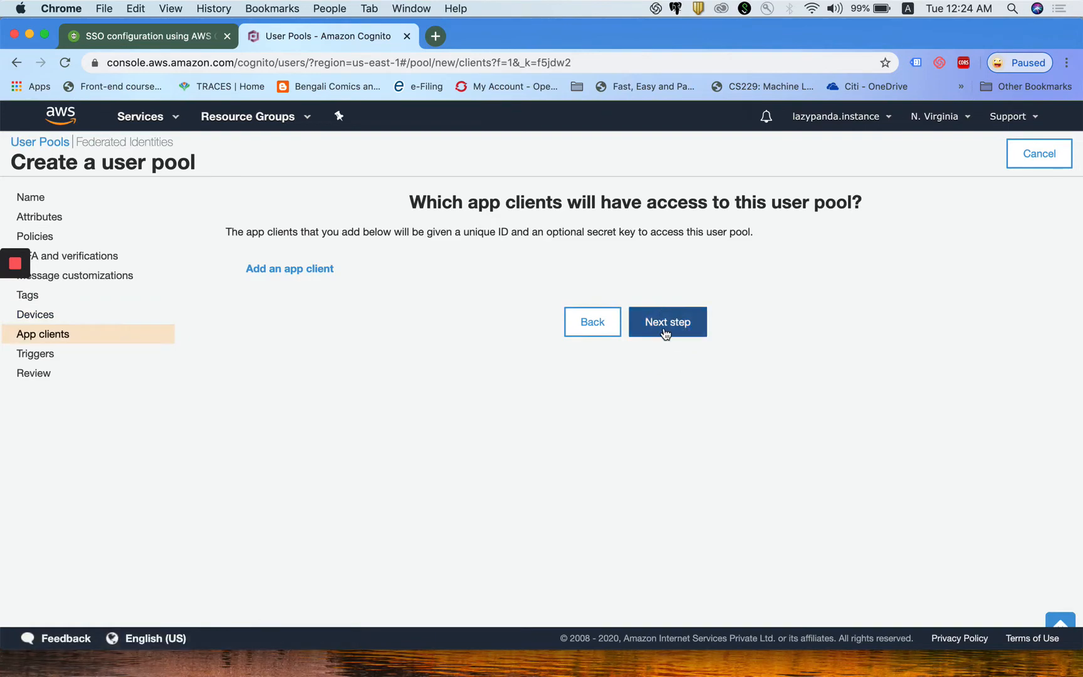
click(666, 321)
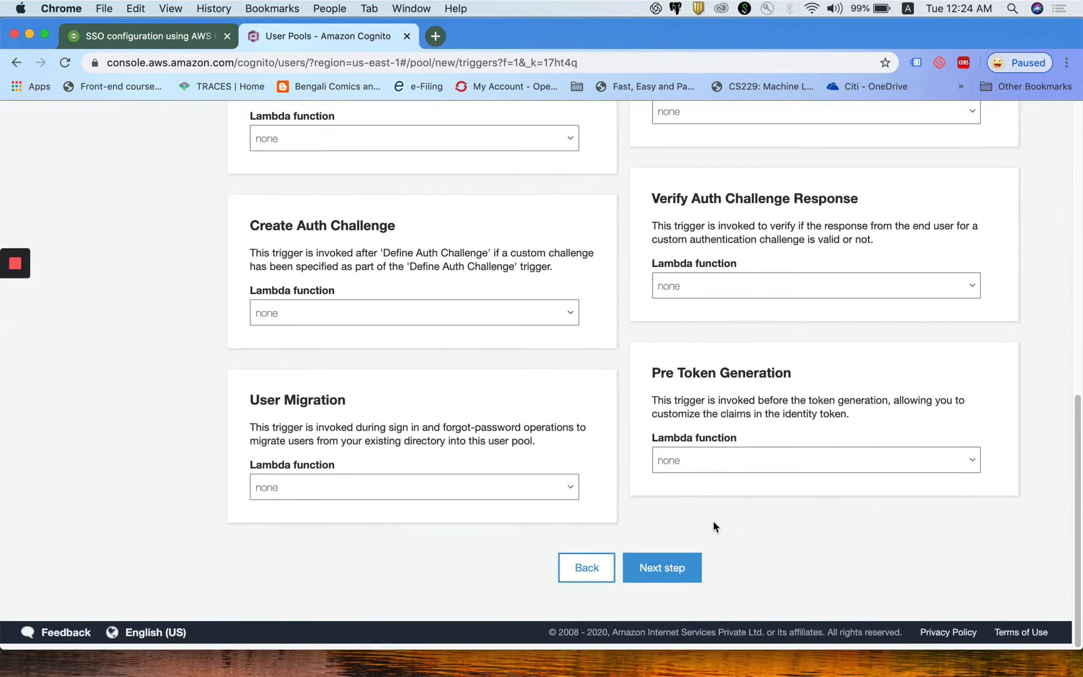
Create the demolpapp pool and record its Pool Id us-east-1_rlmNjWJud in the TextEdit note.
click(660, 567)
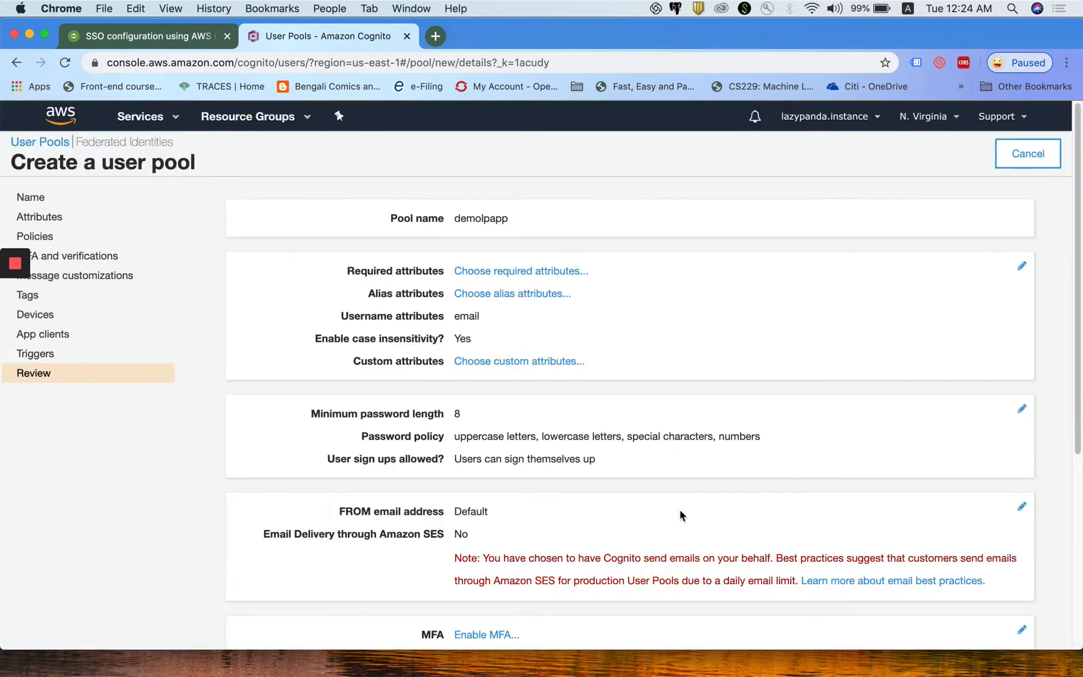
scroll(down, 3)
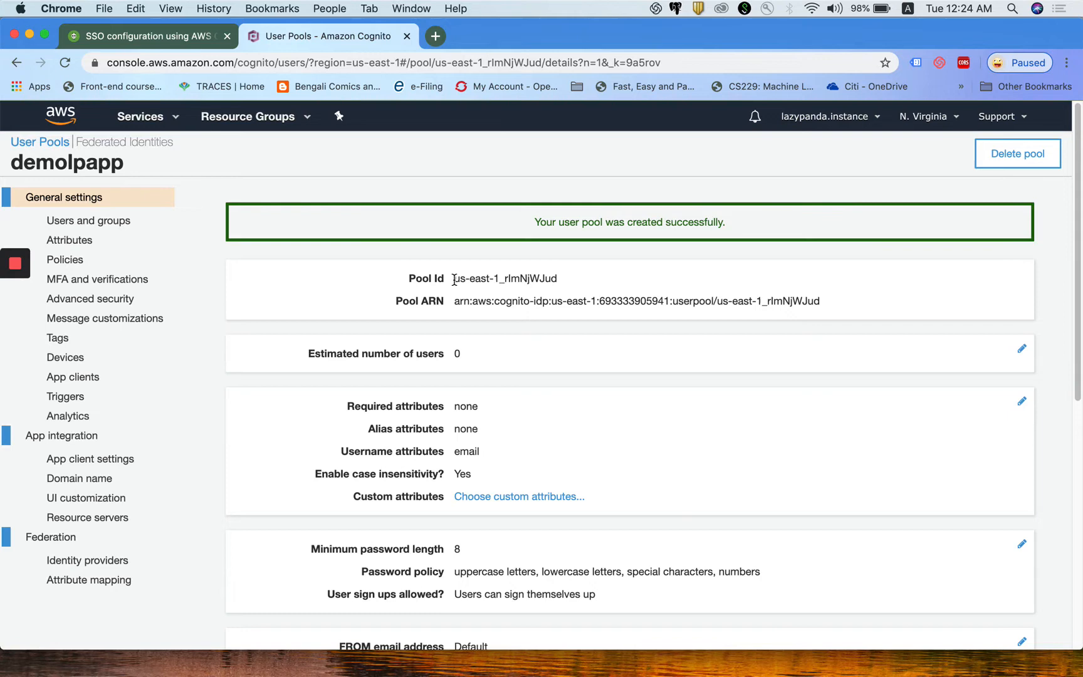
double_click(504, 278)
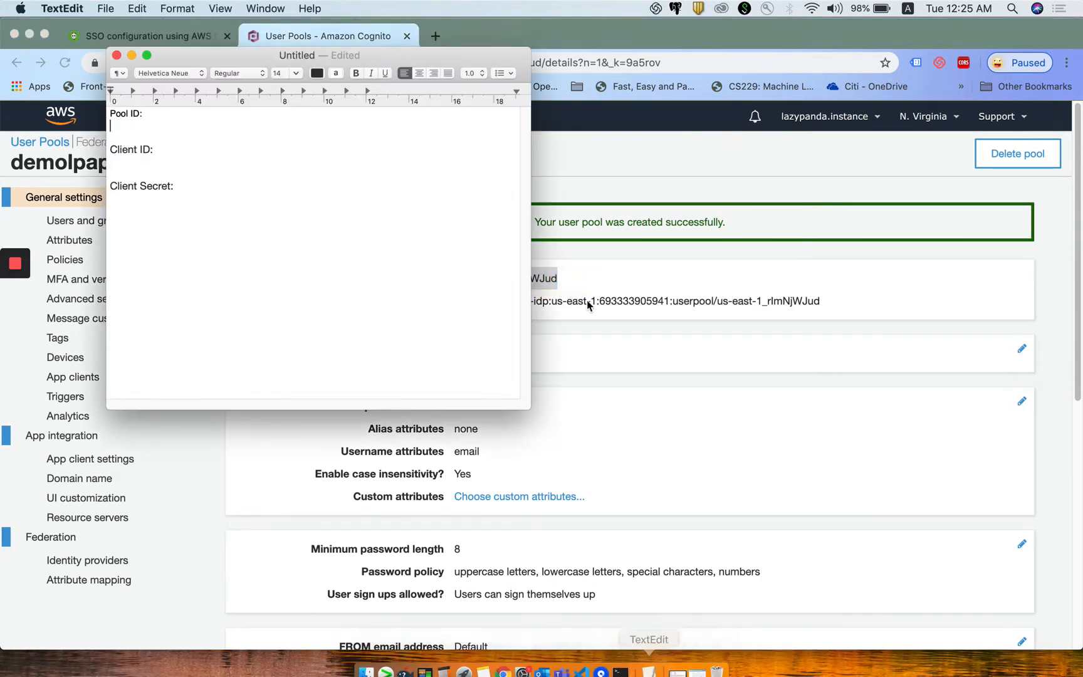
text(us-east-1_rlmNjWJud)
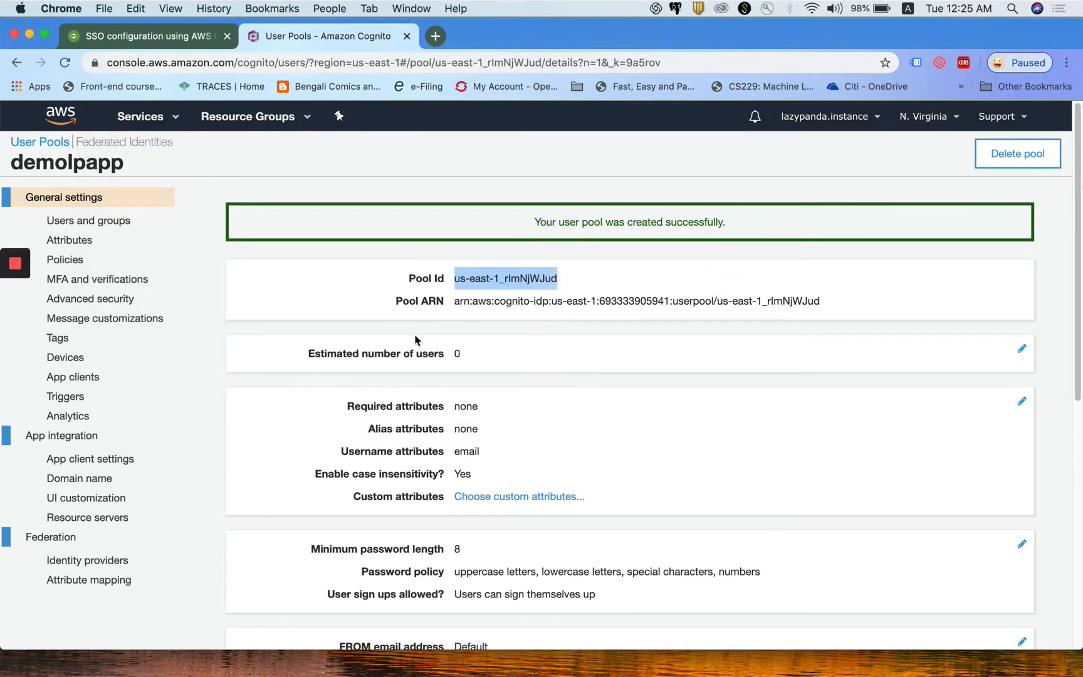
Add an app client named demolpapp with a generated client id and secret.
click(73, 376)
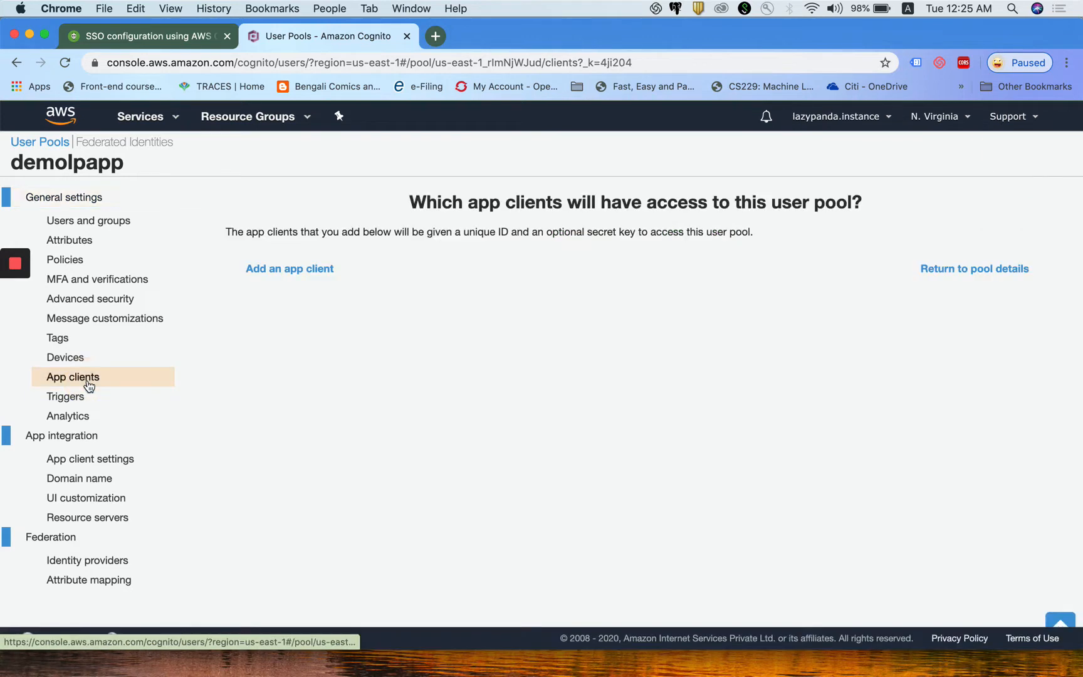
click(288, 268)
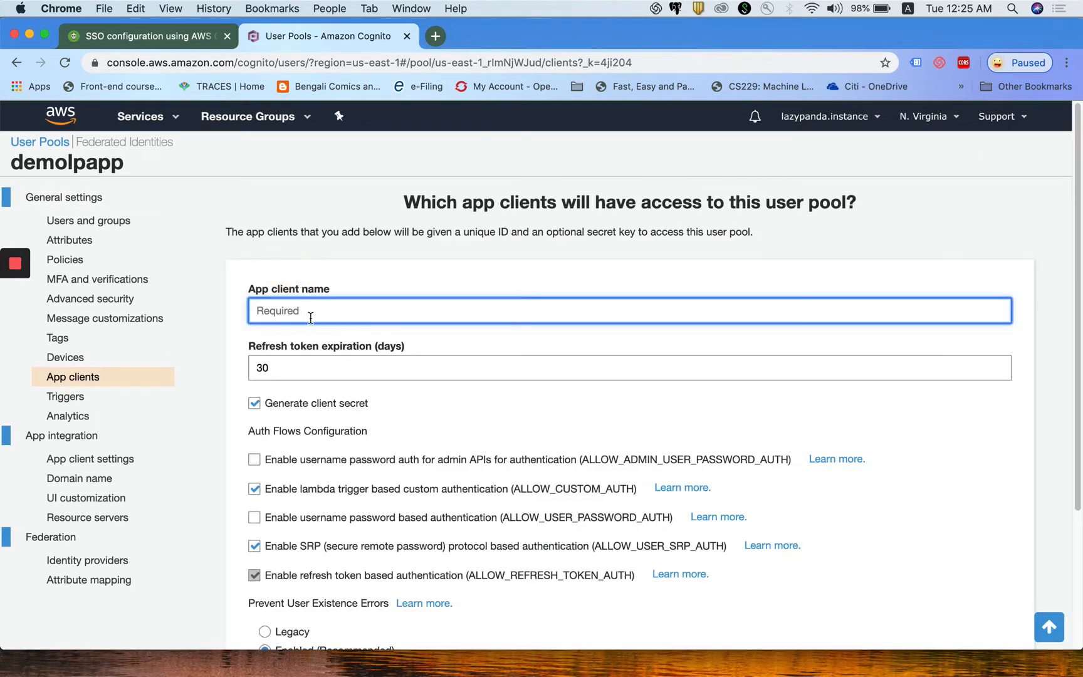
mouse_move(307, 313)
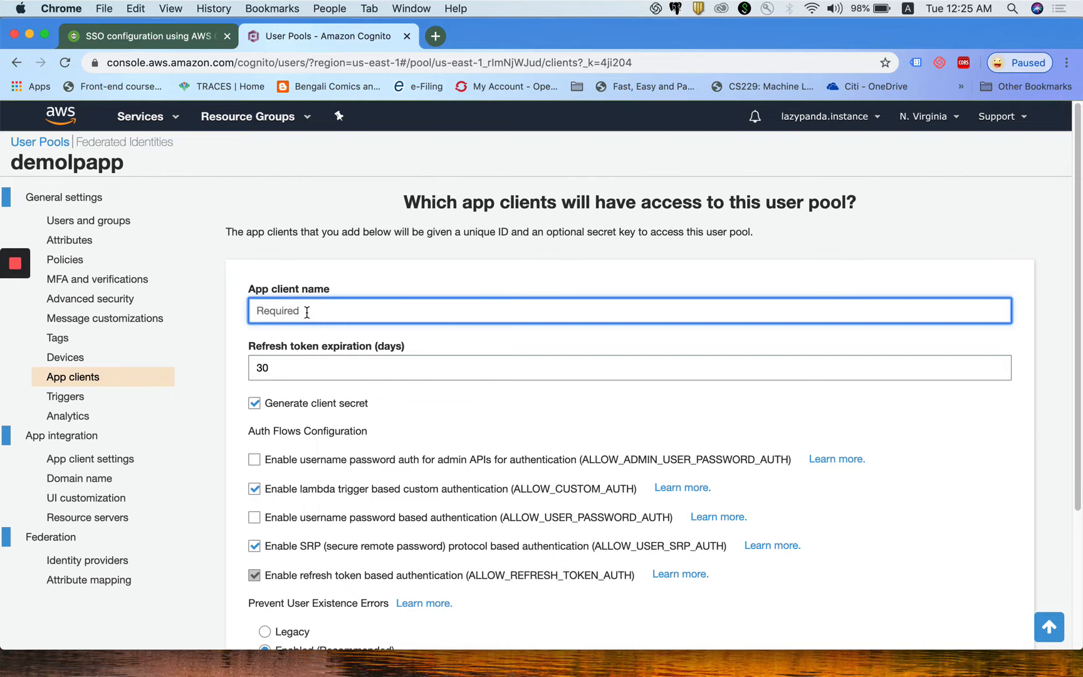
text(o)
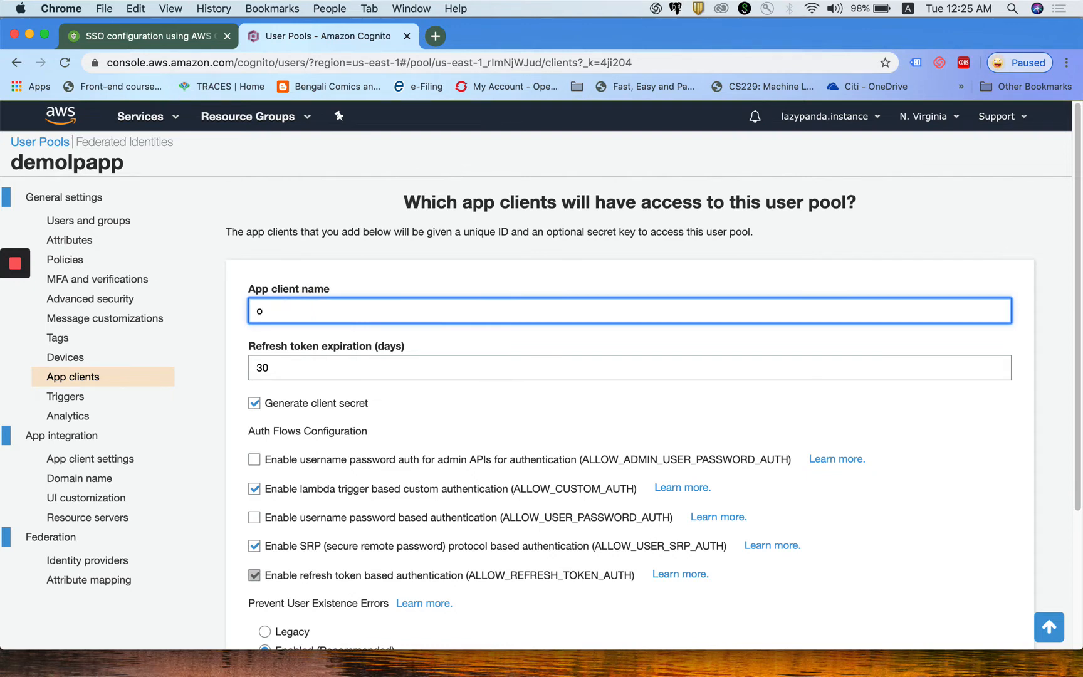
text(demo)
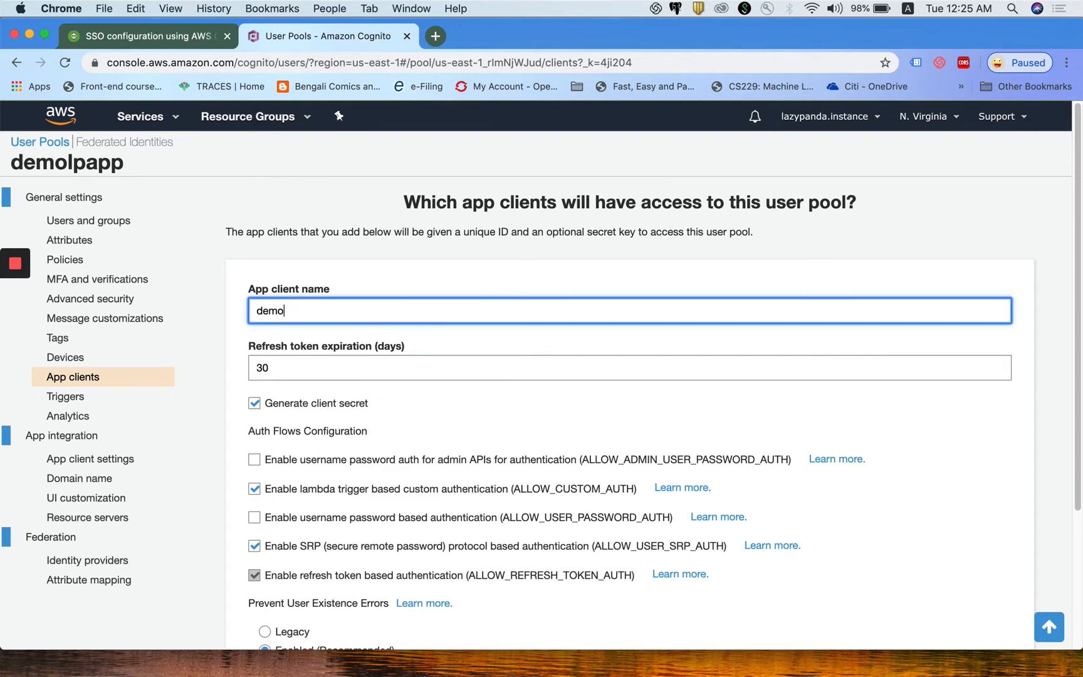
text(lpapp)
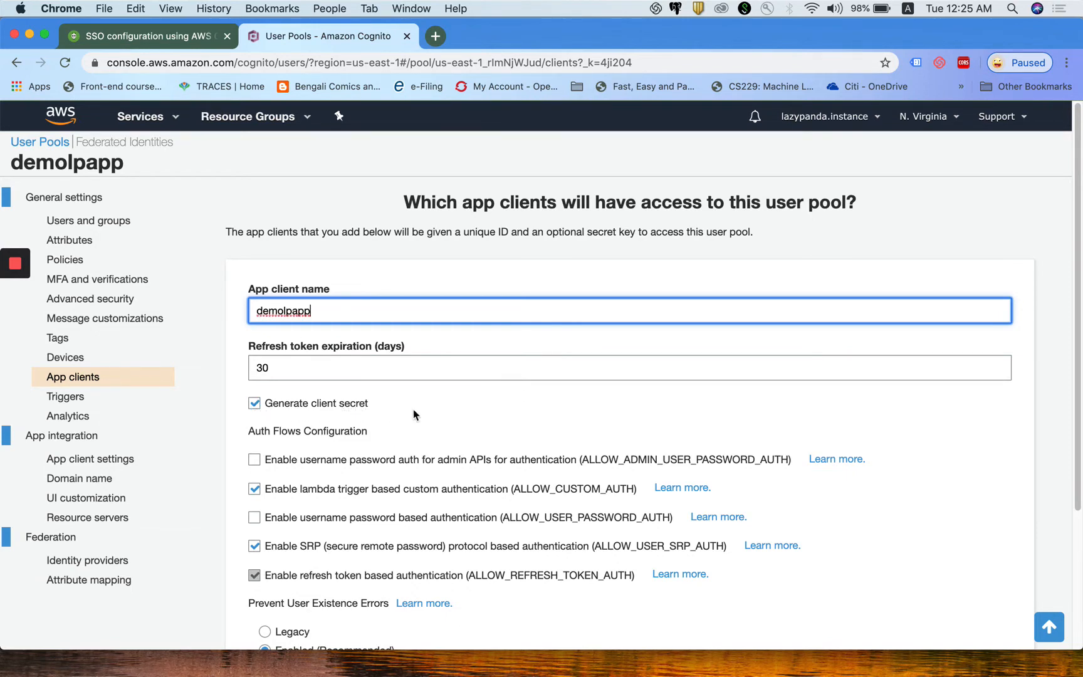
scroll(down, 3)
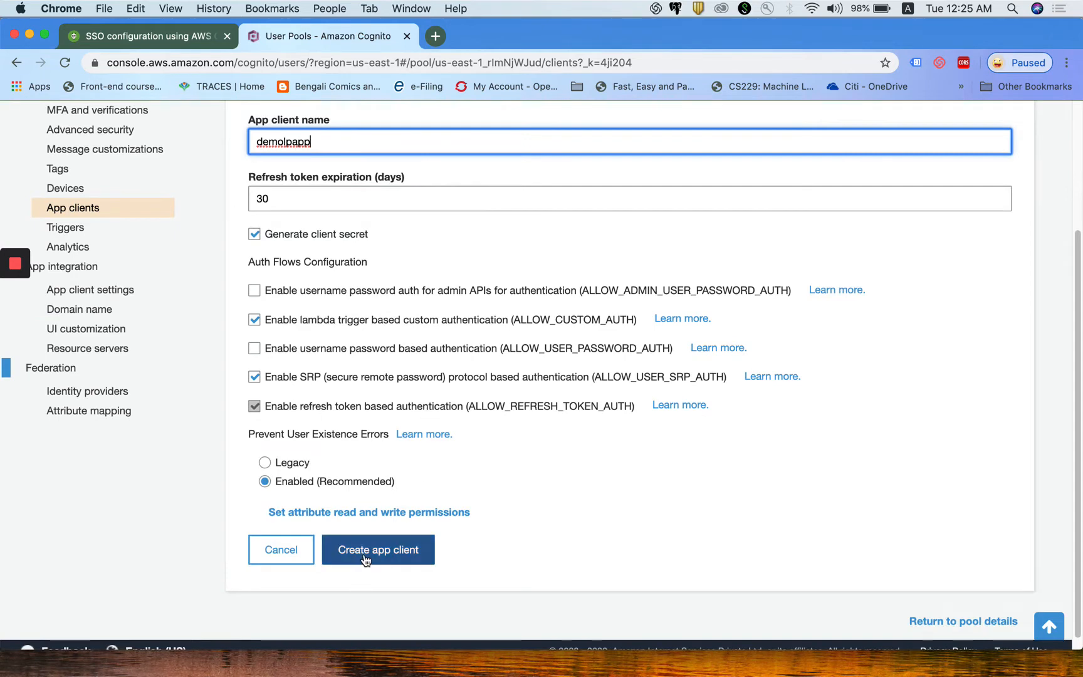
click(377, 549)
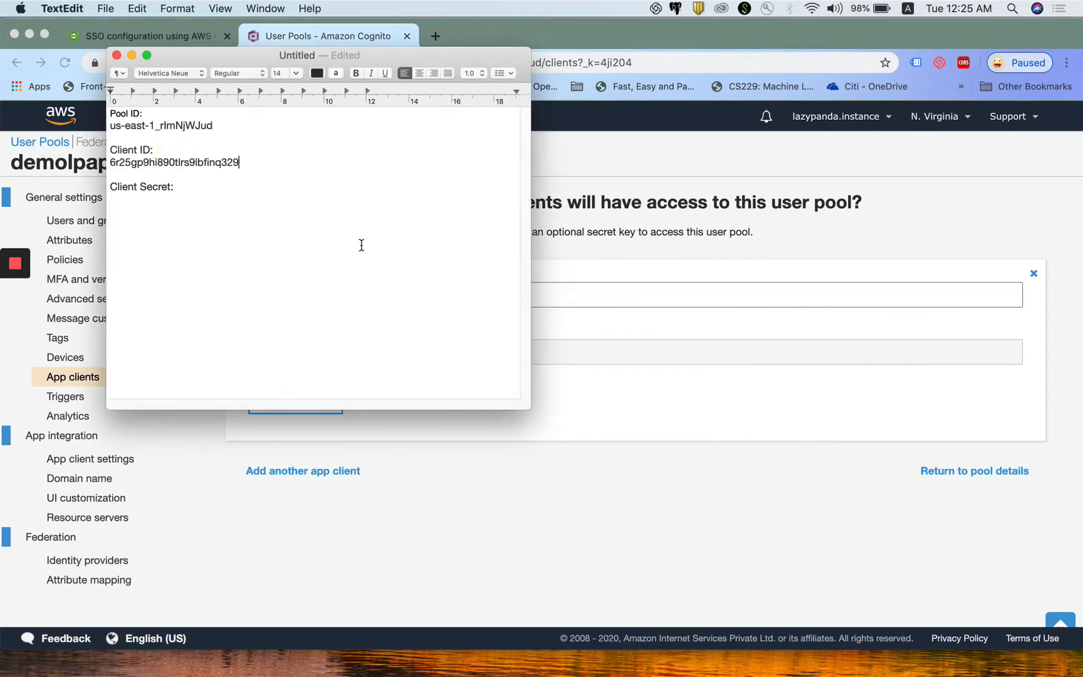
mouse_move(183, 130)
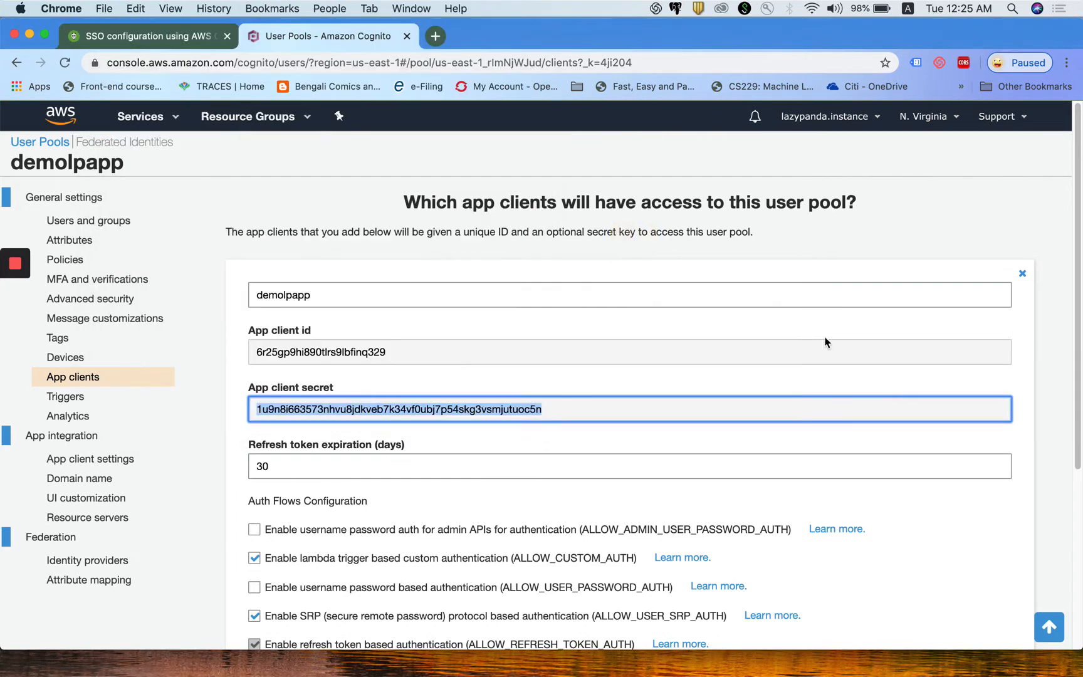
scroll(down, 3)
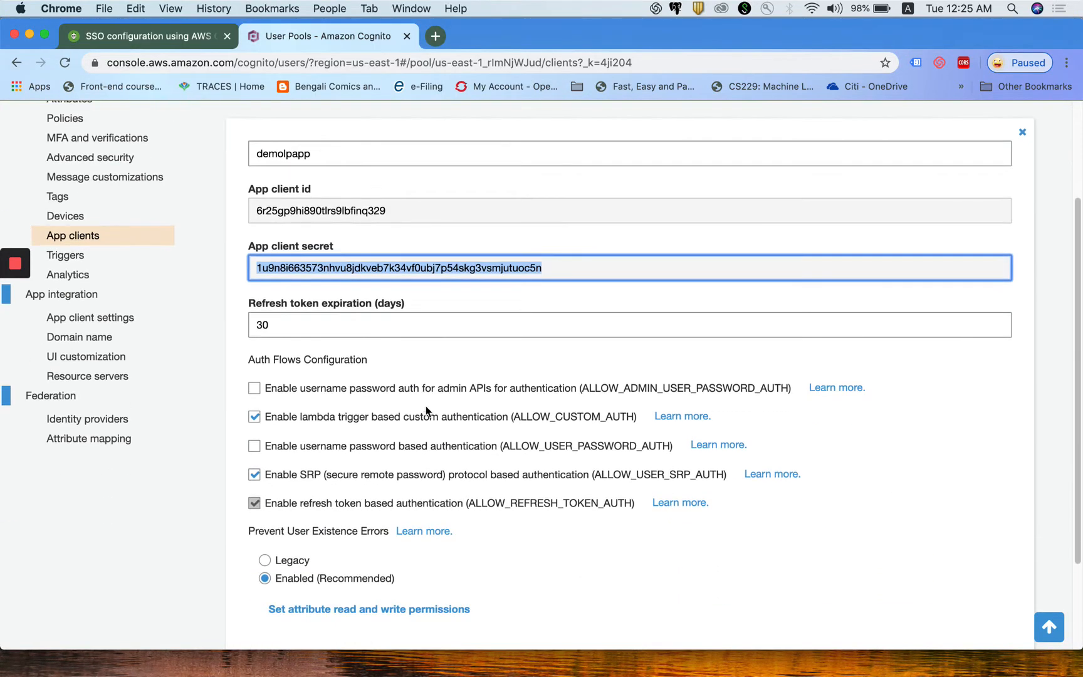
scroll(up, 3)
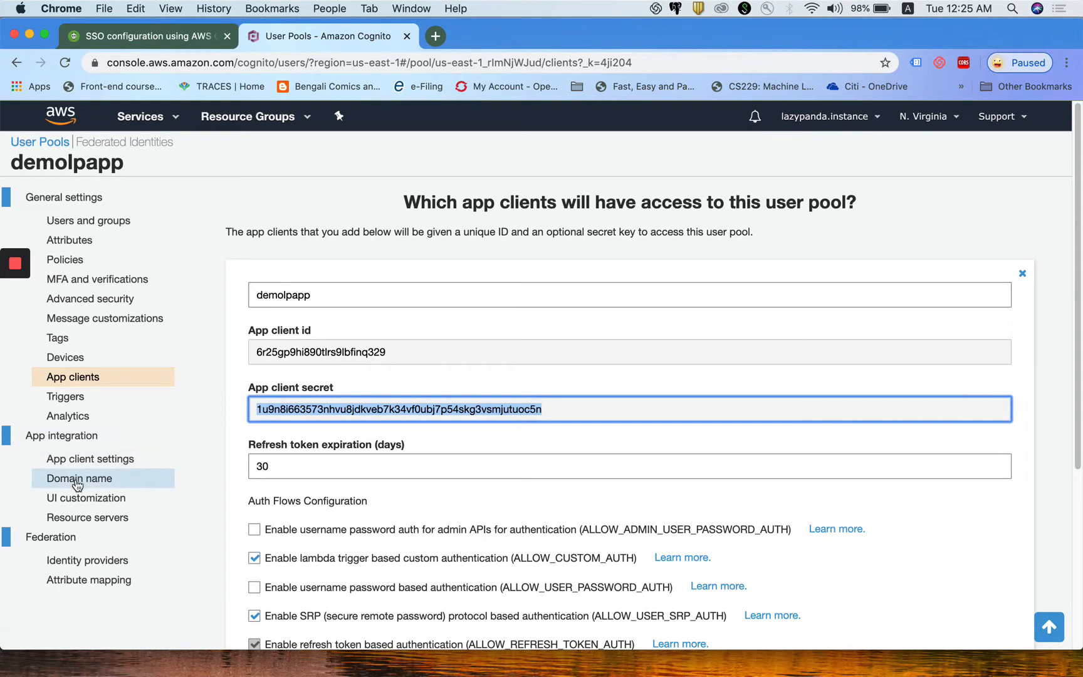
Save the available domain prefix demolpapp as the pool's Cognito hosted domain.
click(79, 478)
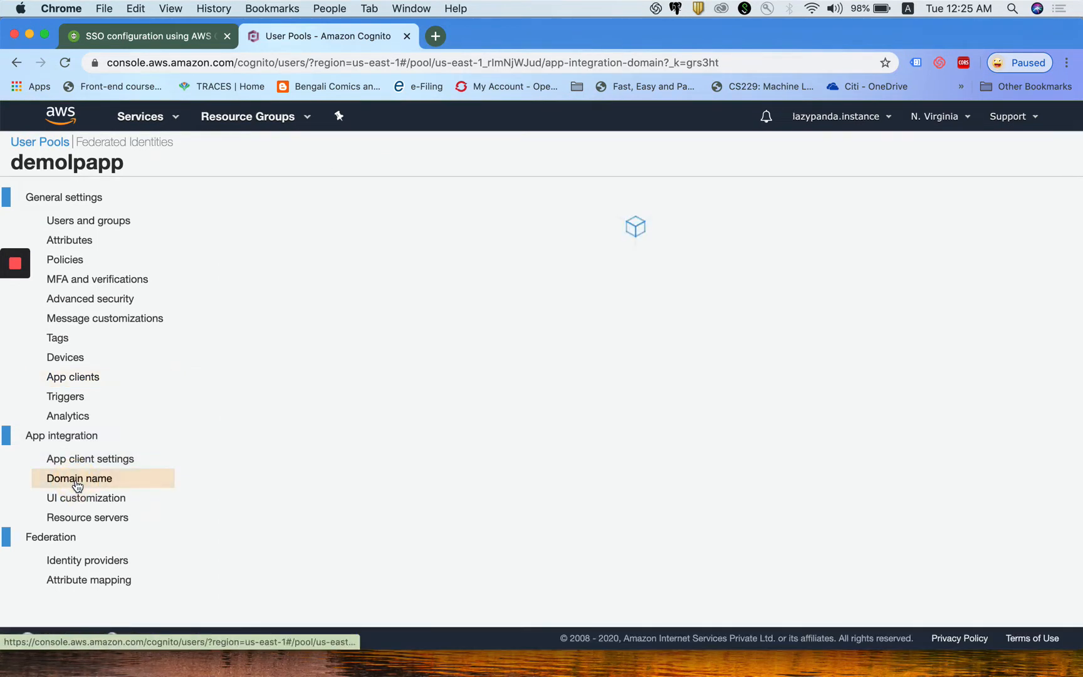
click(79, 478)
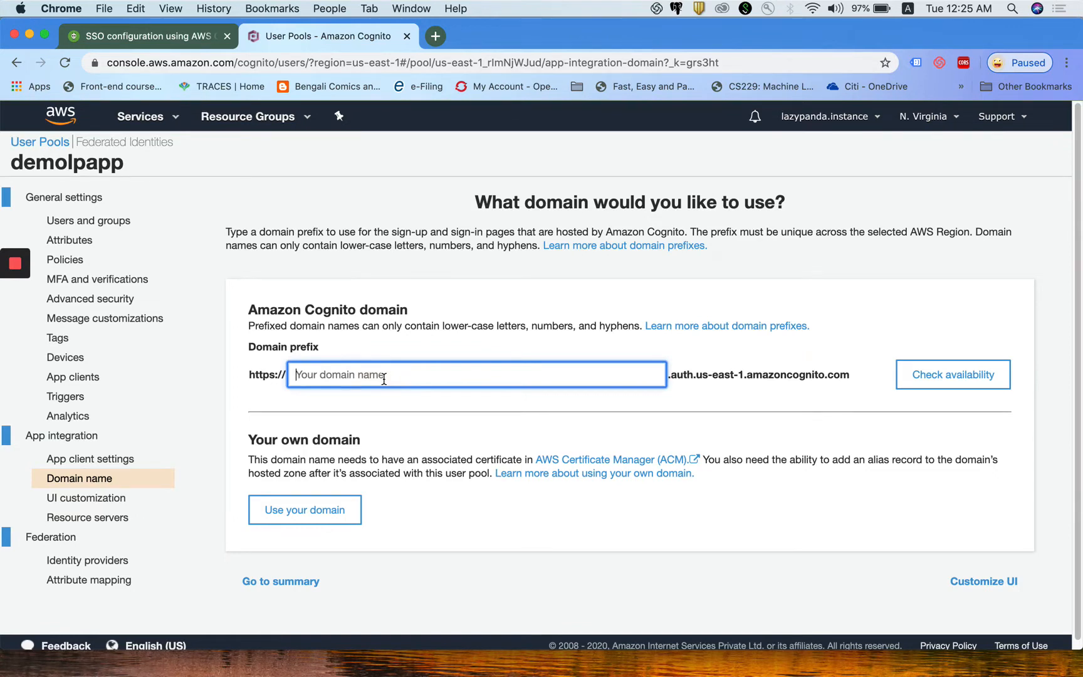
text(demolpapp)
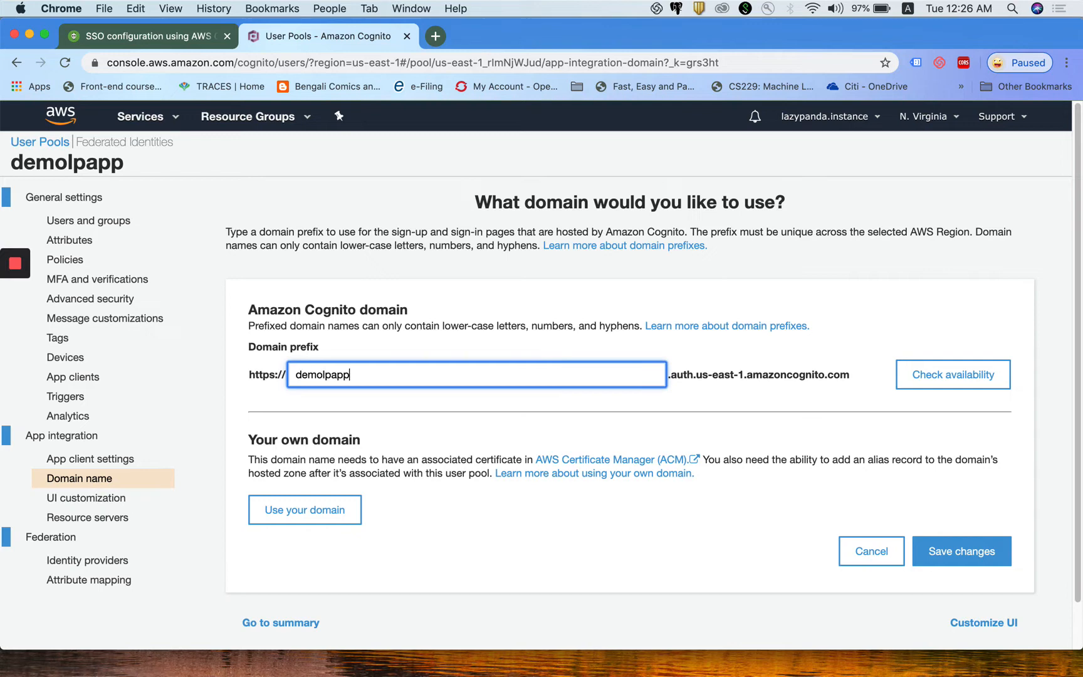
mouse_move(974, 374)
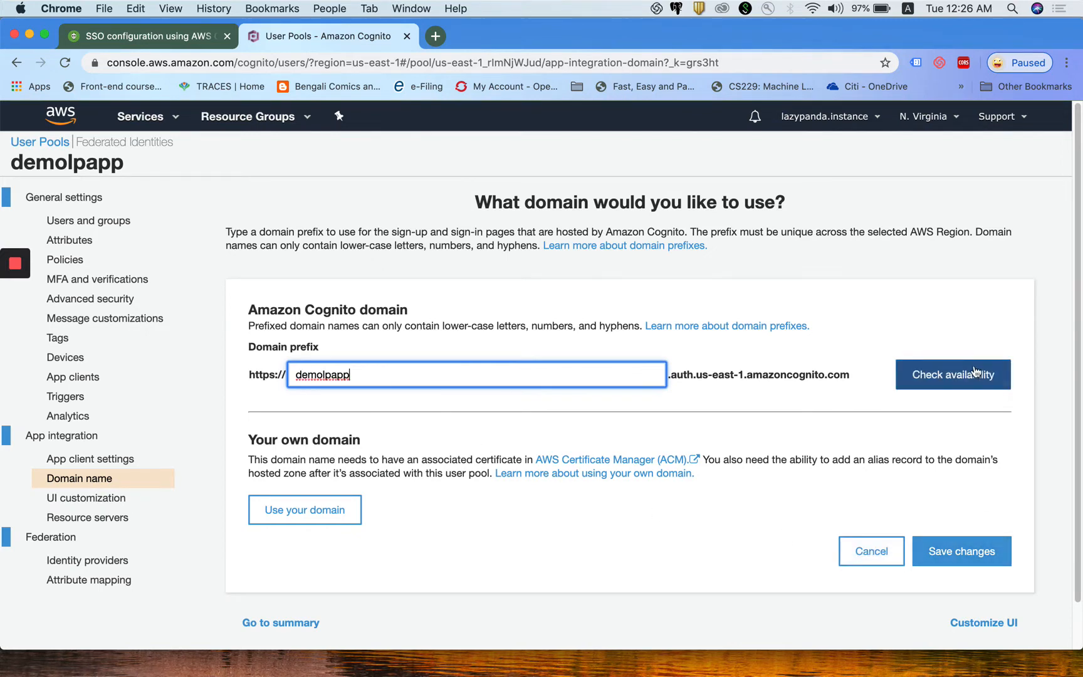
click(952, 375)
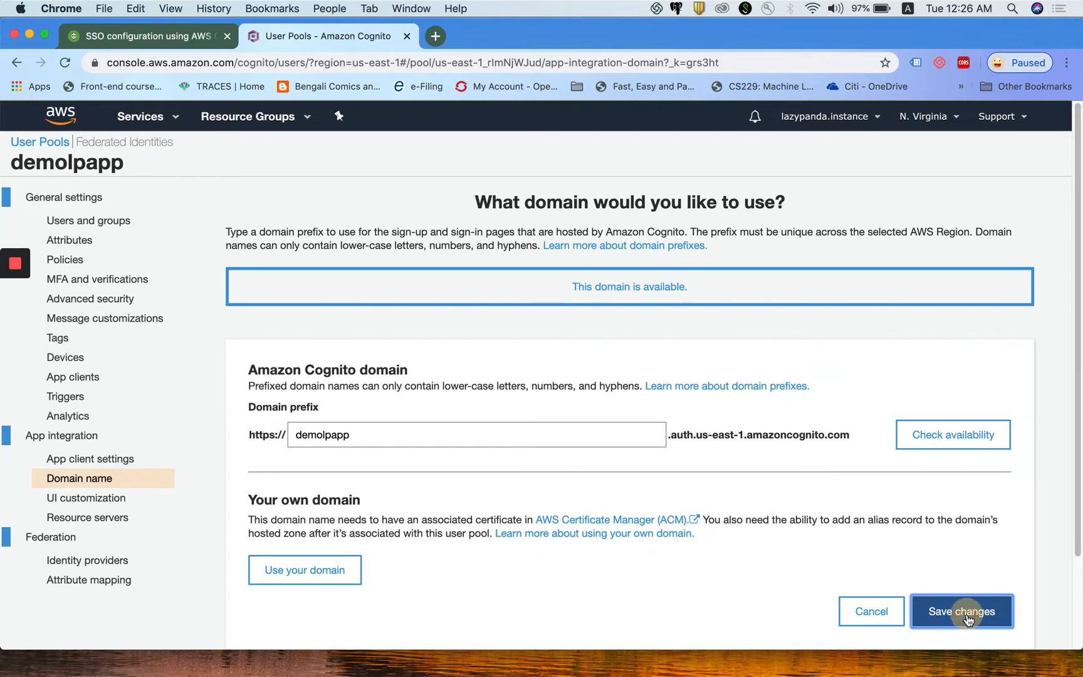
click(960, 612)
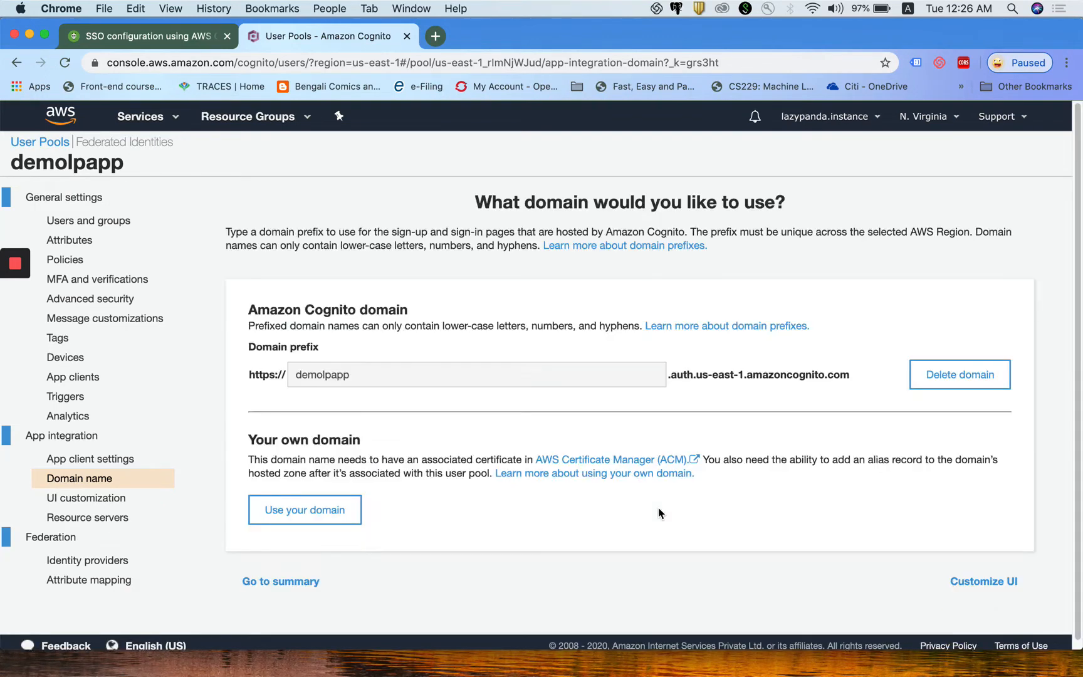
mouse_move(164, 527)
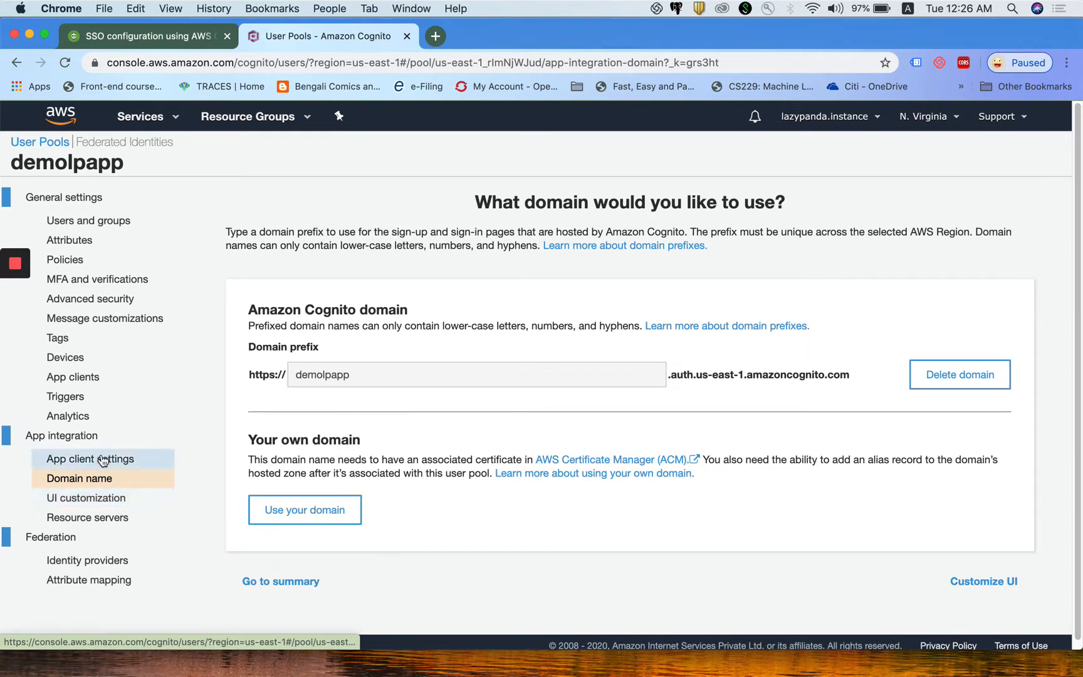
click(89, 459)
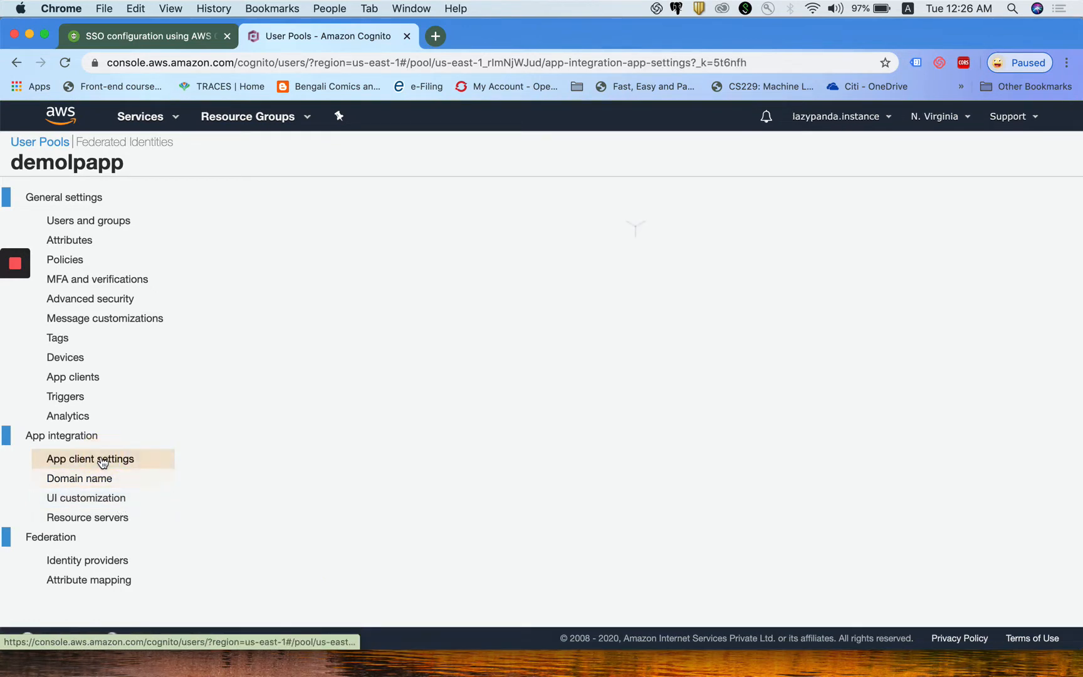
click(89, 459)
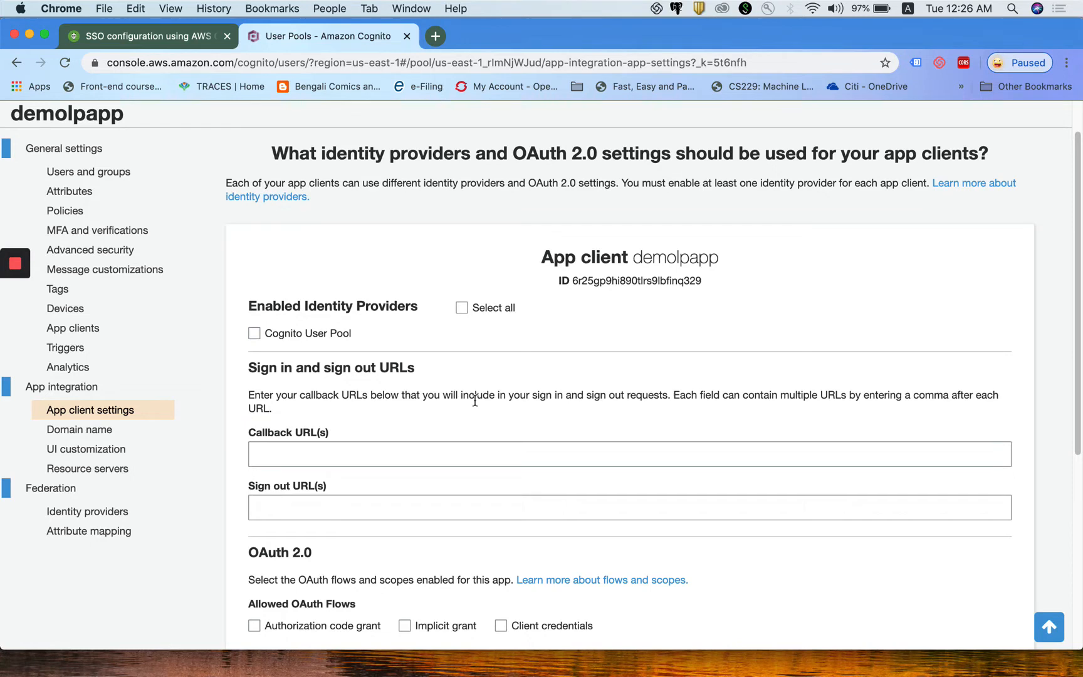
mouse_move(463, 307)
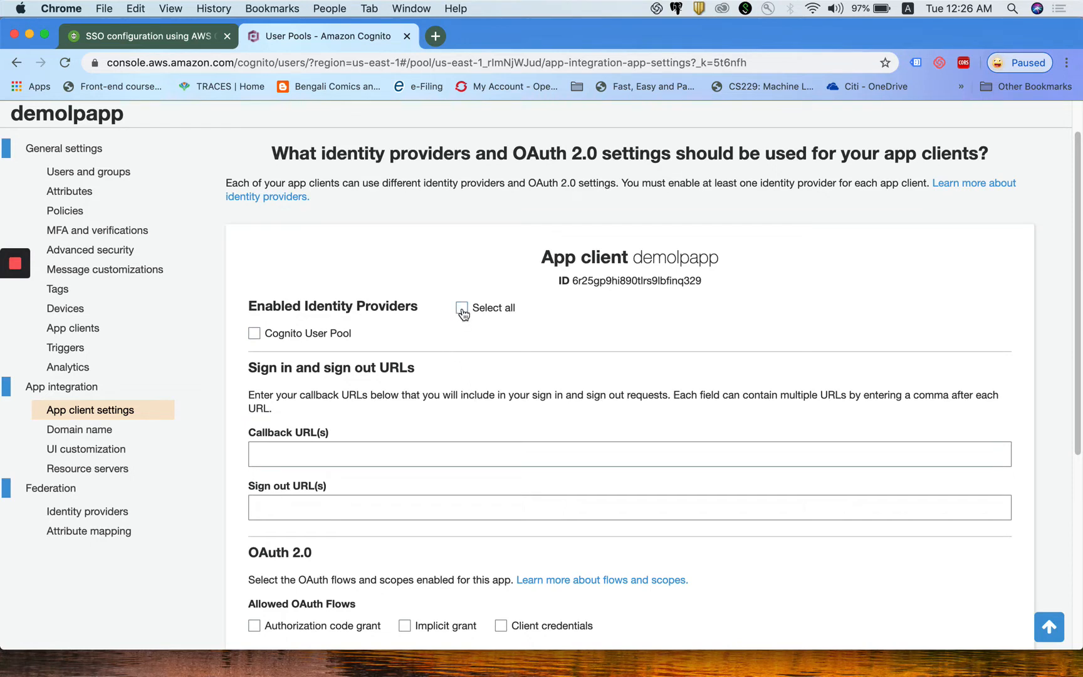
click(461, 308)
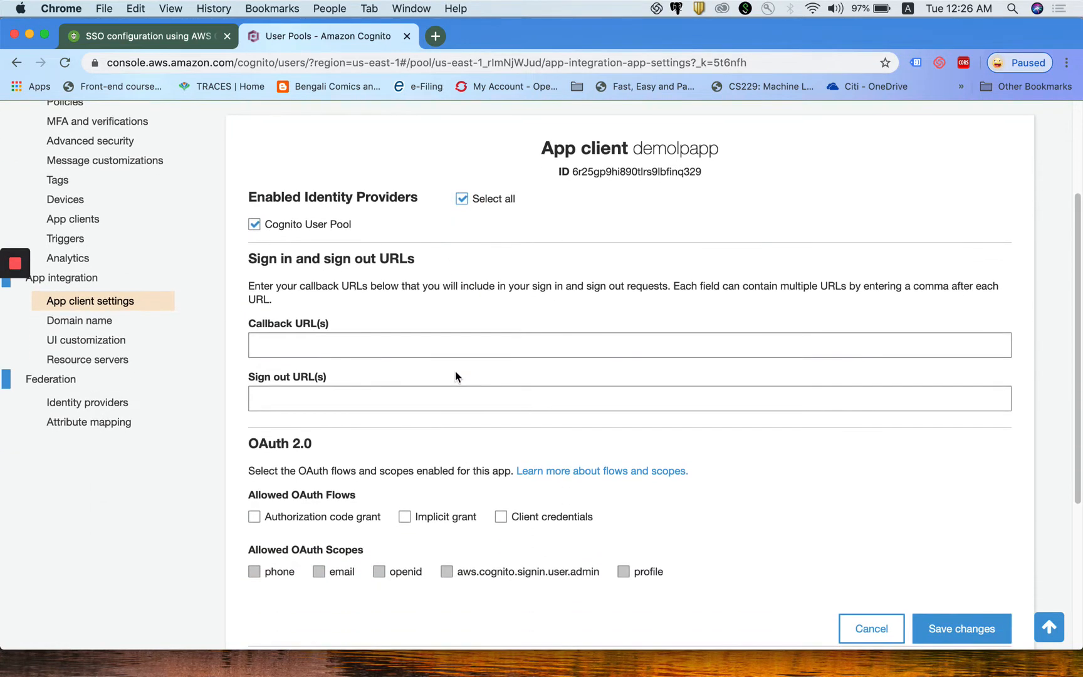
text(http)
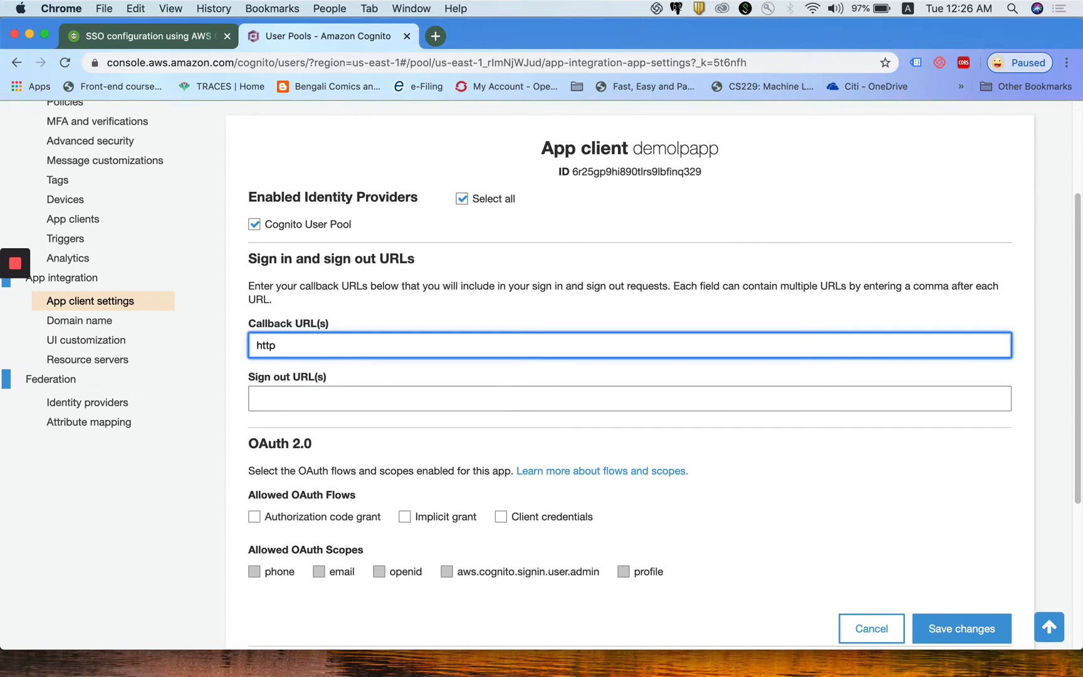
text(://localhost:)
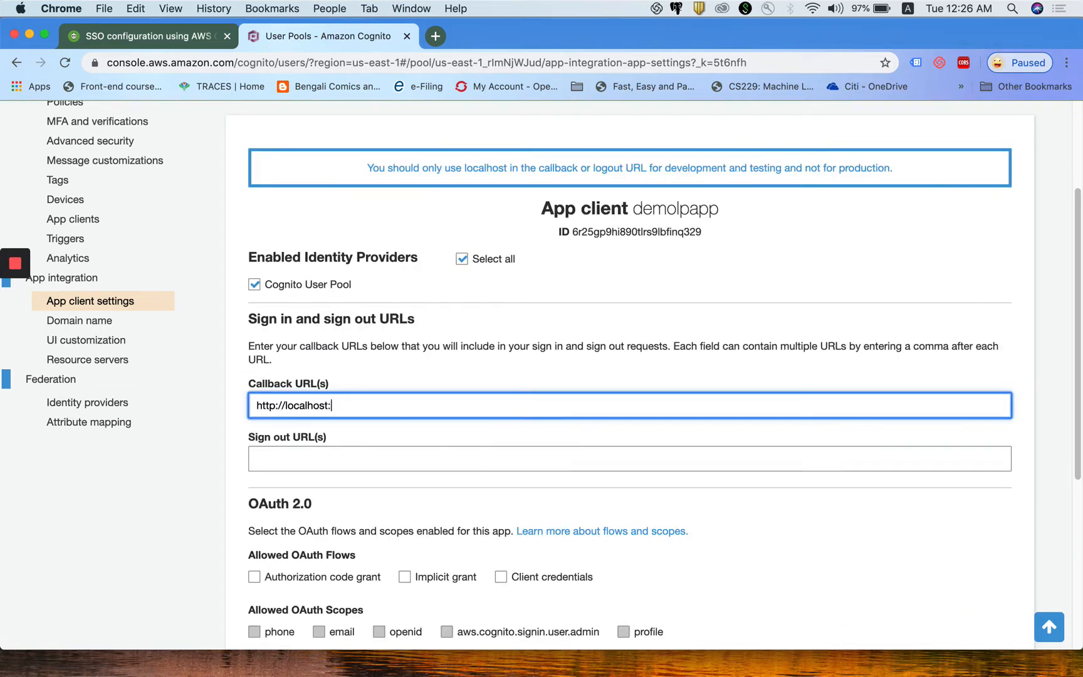
text(4500)
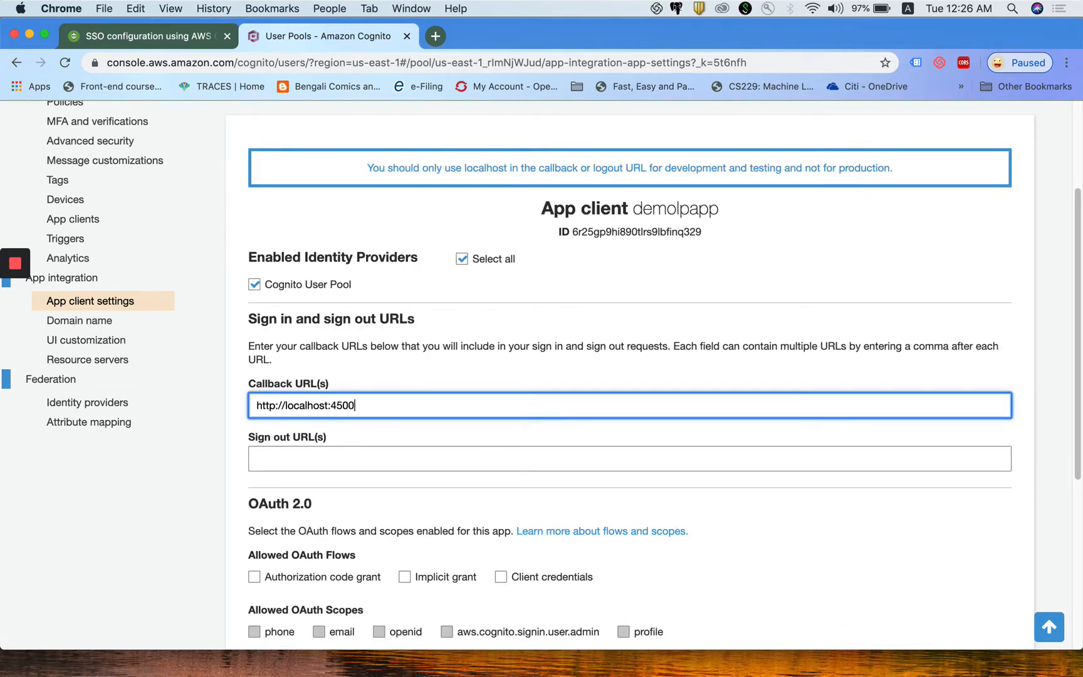
text(/callback)
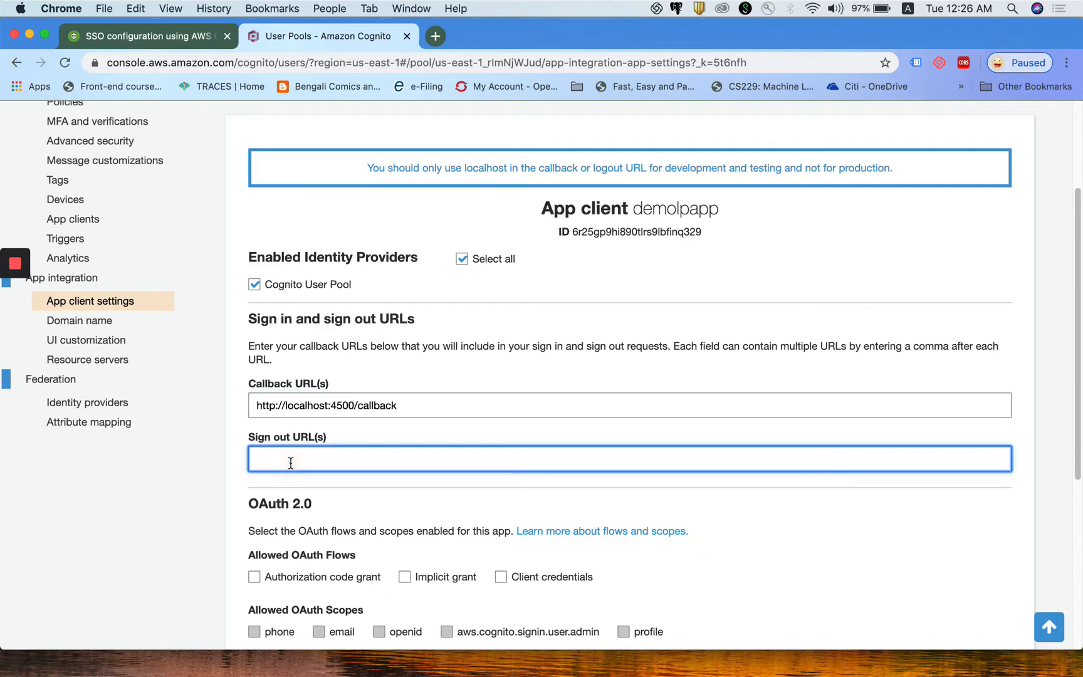
text(http)
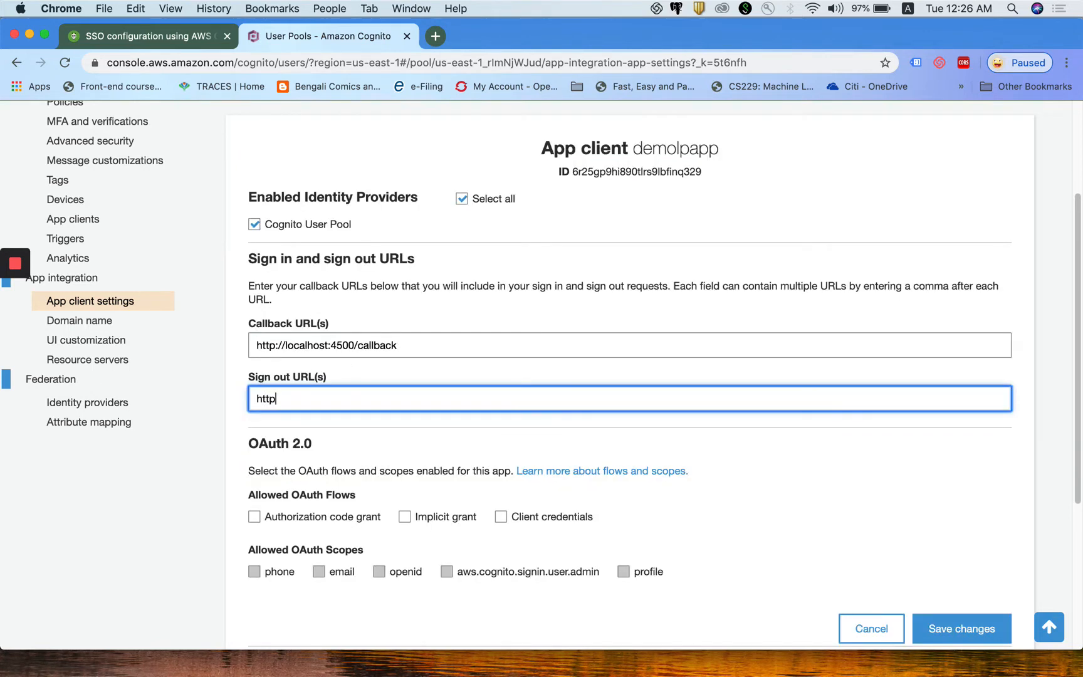
text(://loc)
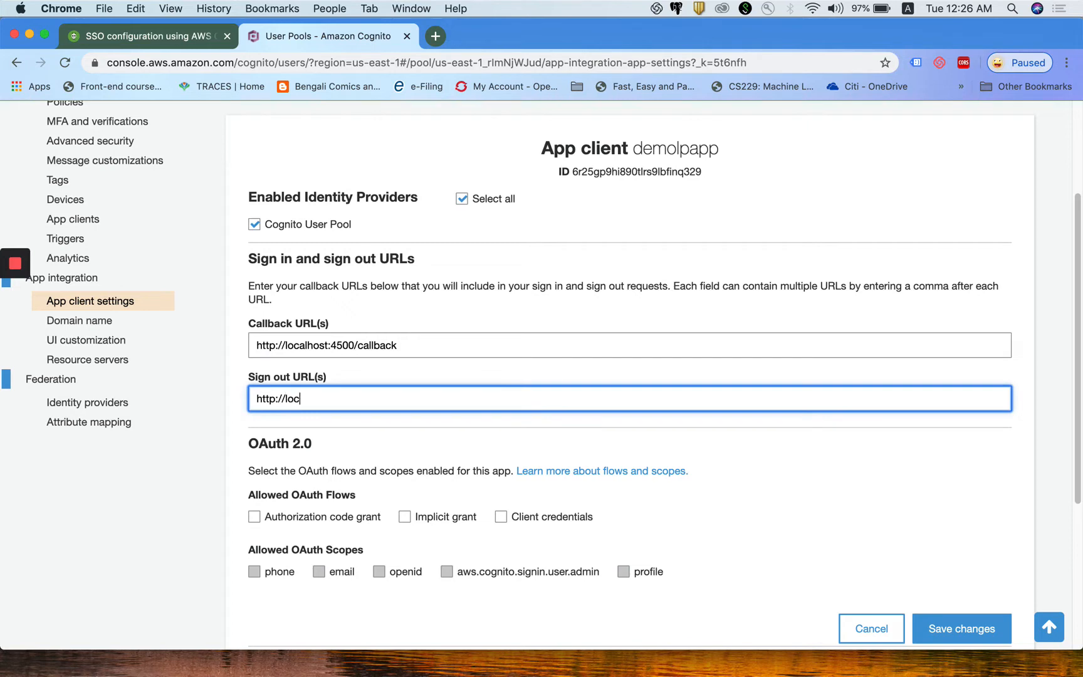
text(alhost:)
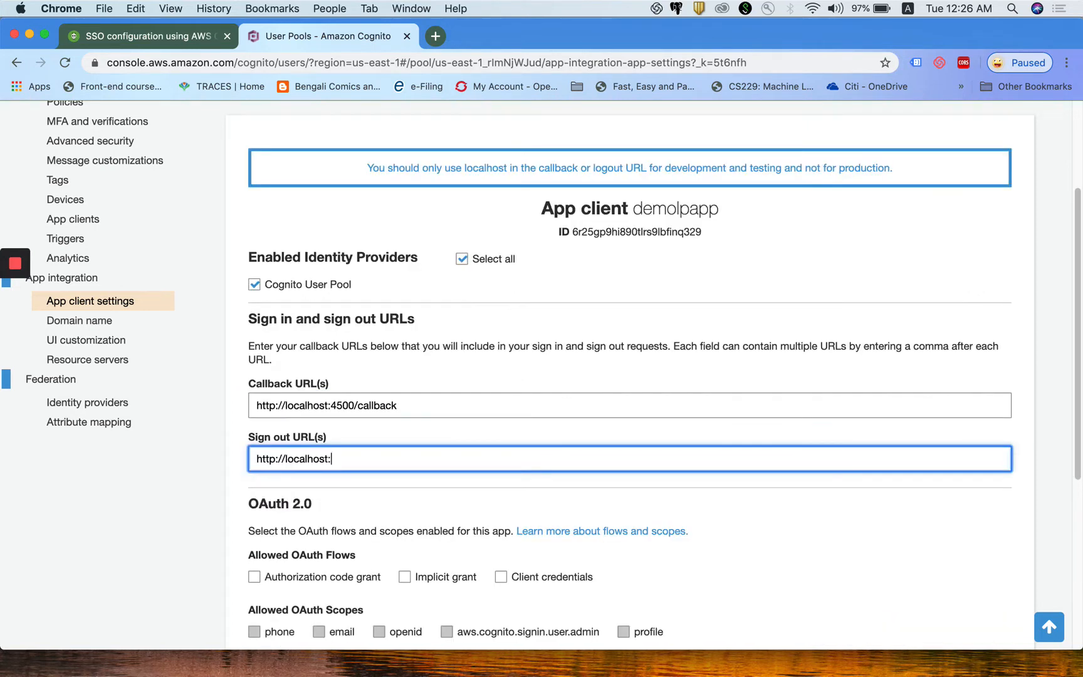
text(4500)
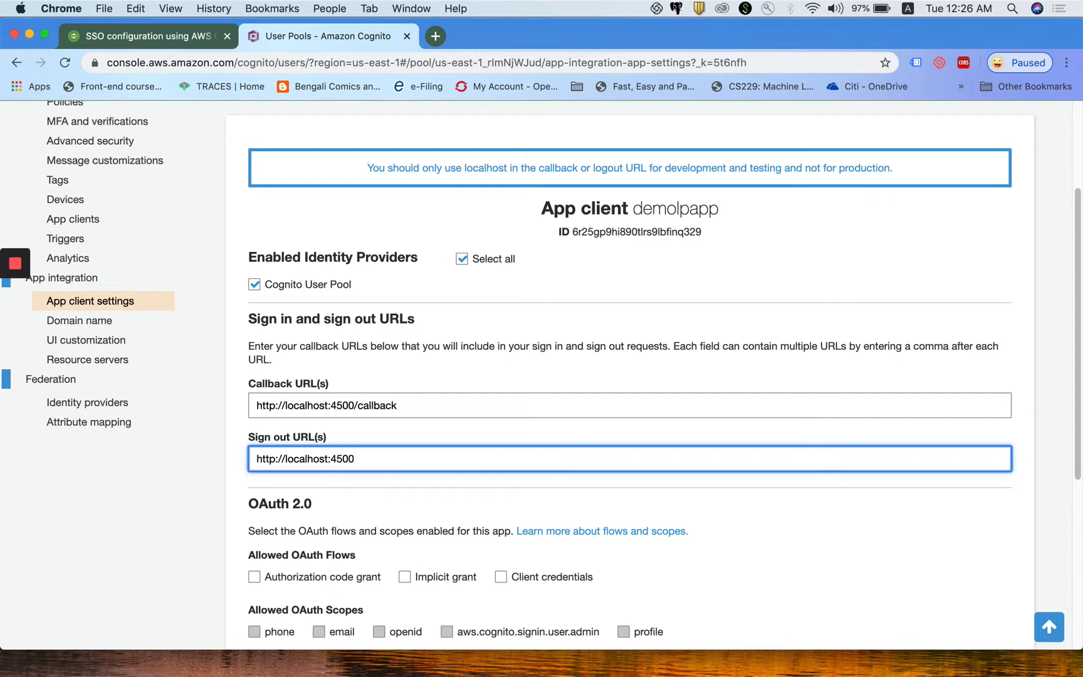
text(/home)
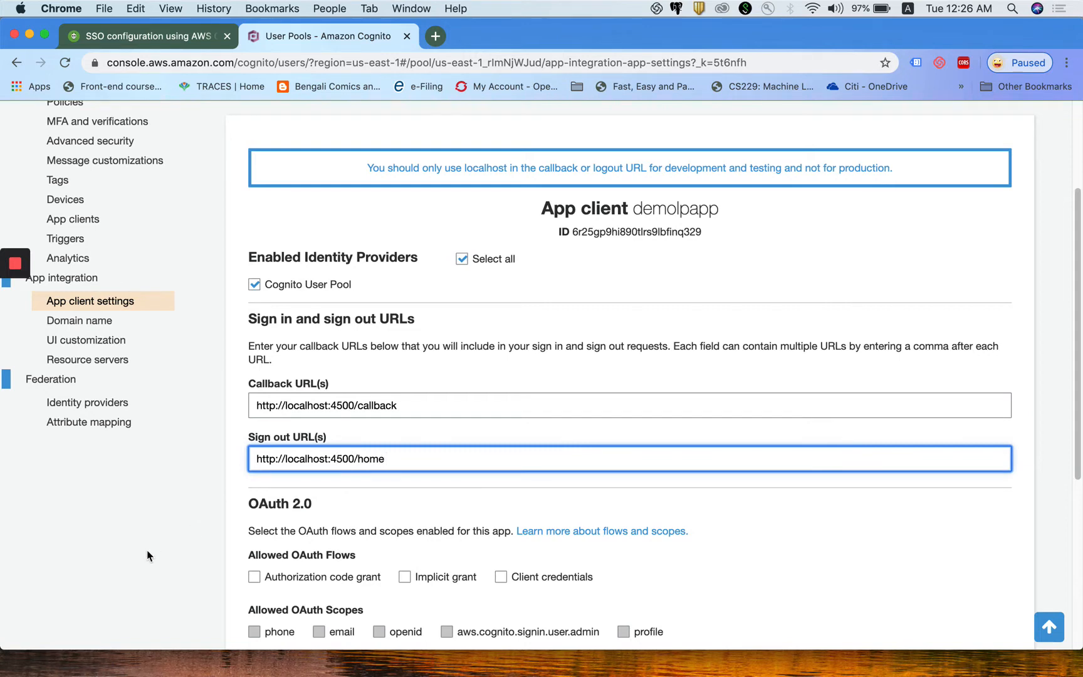
Allow authorization code grant with openid and profile scopes and save the app client settings.
scroll(down, 3)
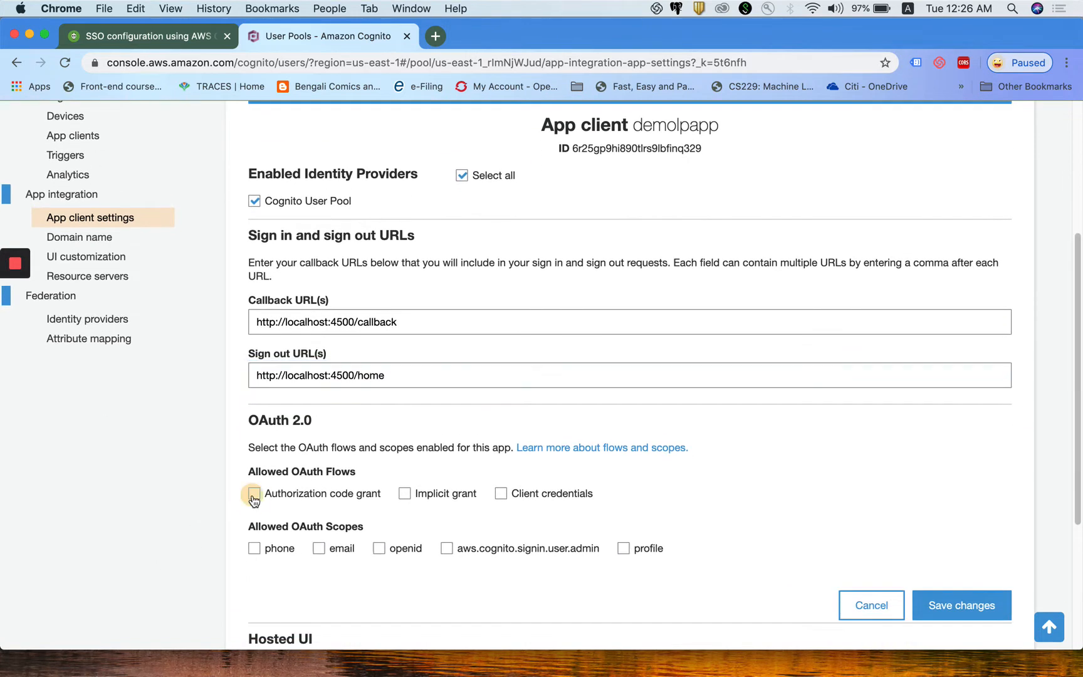
click(253, 493)
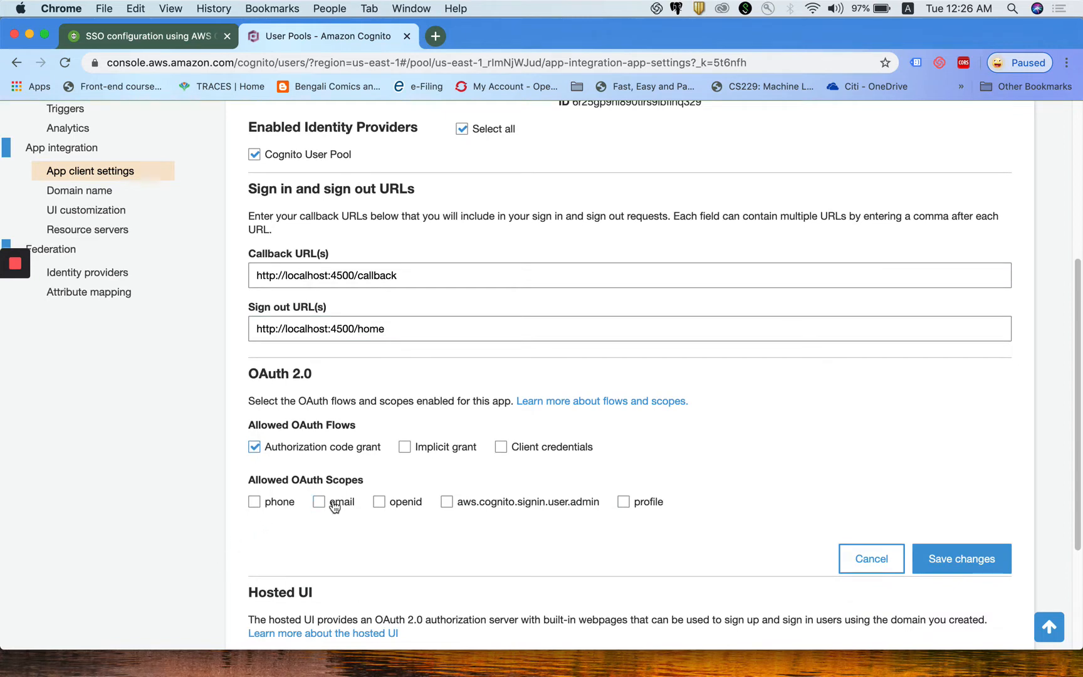
click(379, 501)
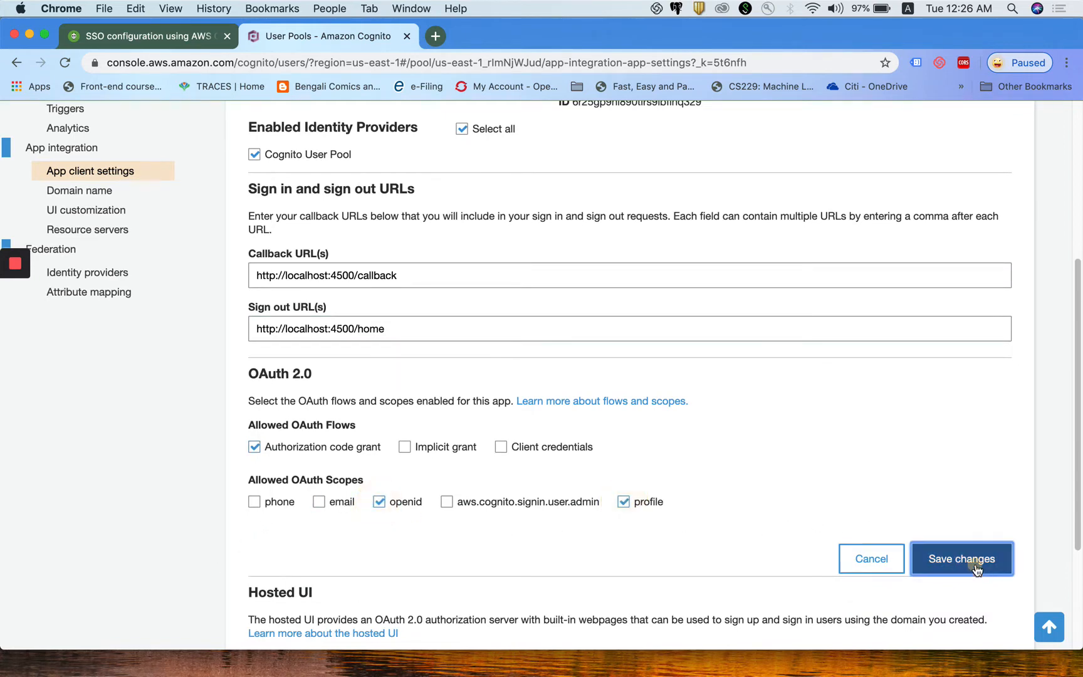
click(960, 557)
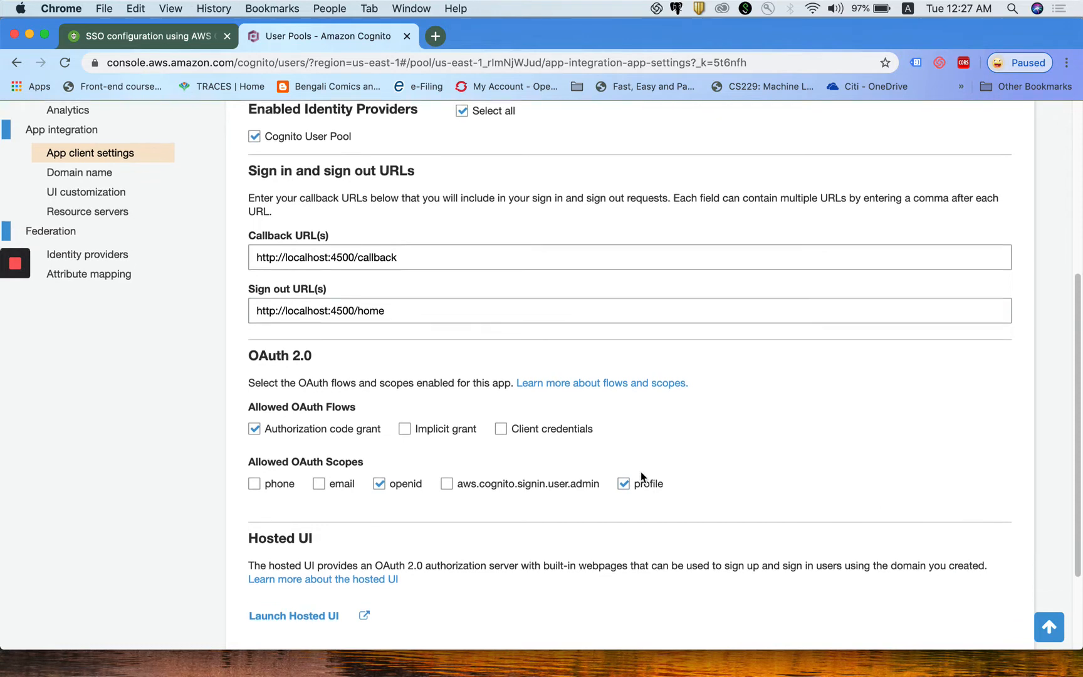
scroll(down, 3)
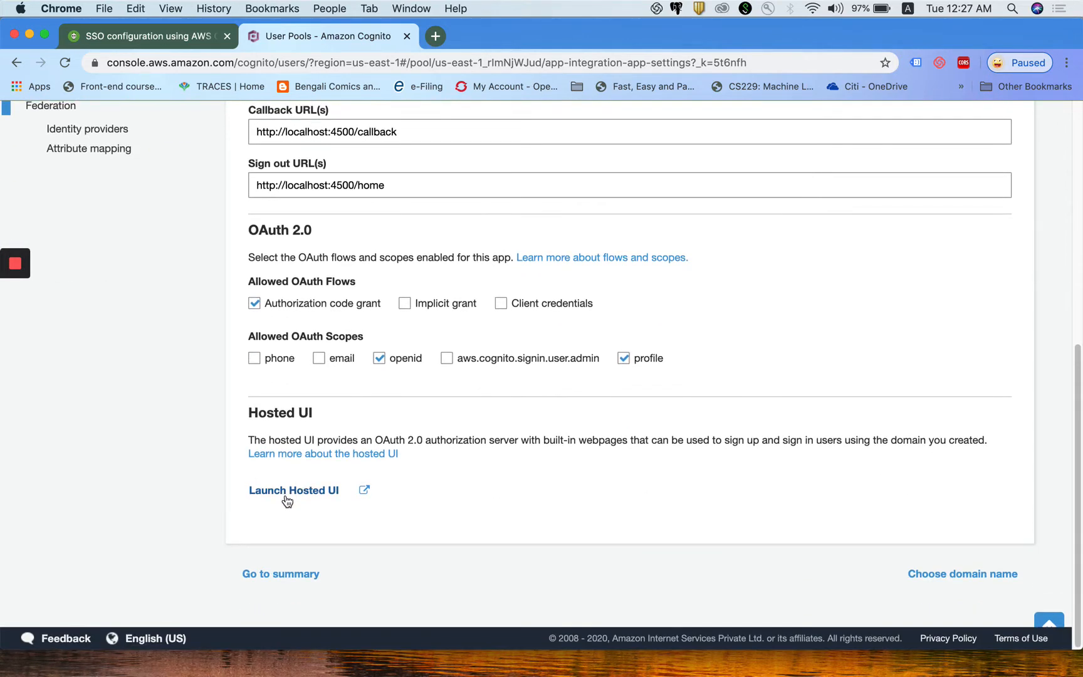
scroll(up, 3)
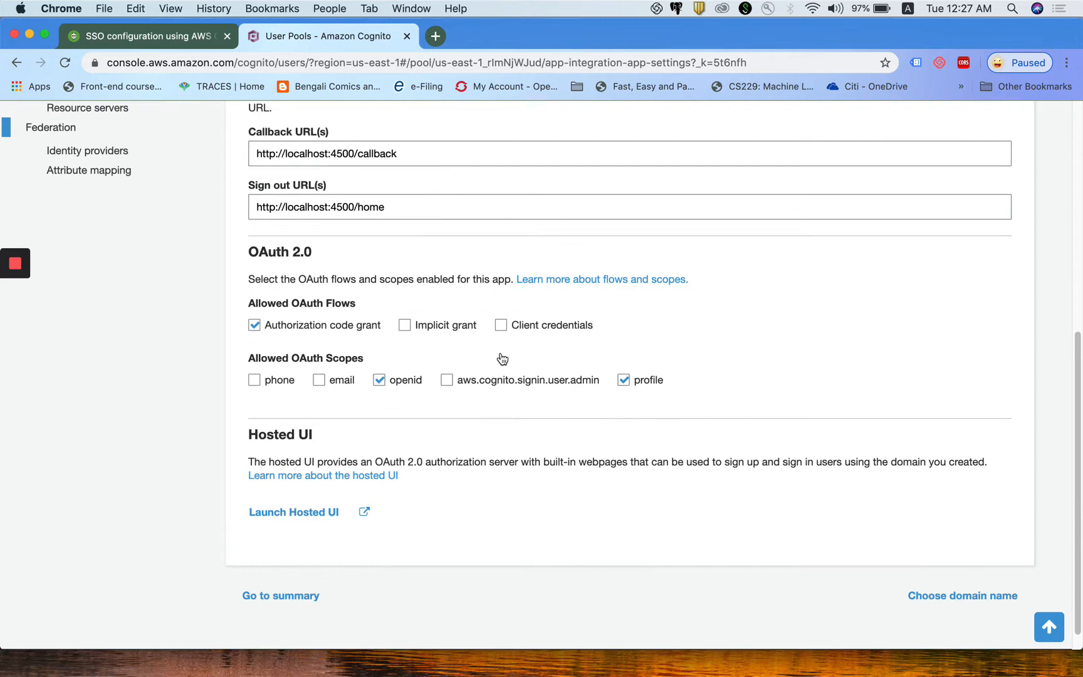
mouse_move(469, 411)
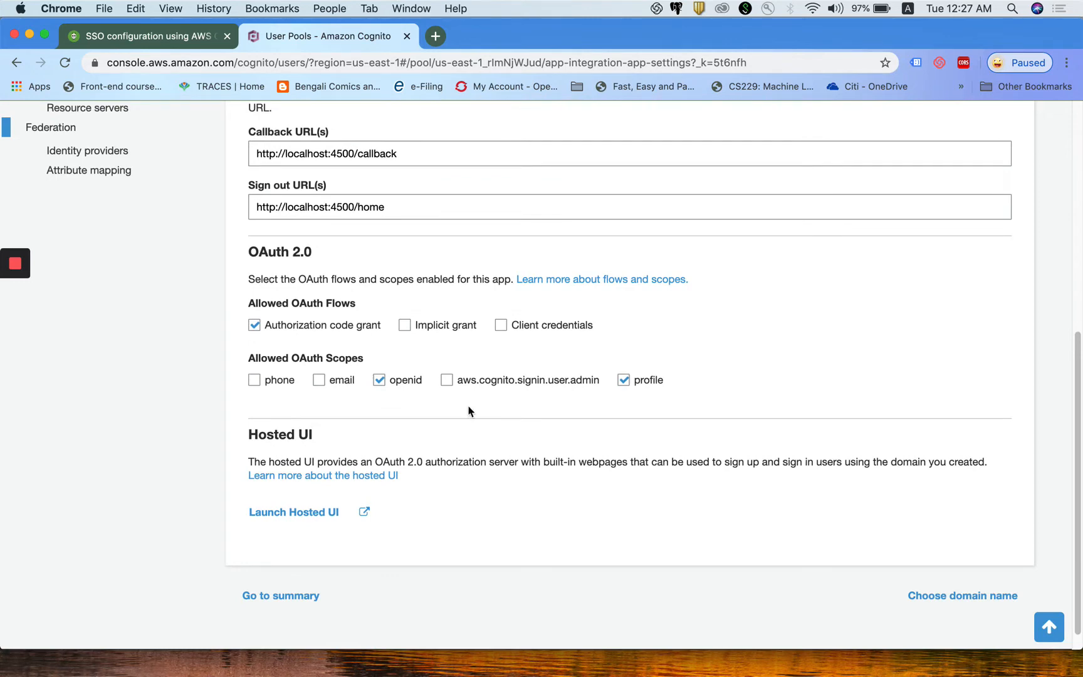
mouse_move(293, 511)
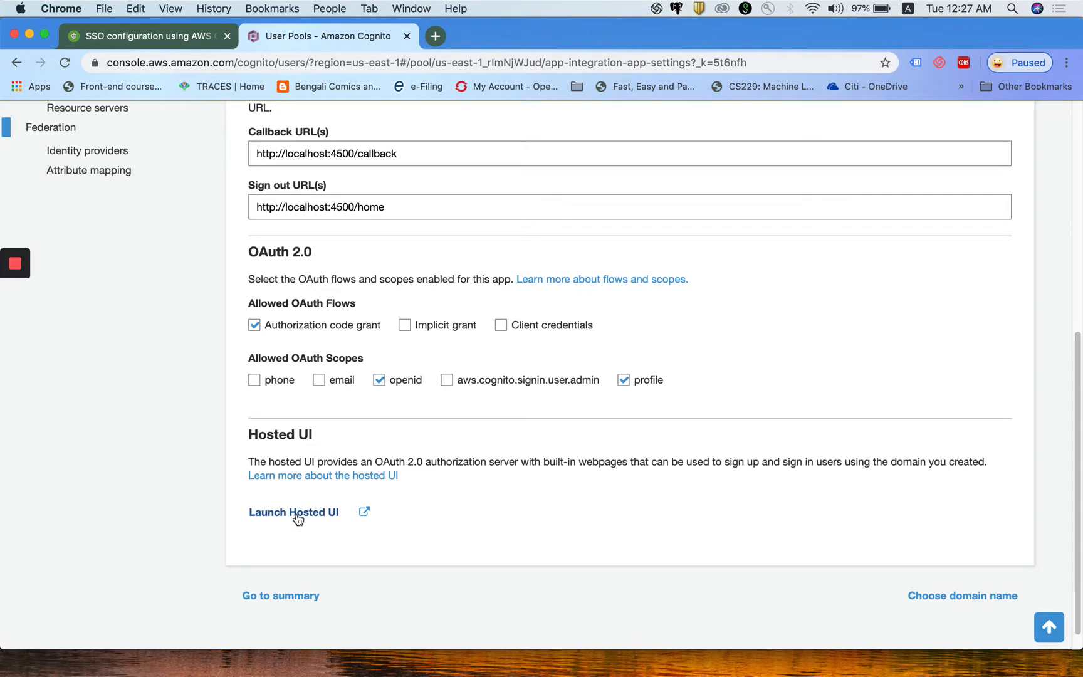
Launch the demolpapp hosted sign-in page in a new tab and focus its email field.
click(293, 511)
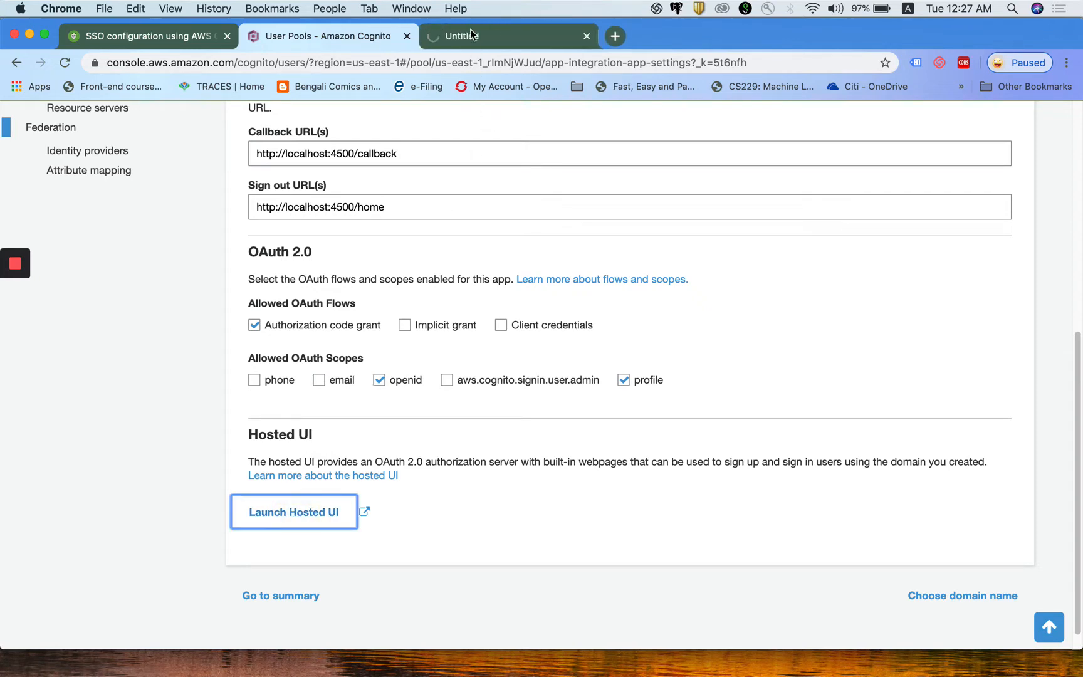
click(293, 511)
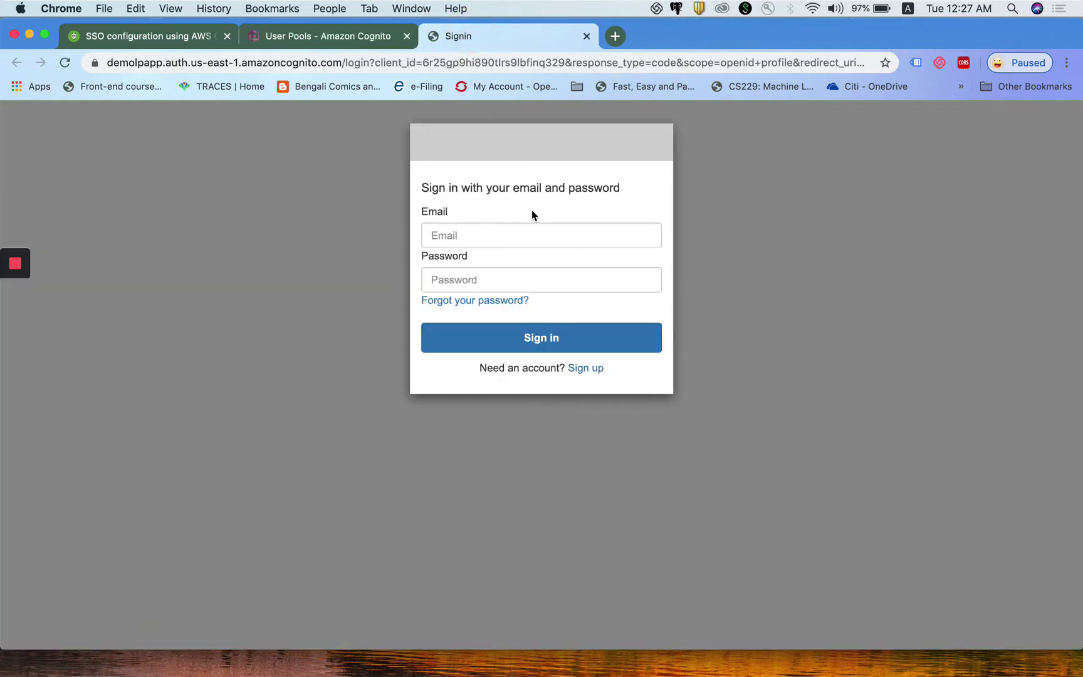
mouse_move(502, 312)
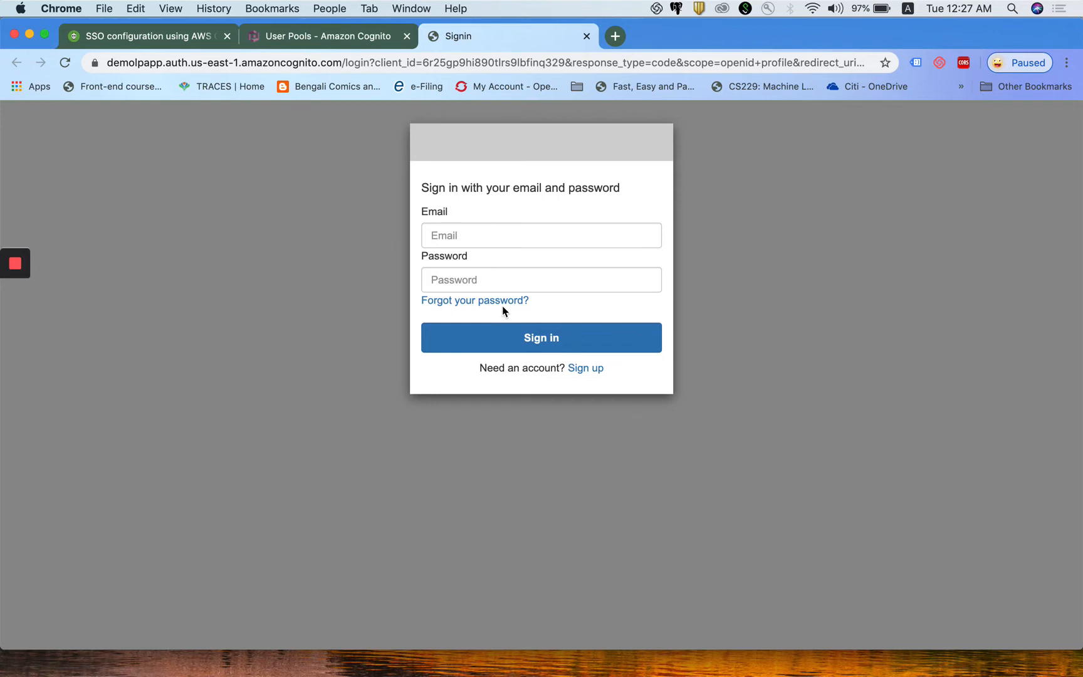
click(541, 236)
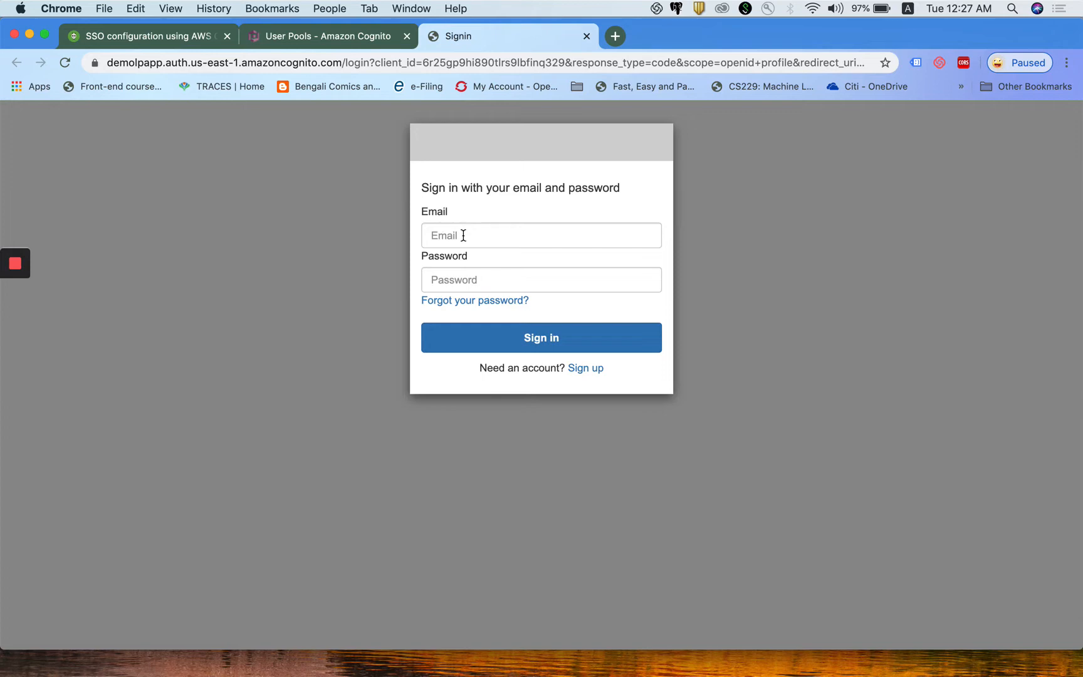
click(540, 337)
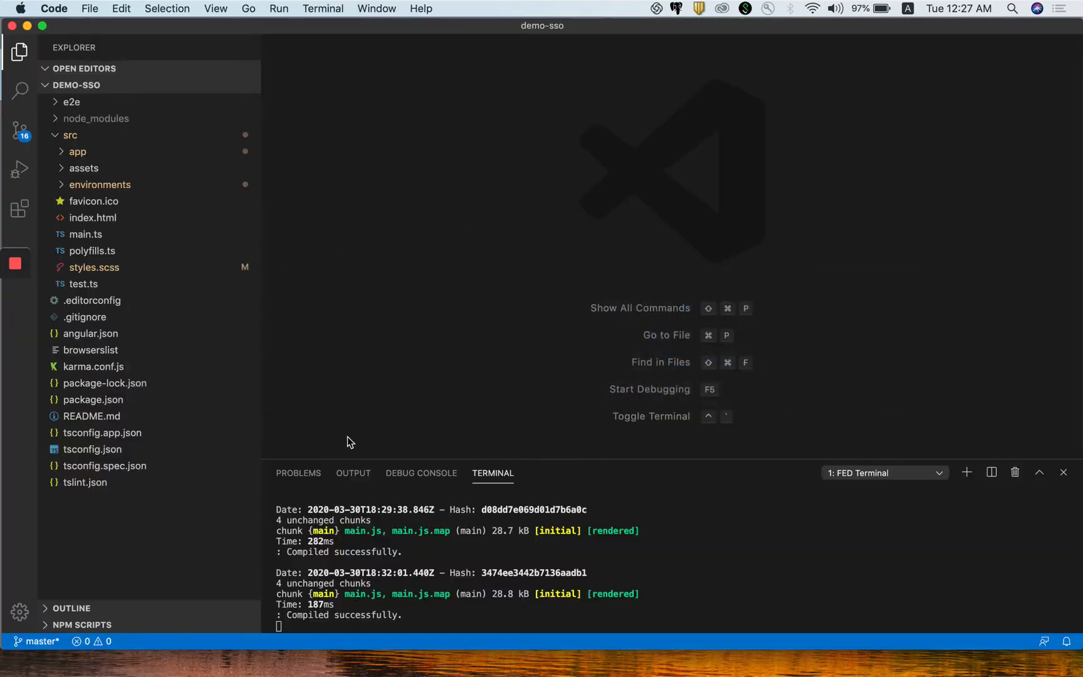
mouse_move(169, 225)
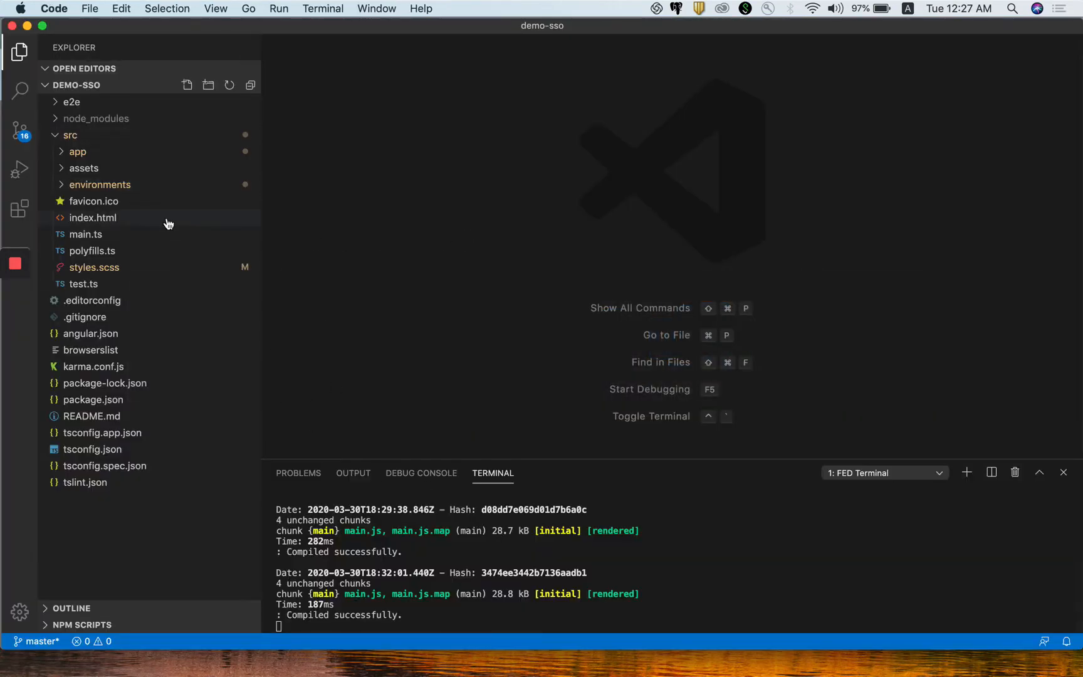
Review app-routing.module.ts routes for callback, home and dashboard in the demo-sso app.
click(78, 152)
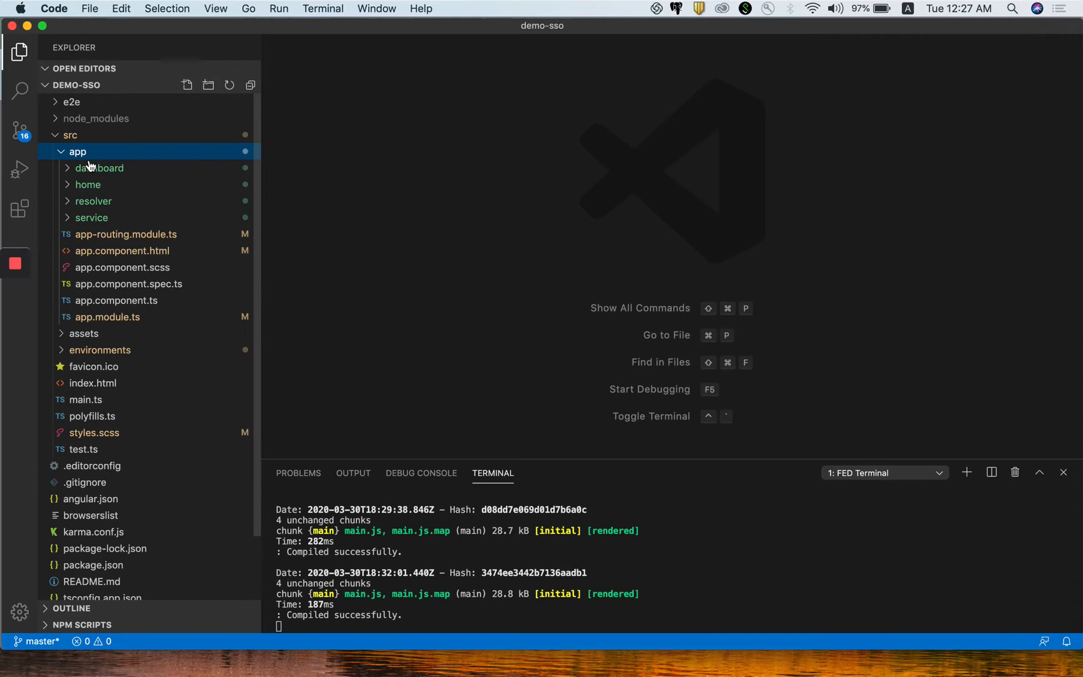
mouse_move(103, 326)
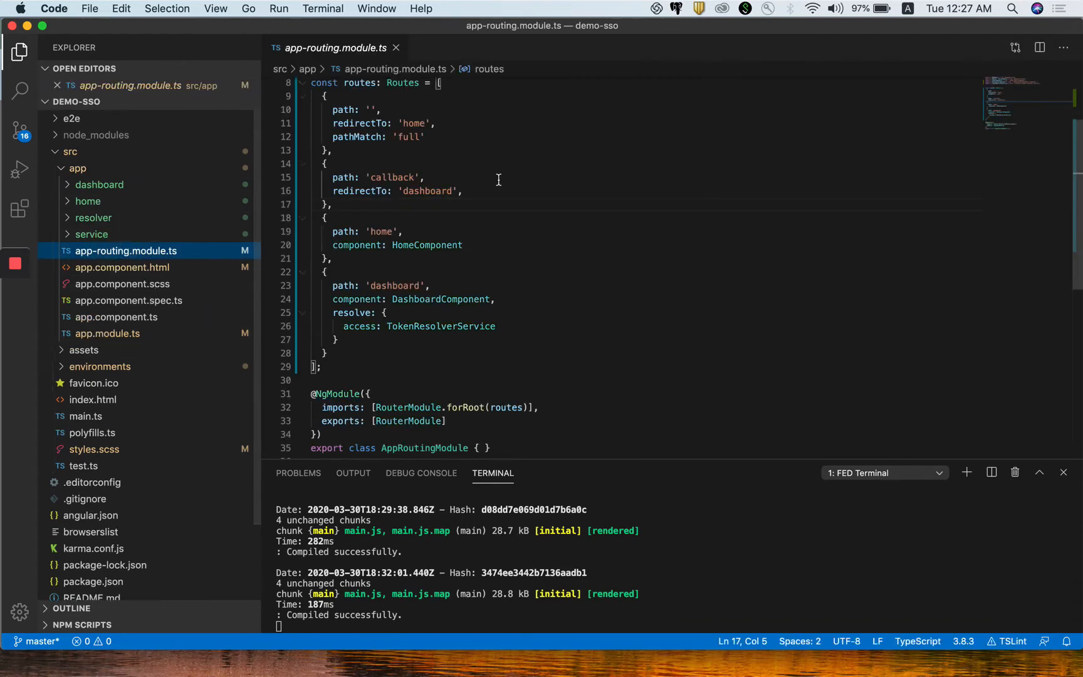
double_click(412, 125)
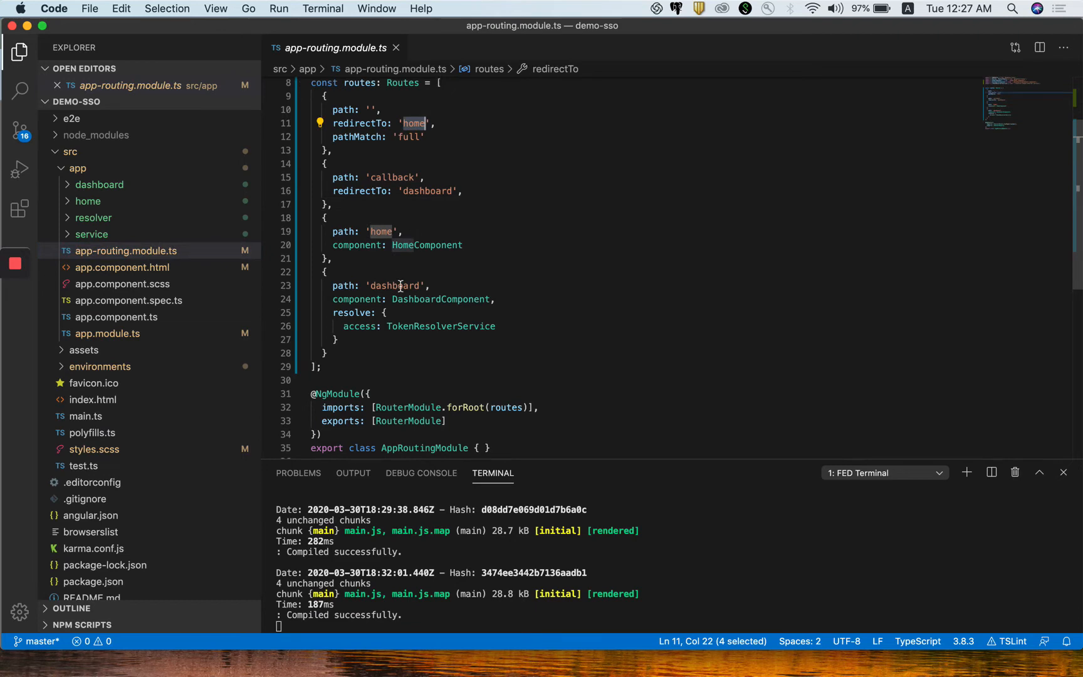
click(399, 286)
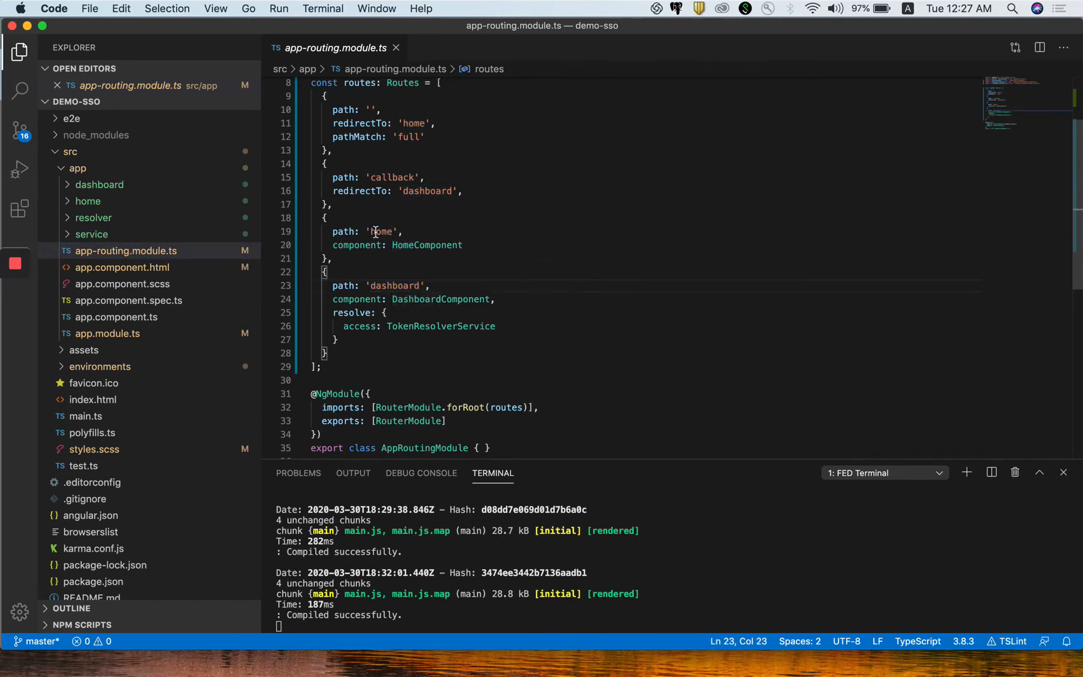
double_click(381, 232)
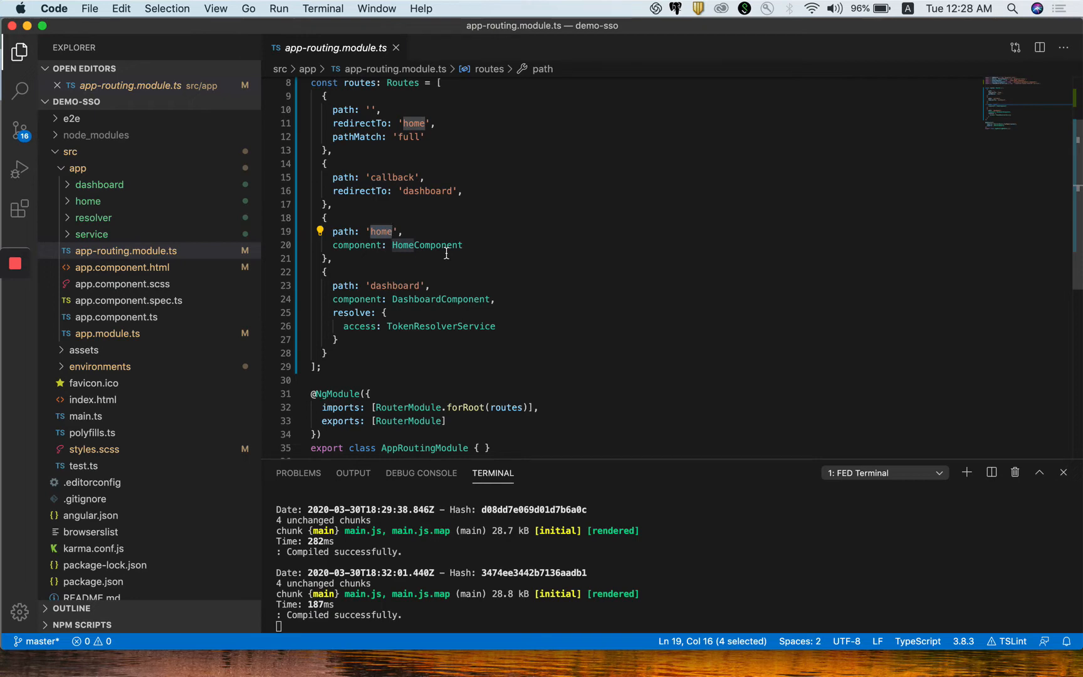
mouse_move(142, 272)
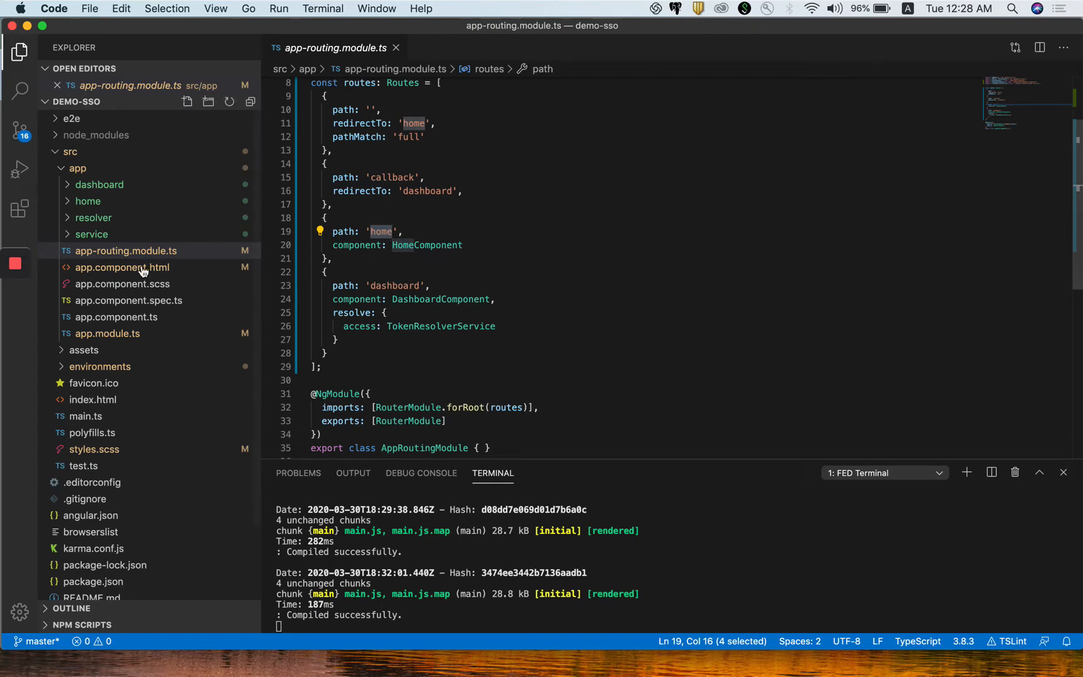
mouse_move(410, 319)
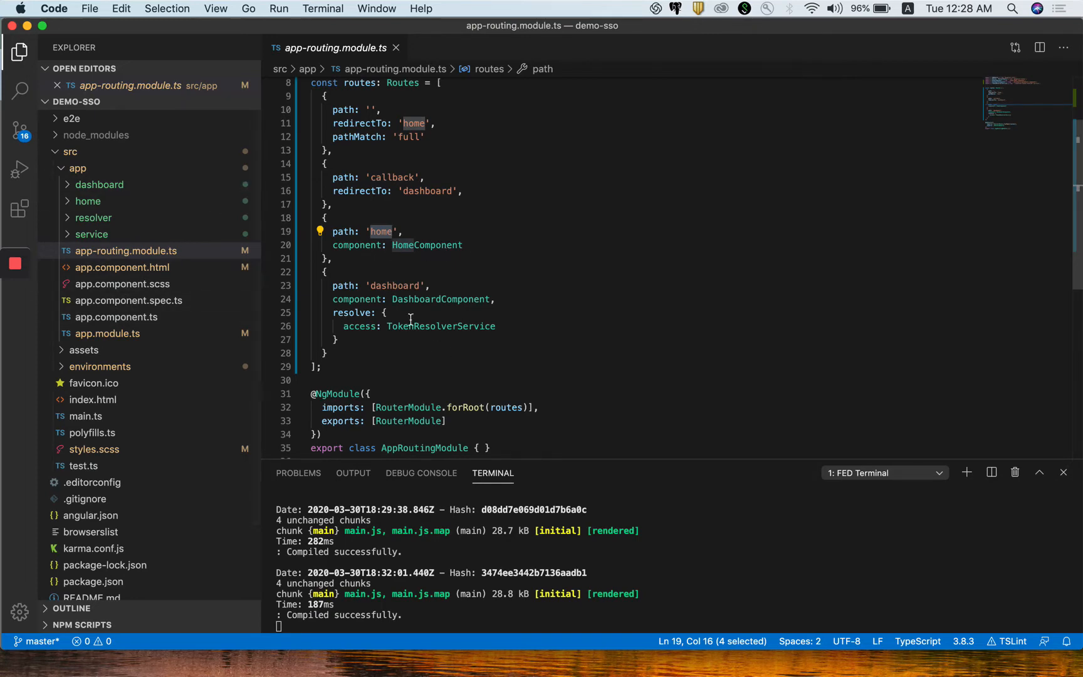
mouse_move(413, 282)
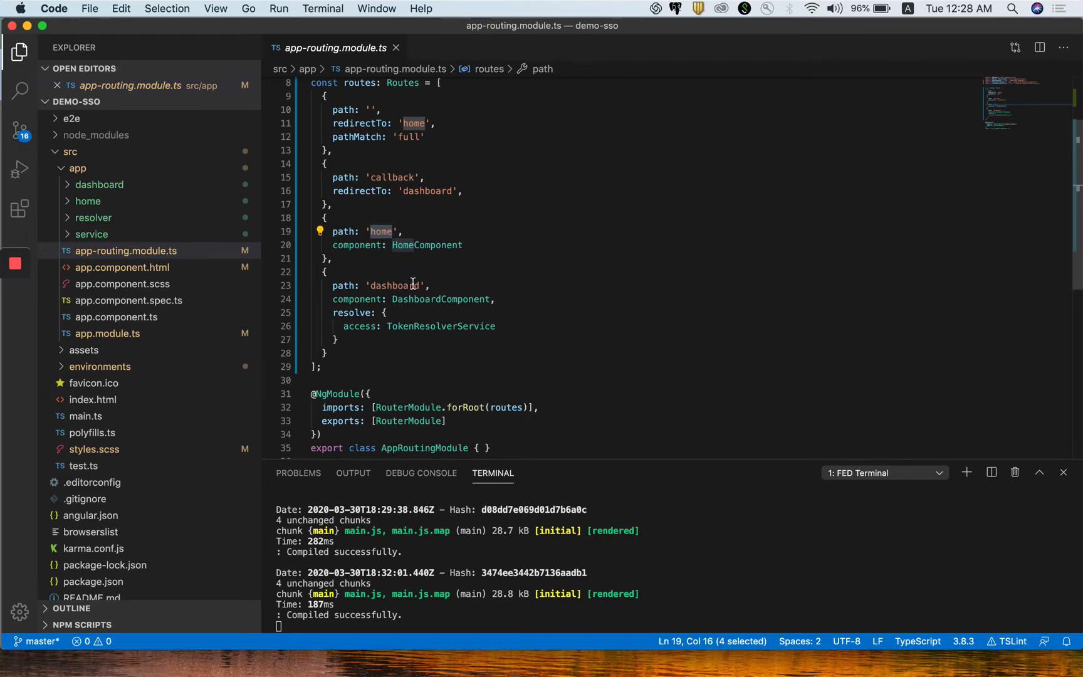
mouse_move(509, 276)
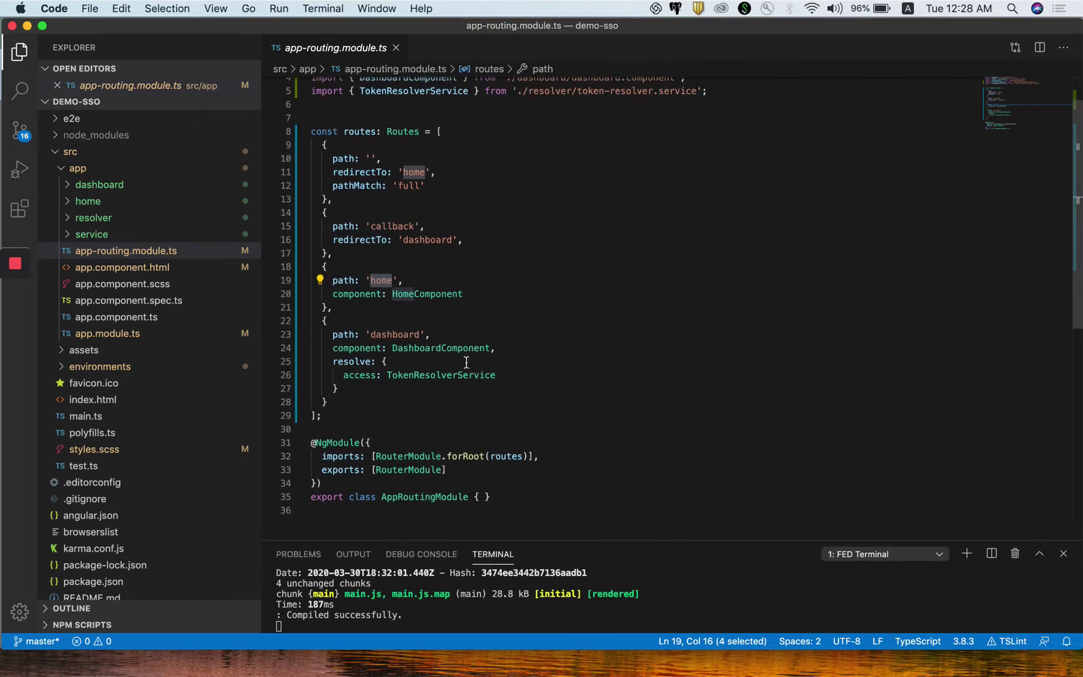
Inspect token-resolver.service.ts, highlighting where the resolver reads the code URL parameter.
double_click(441, 375)
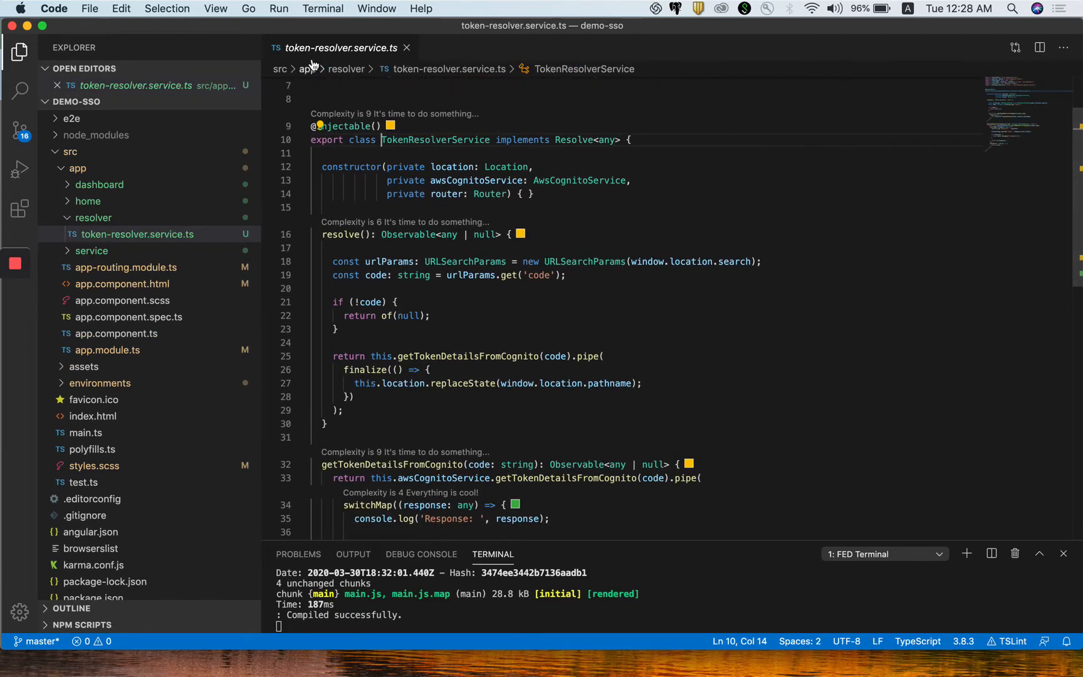
click(125, 267)
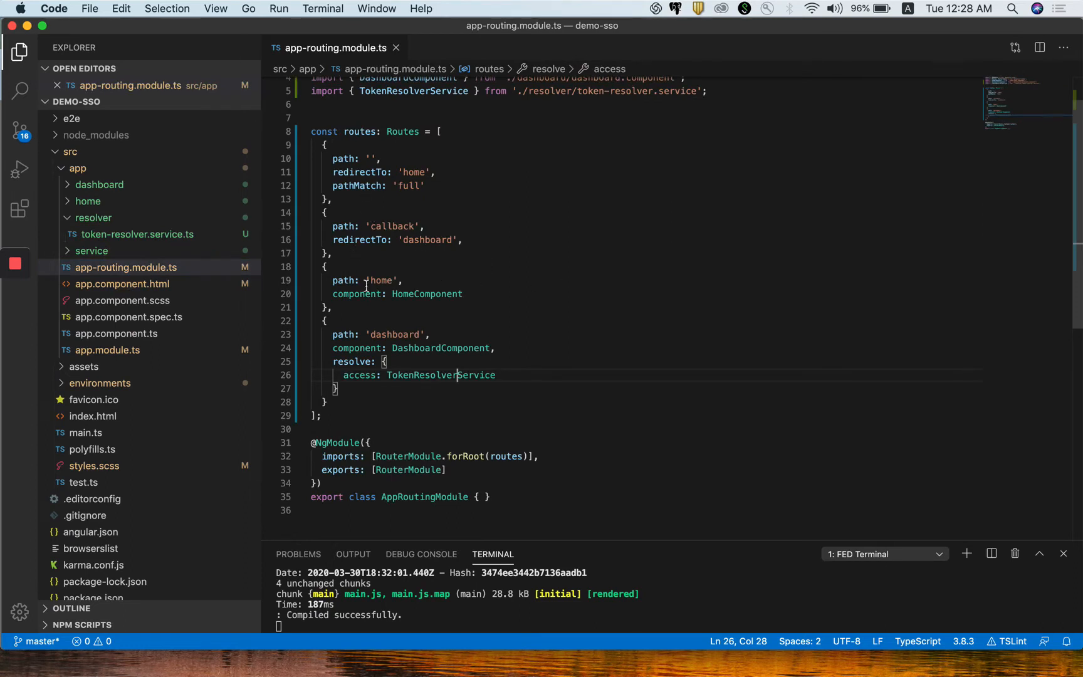
mouse_move(466, 387)
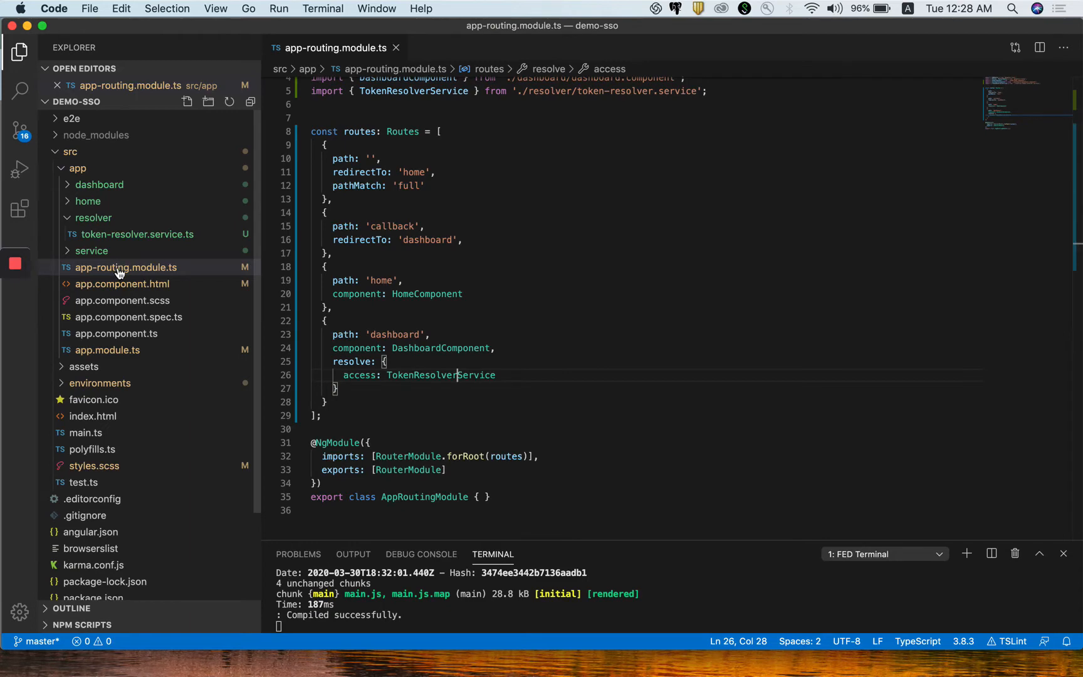
click(137, 234)
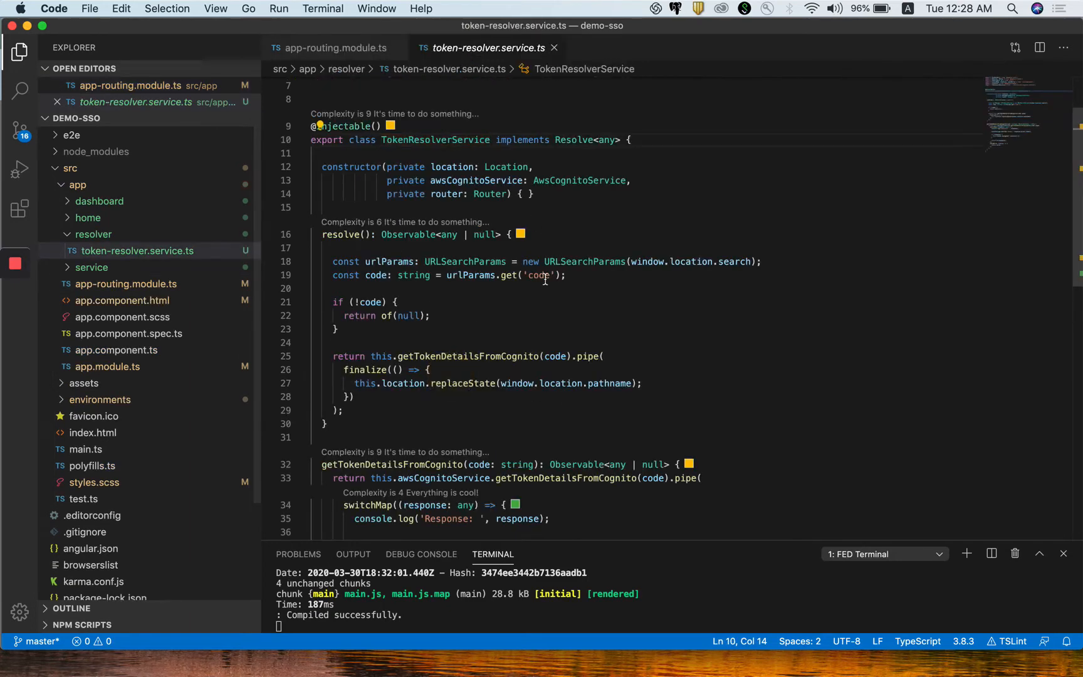
double_click(537, 274)
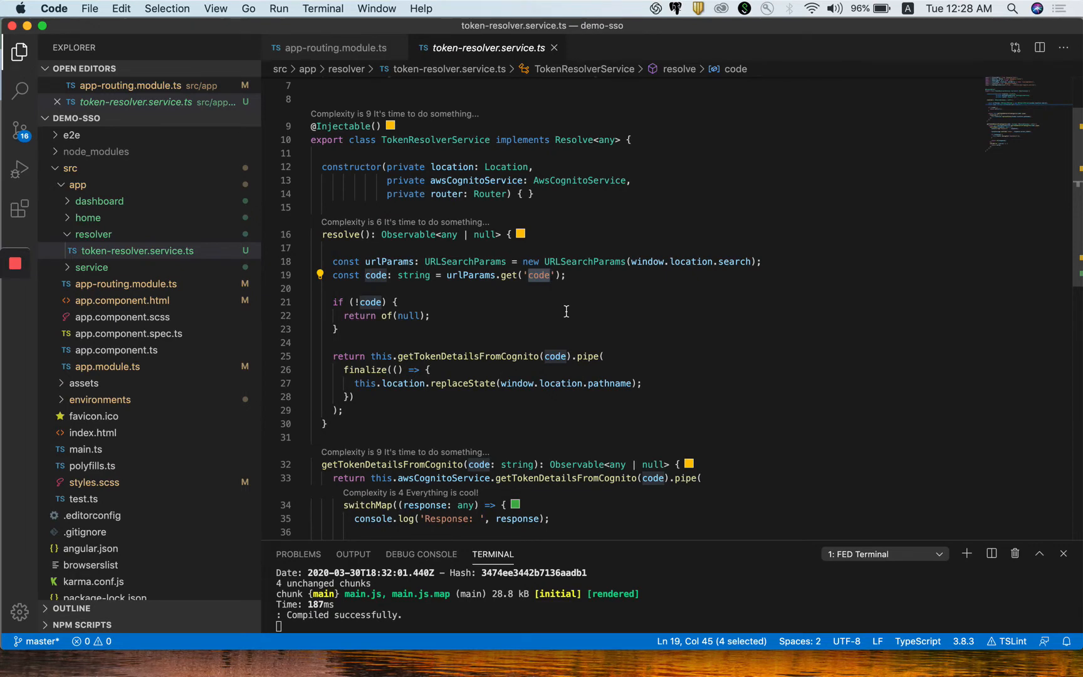
Review the token POST in aws-cognito.service.ts and the cognitoTokenURL definition in environment.ts.
scroll(down, 3)
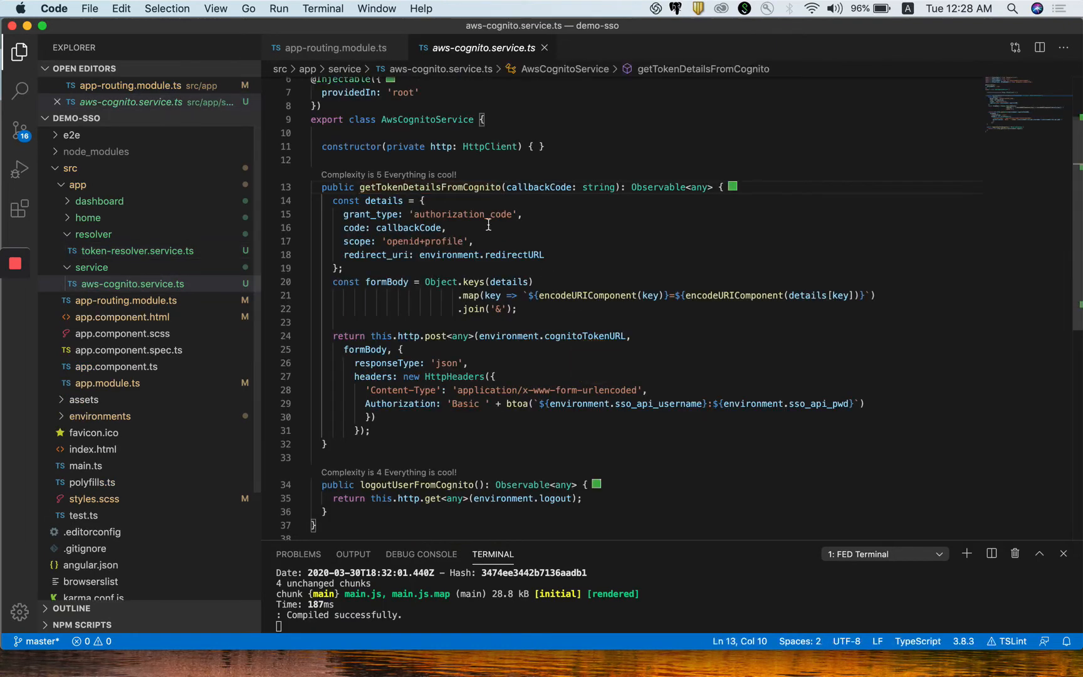
mouse_move(514, 254)
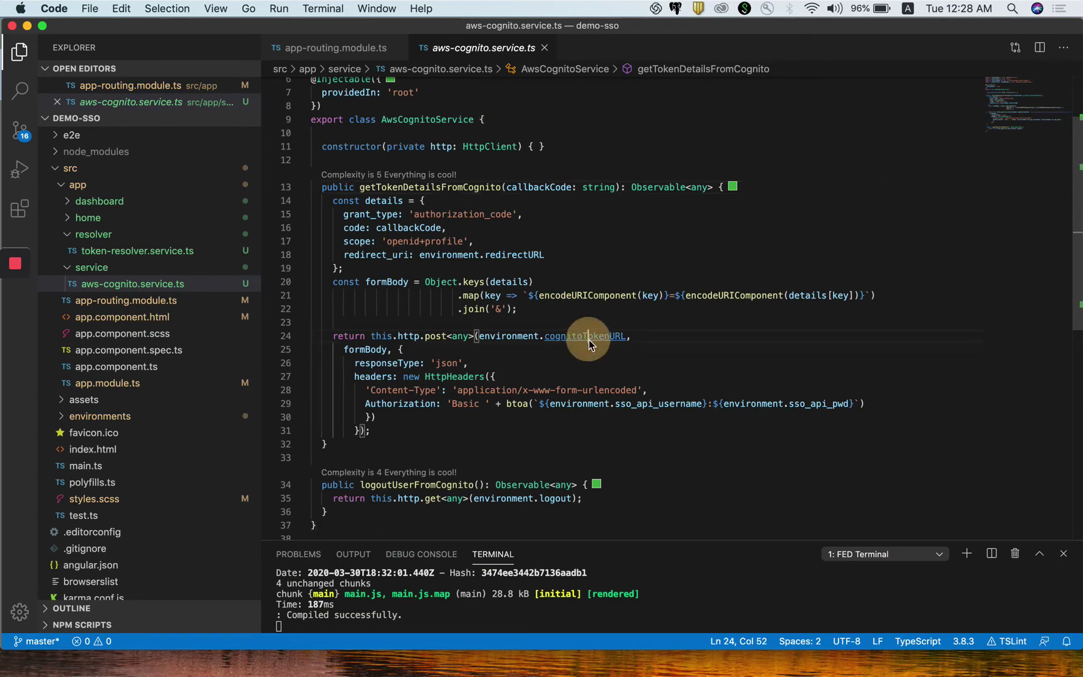
click(584, 336)
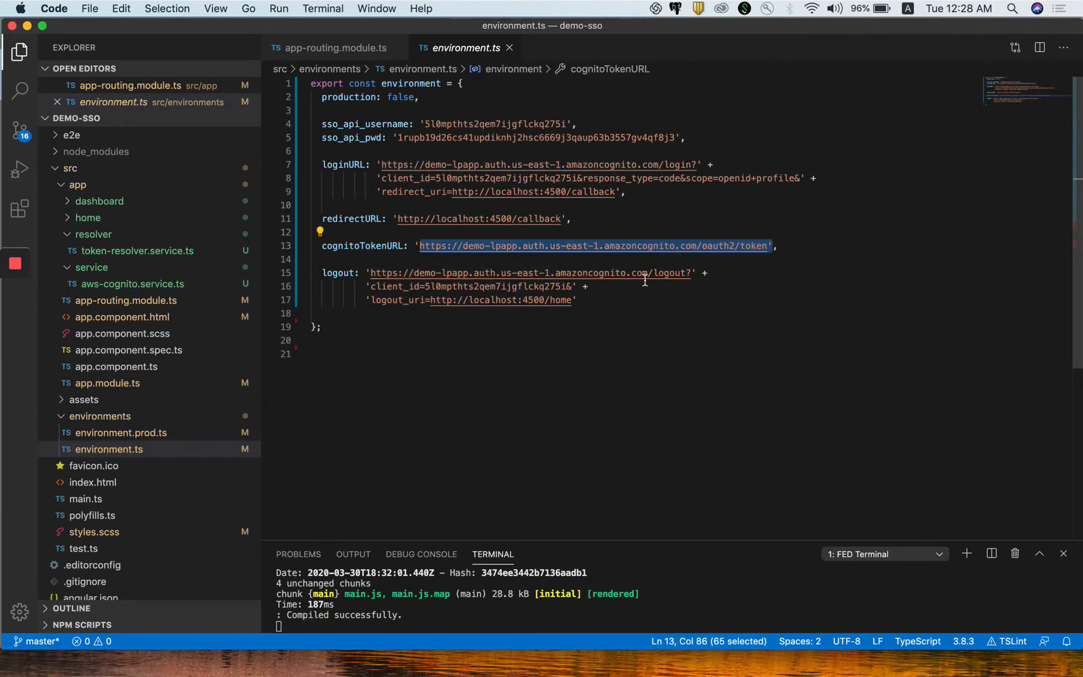
click(332, 48)
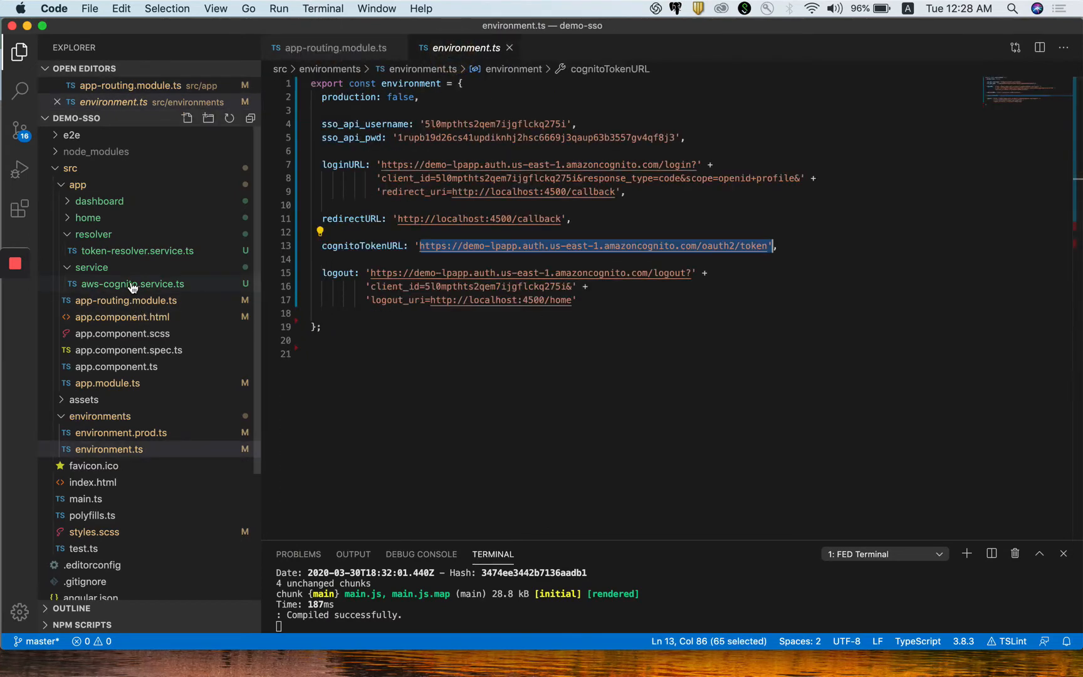
click(130, 283)
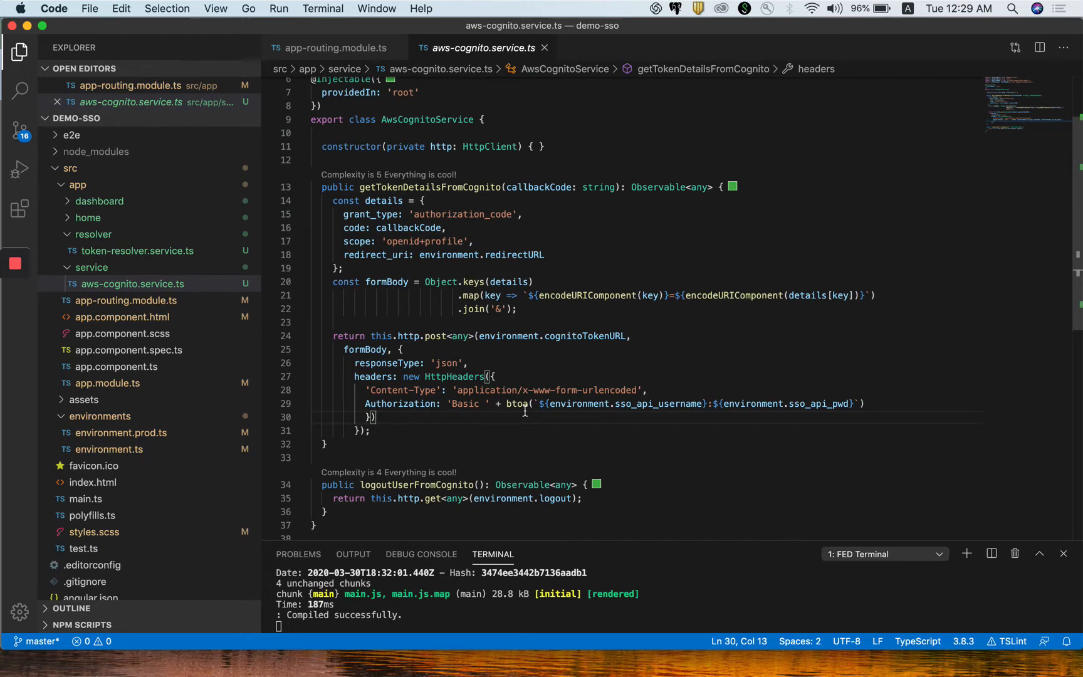
mouse_move(617, 355)
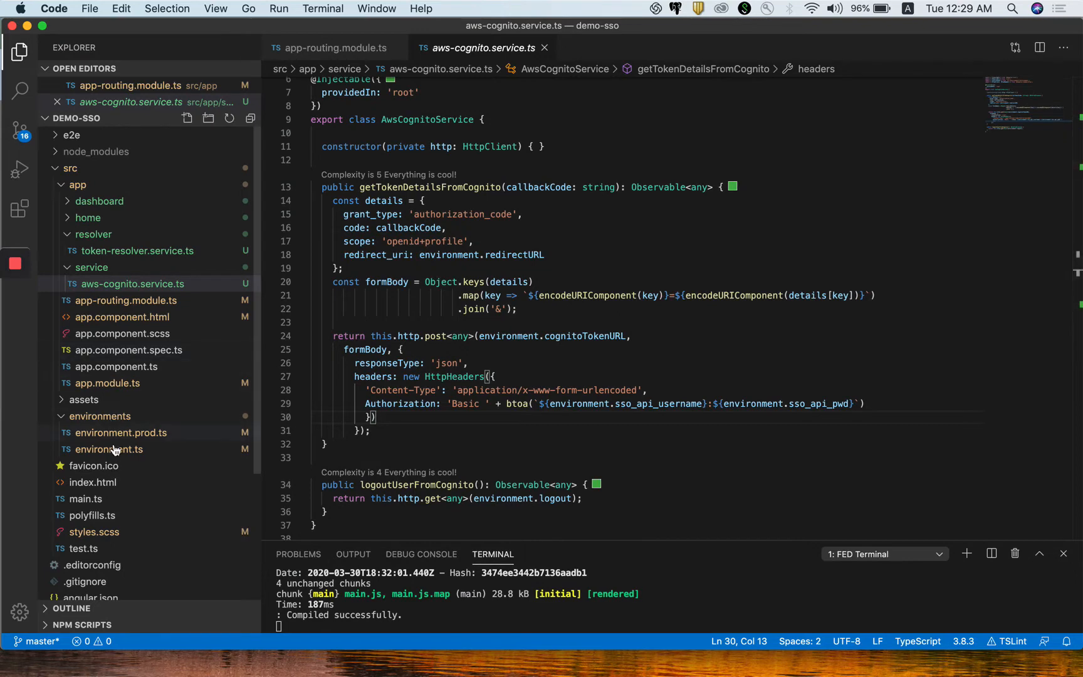
click(108, 448)
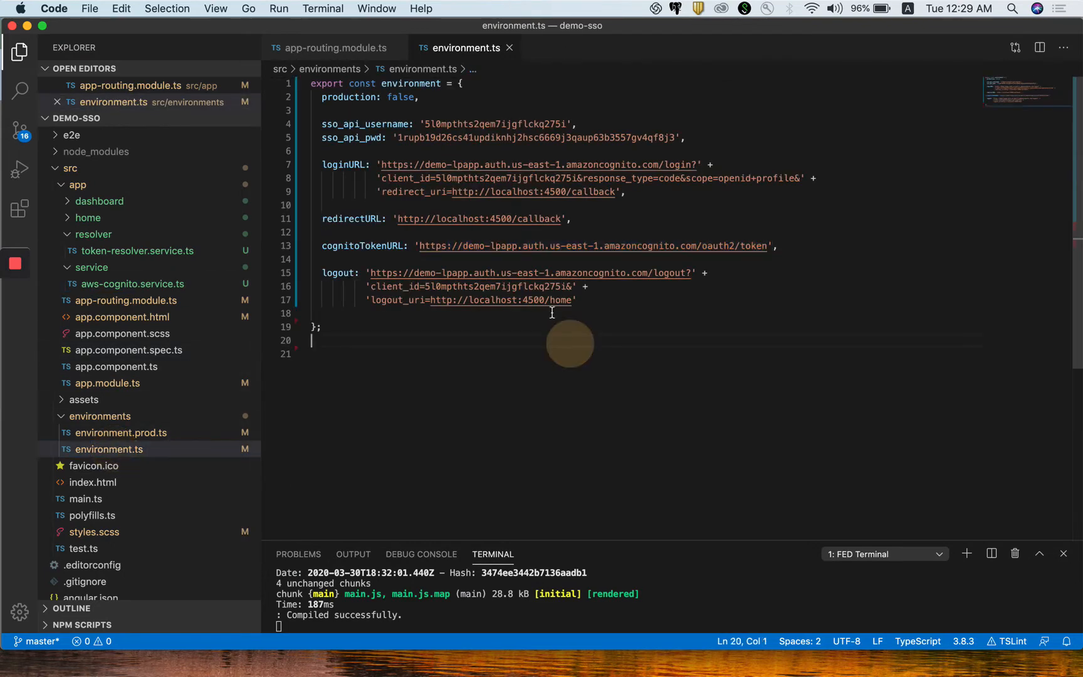
mouse_move(362, 125)
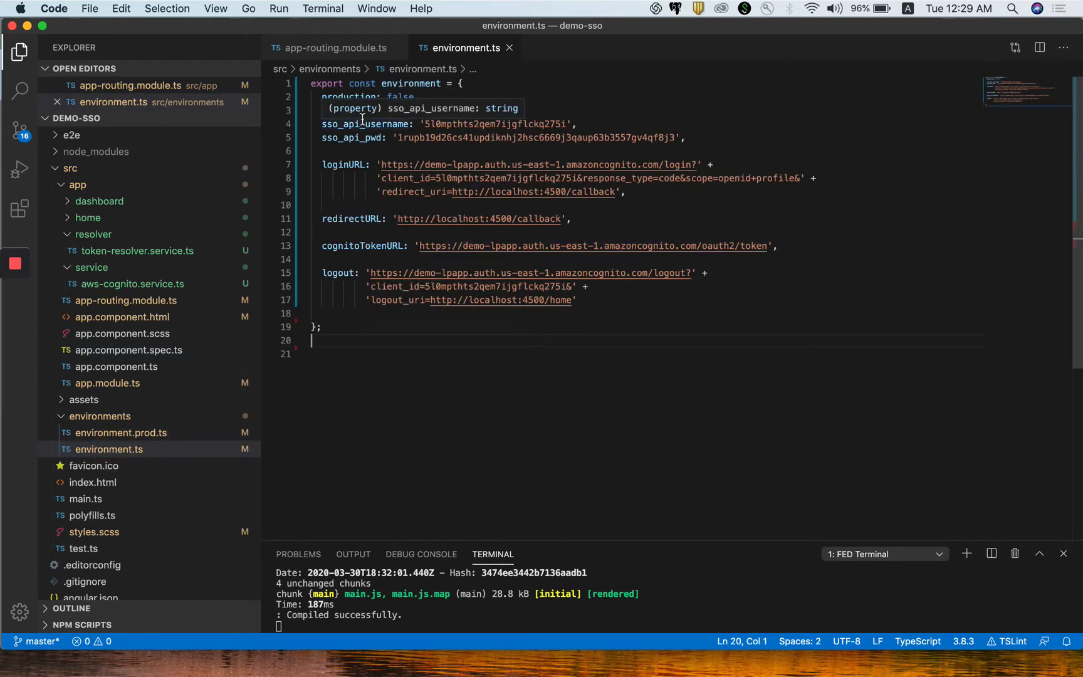
mouse_move(447, 119)
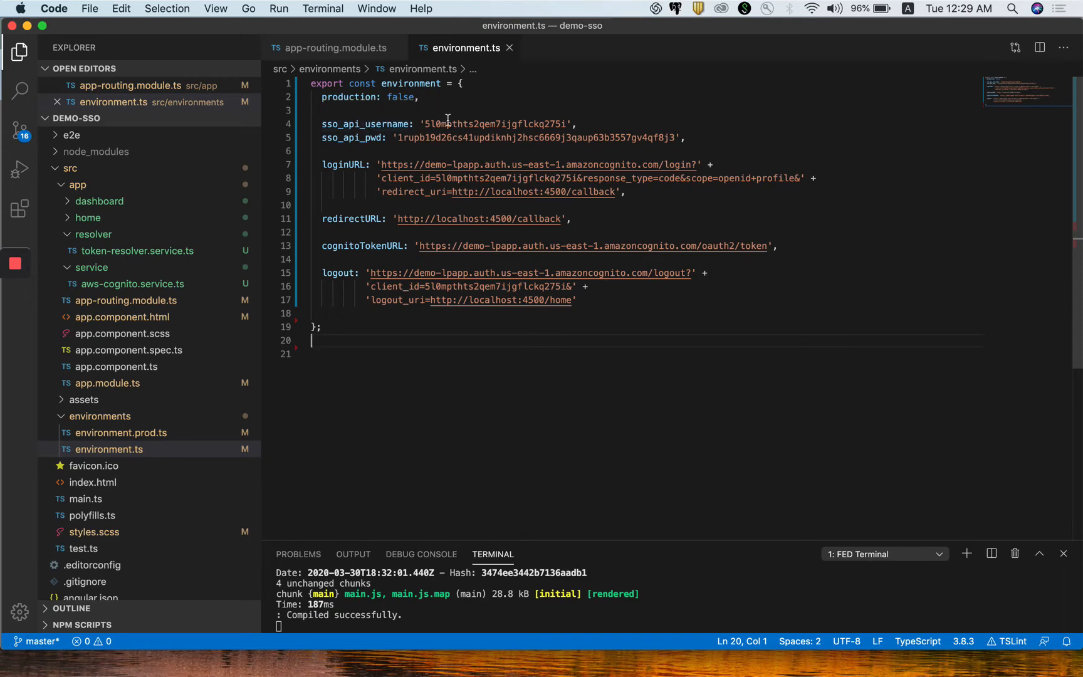
mouse_move(558, 407)
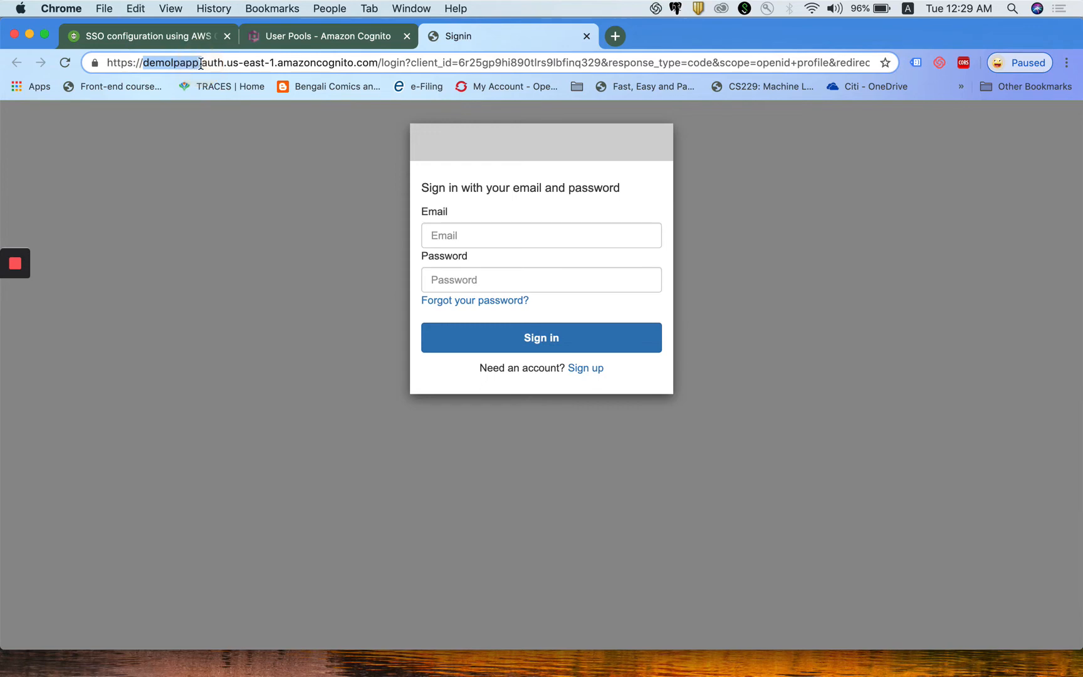
click(390, 338)
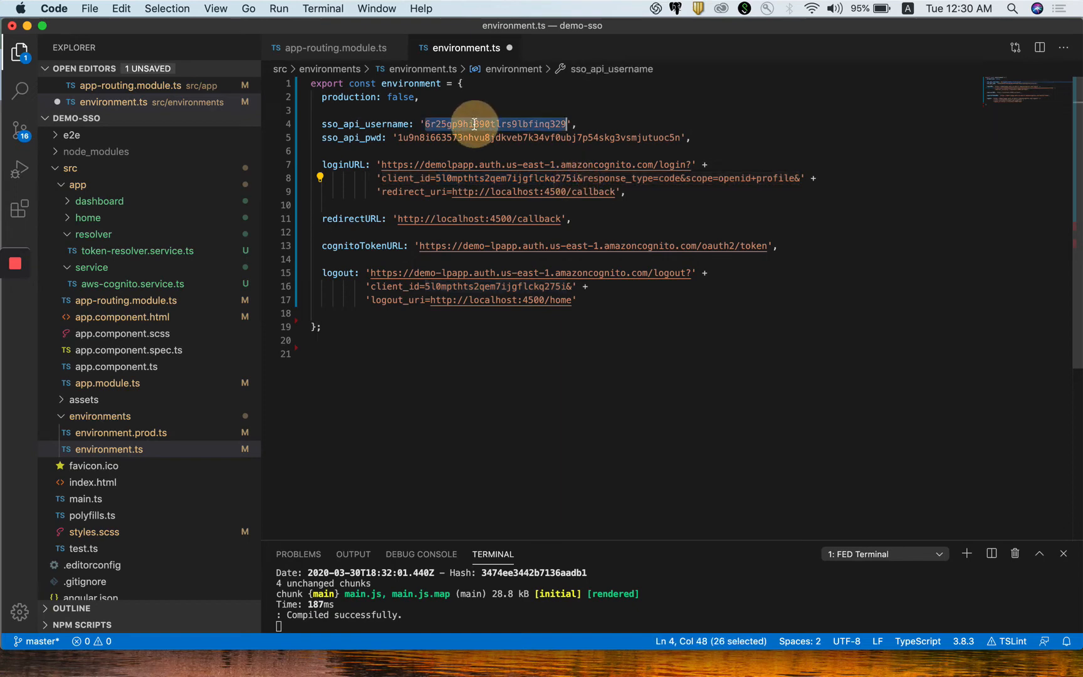
mouse_move(473, 184)
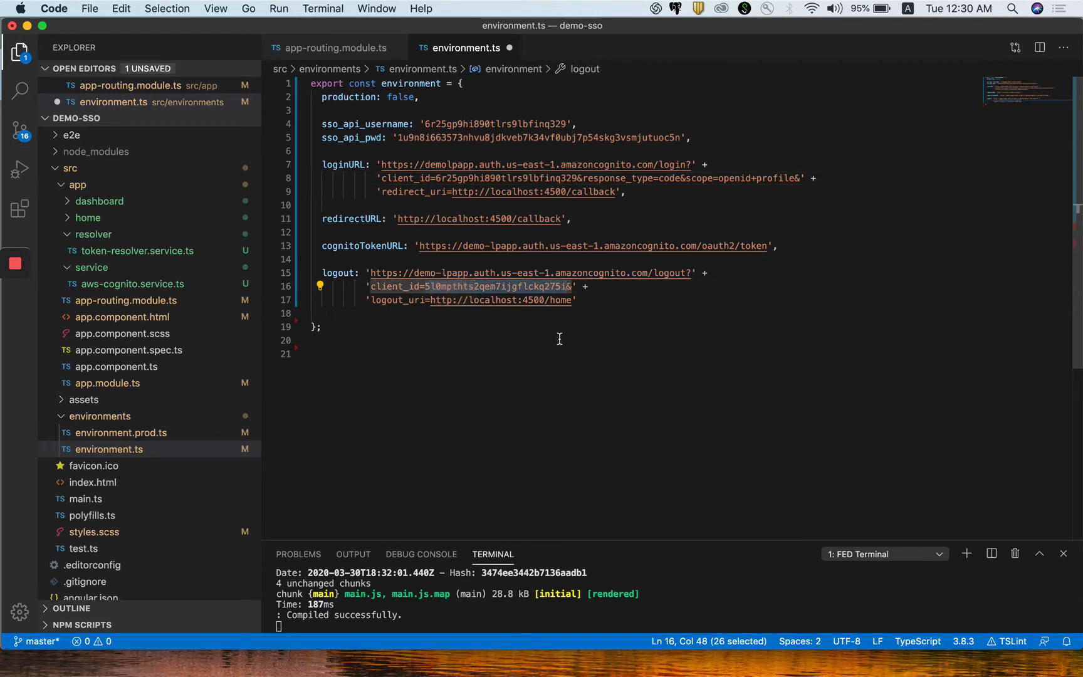
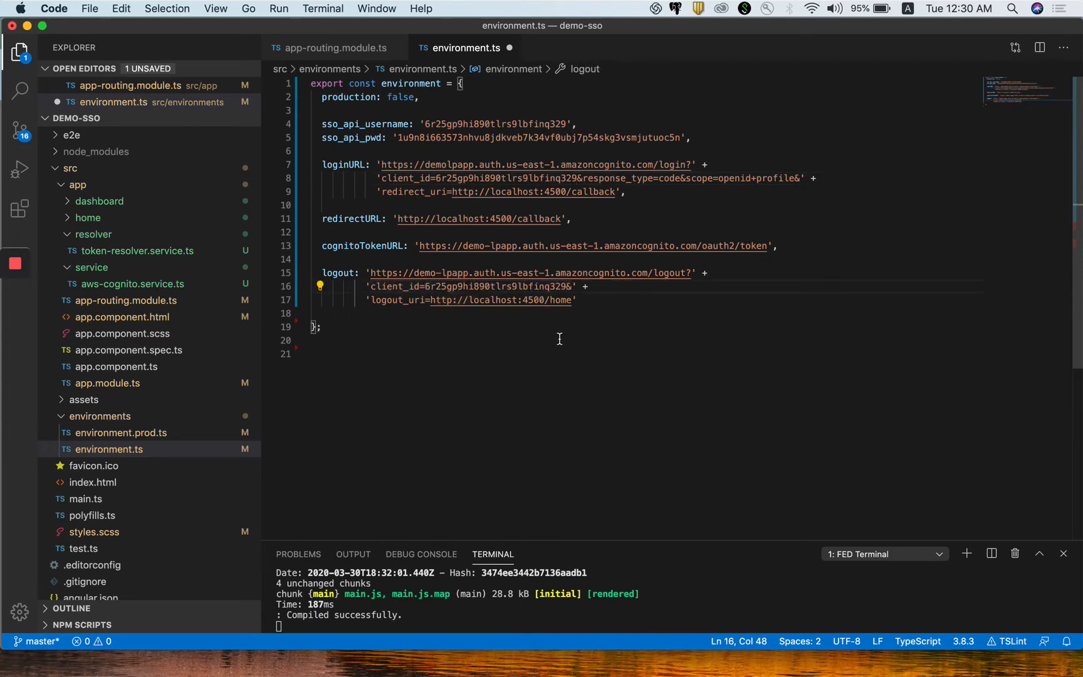
mouse_move(586, 234)
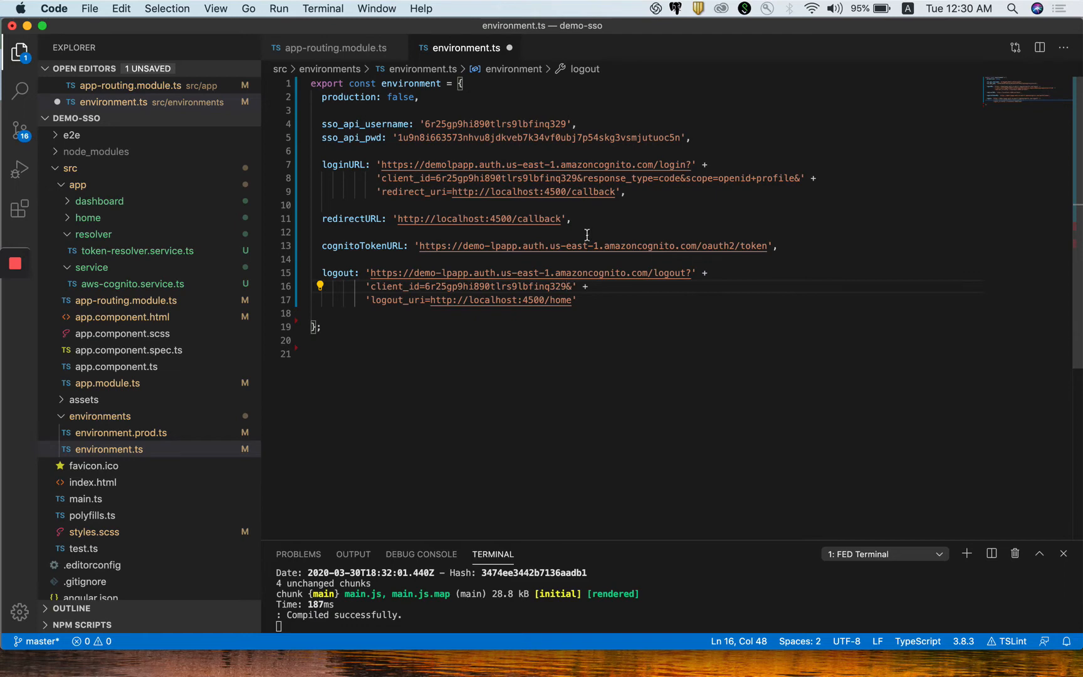
mouse_move(493, 238)
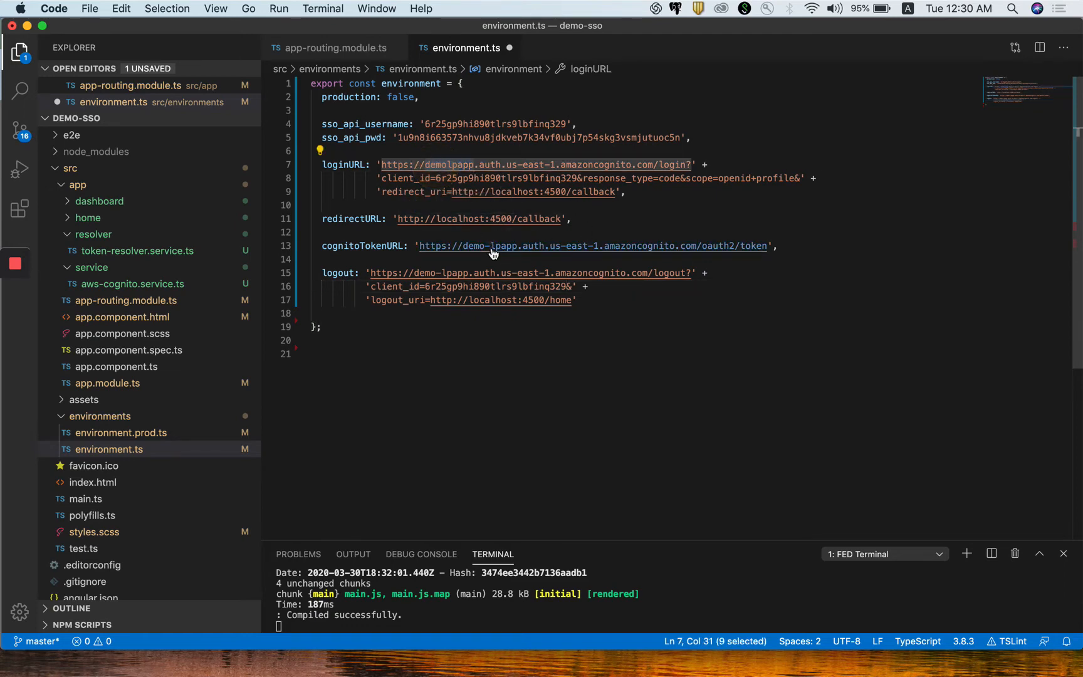
mouse_move(461, 250)
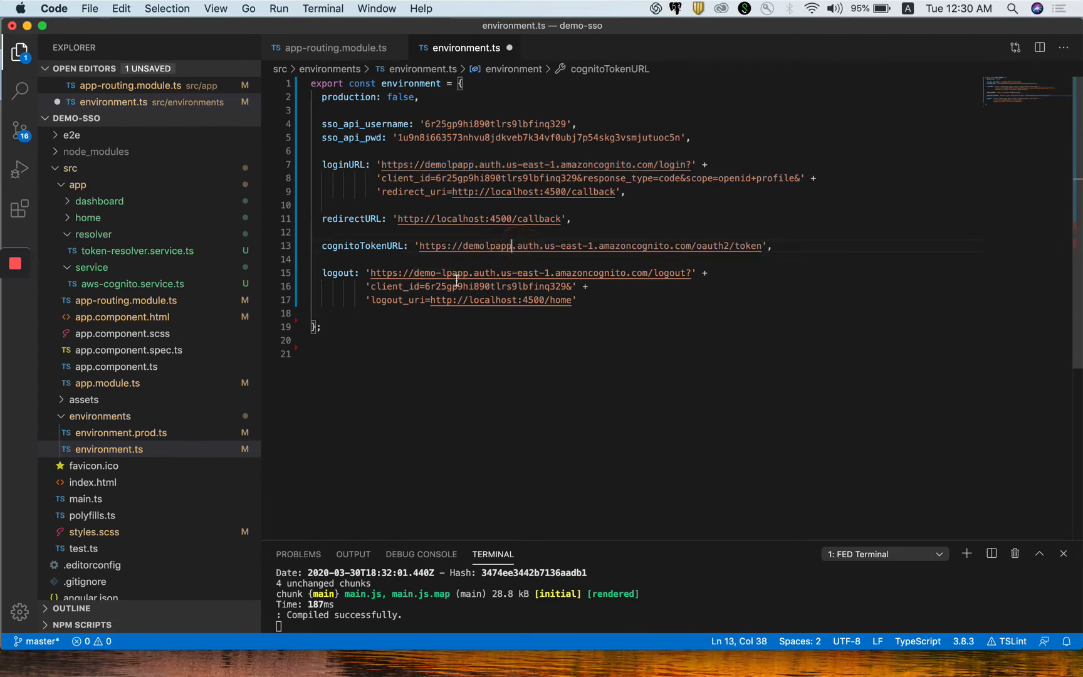
Check the cognitoTokenURL domain and logout_uri values, then move to Chrome's hosted sign-in page.
double_click(439, 273)
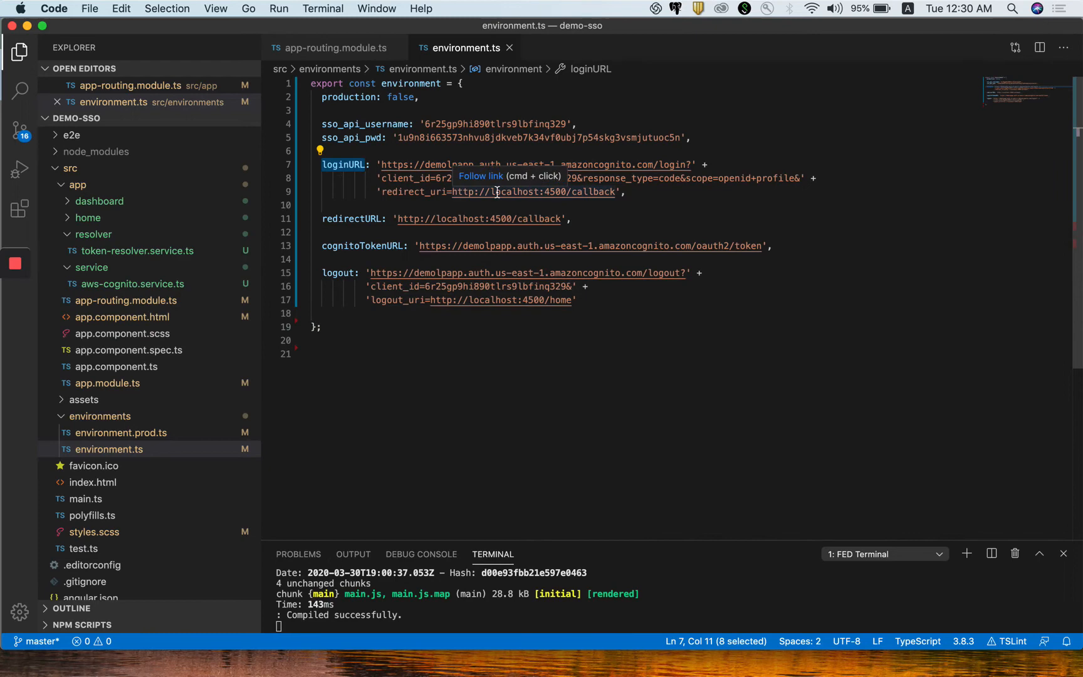
mouse_move(418, 220)
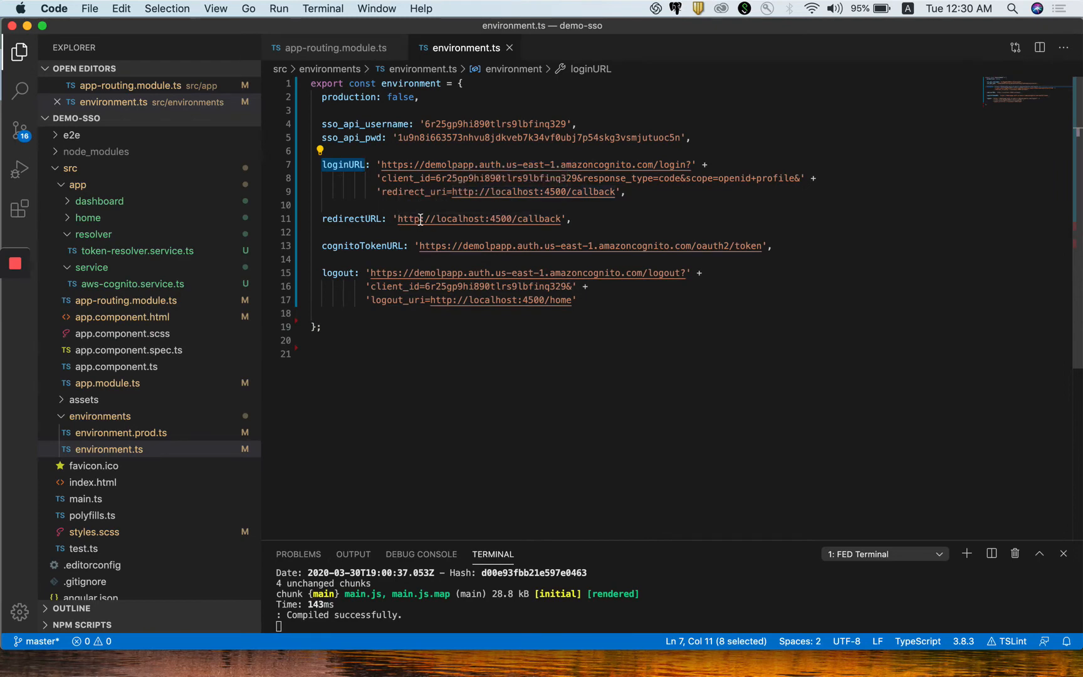
mouse_move(537, 221)
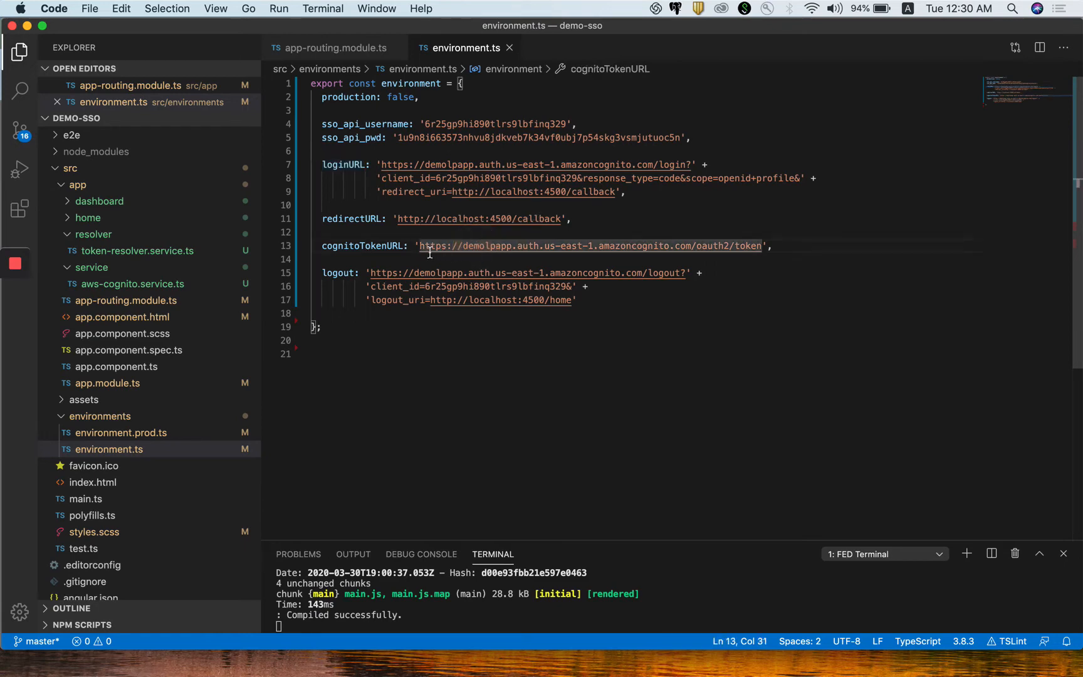
double_click(490, 246)
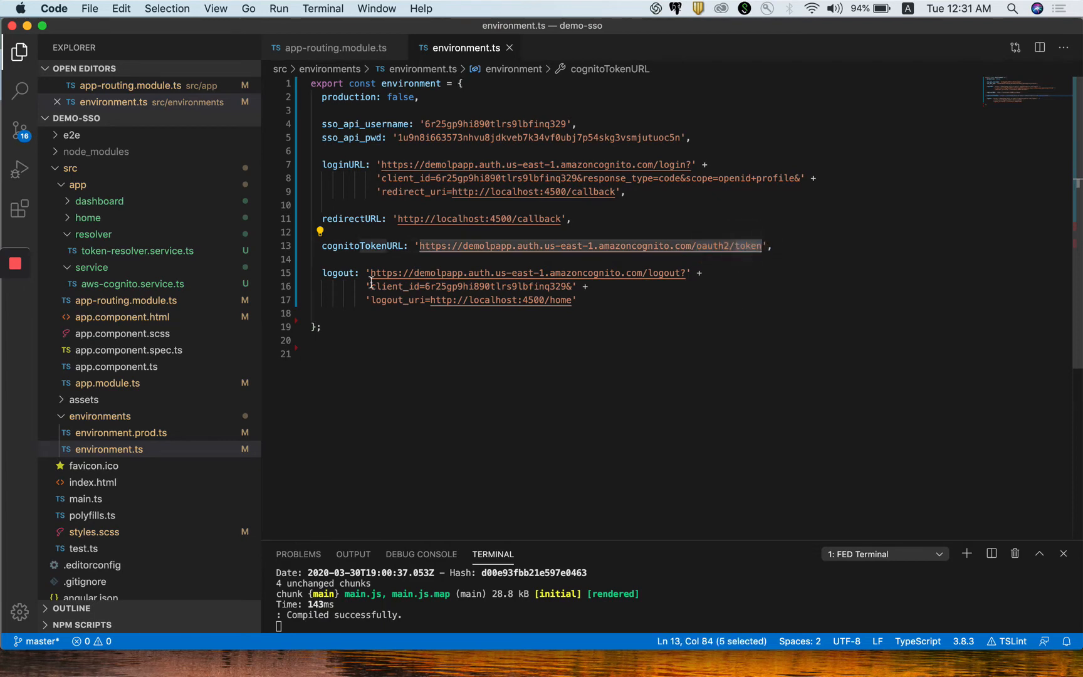
mouse_move(471, 272)
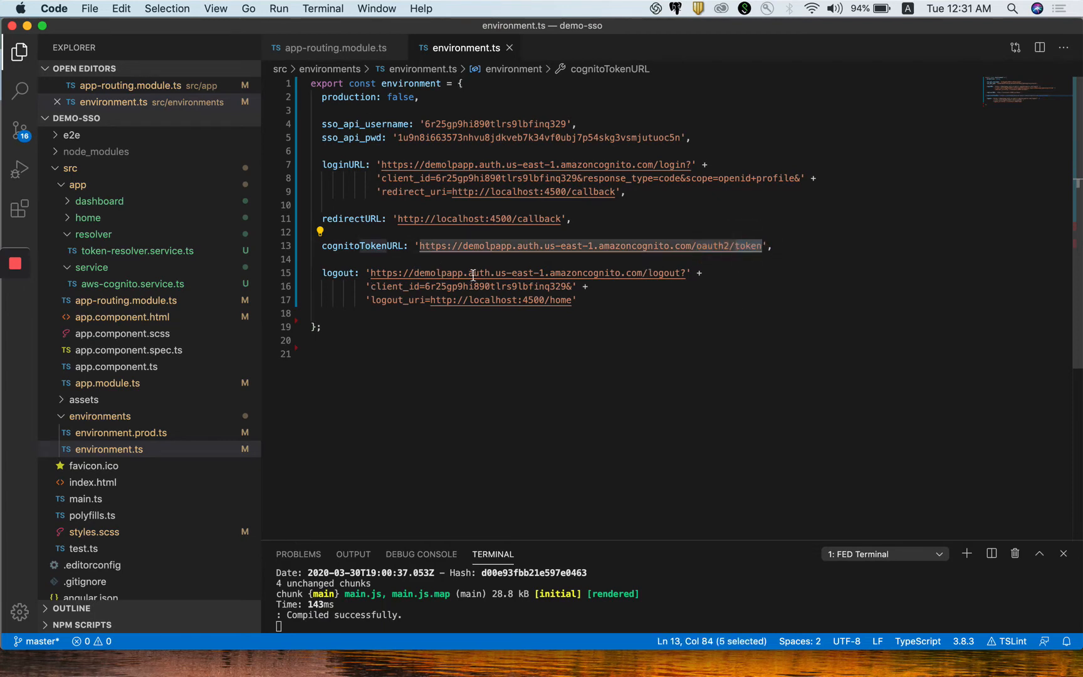
click(666, 272)
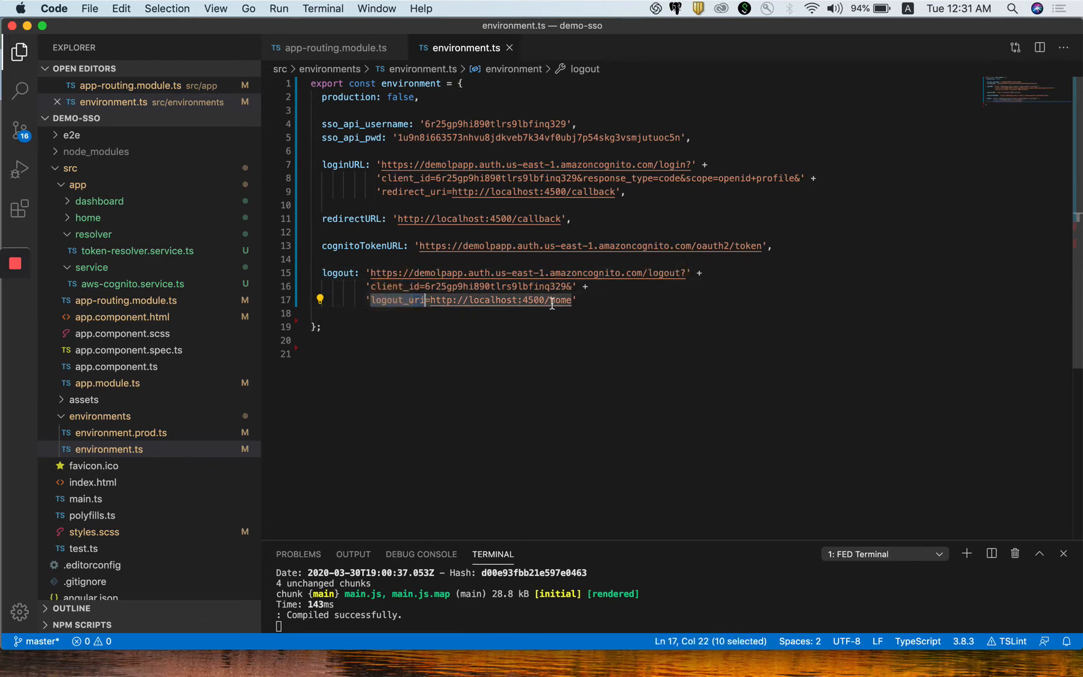
mouse_move(549, 300)
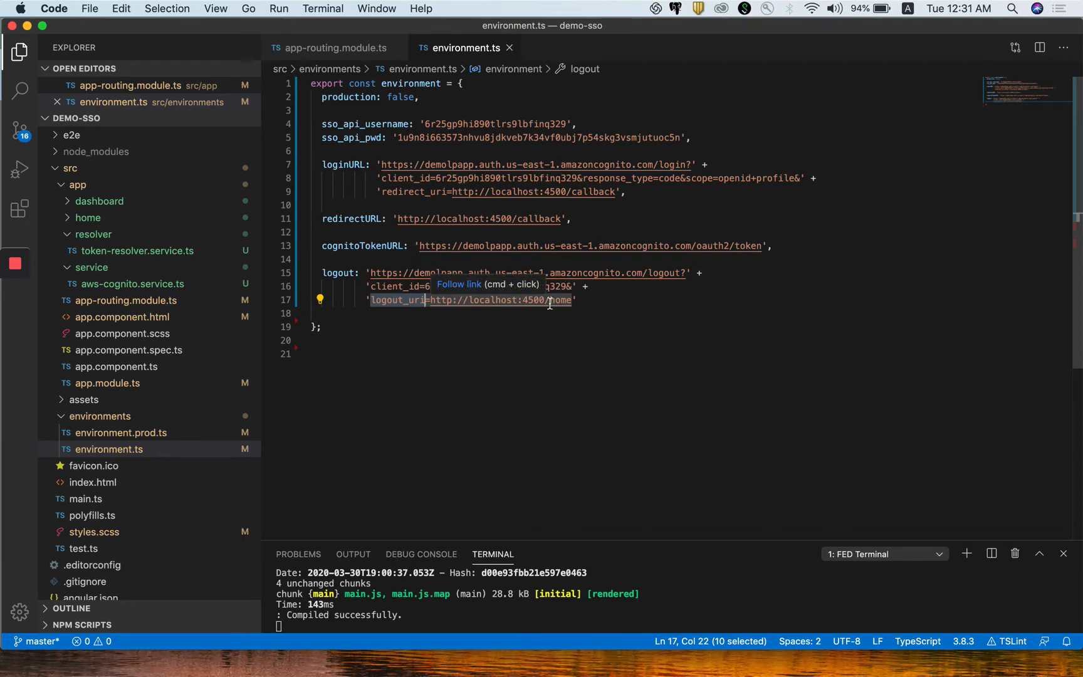
click(470, 359)
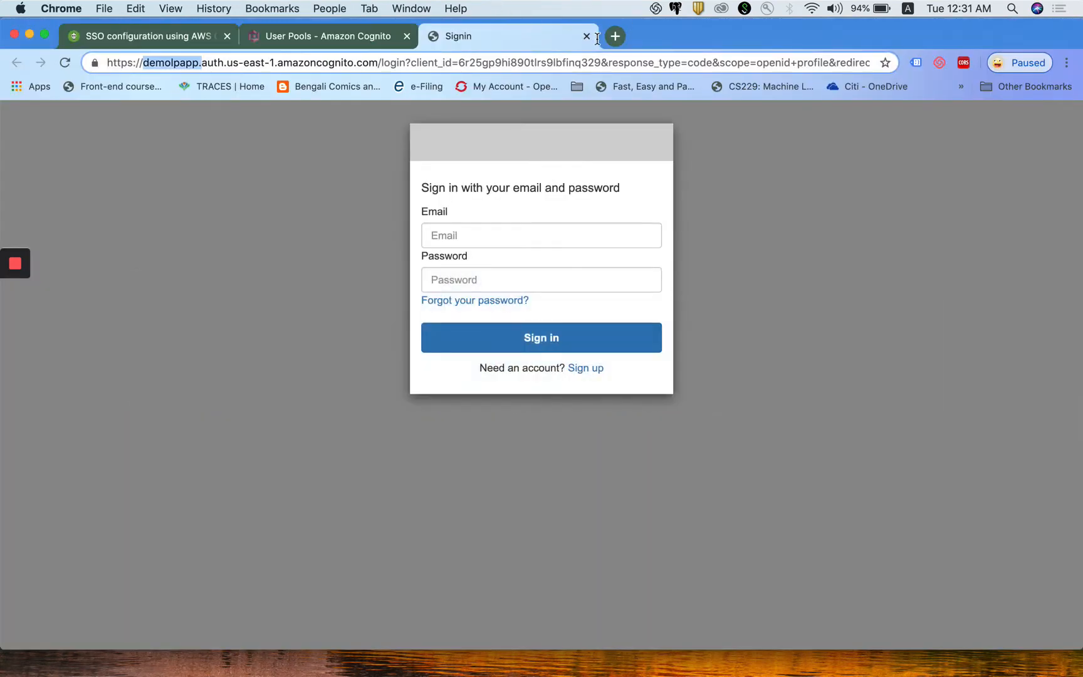
Load the localhost demo app with DevTools, log in via the hosted UI and reach the Cognito sign-up form.
text(localhost:4200/home)
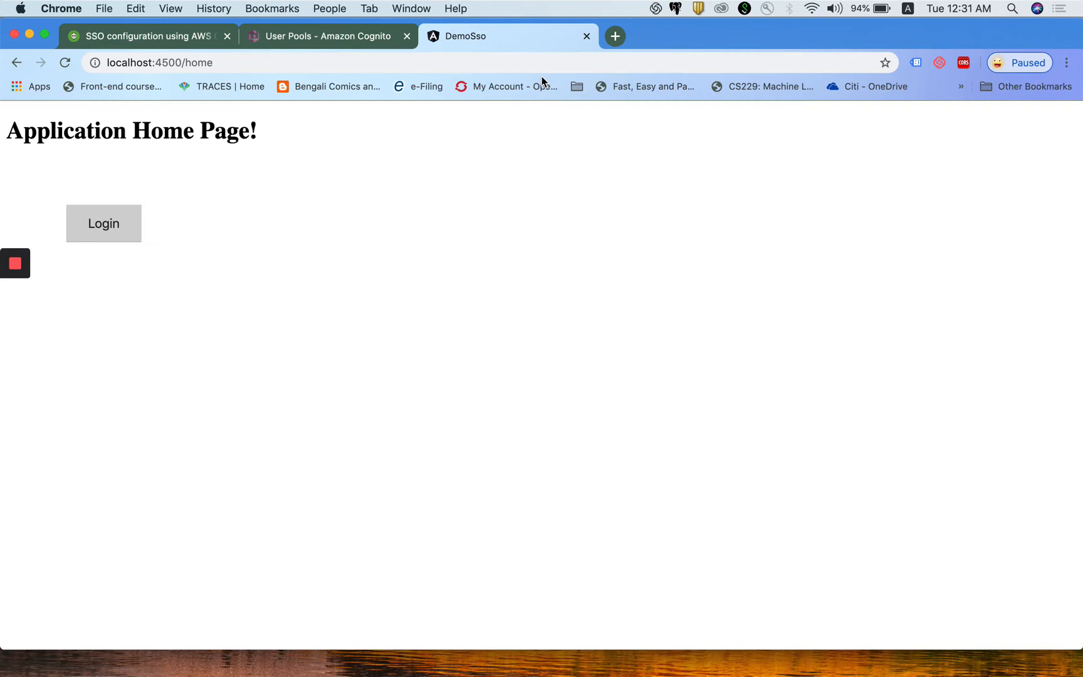
key(F12)
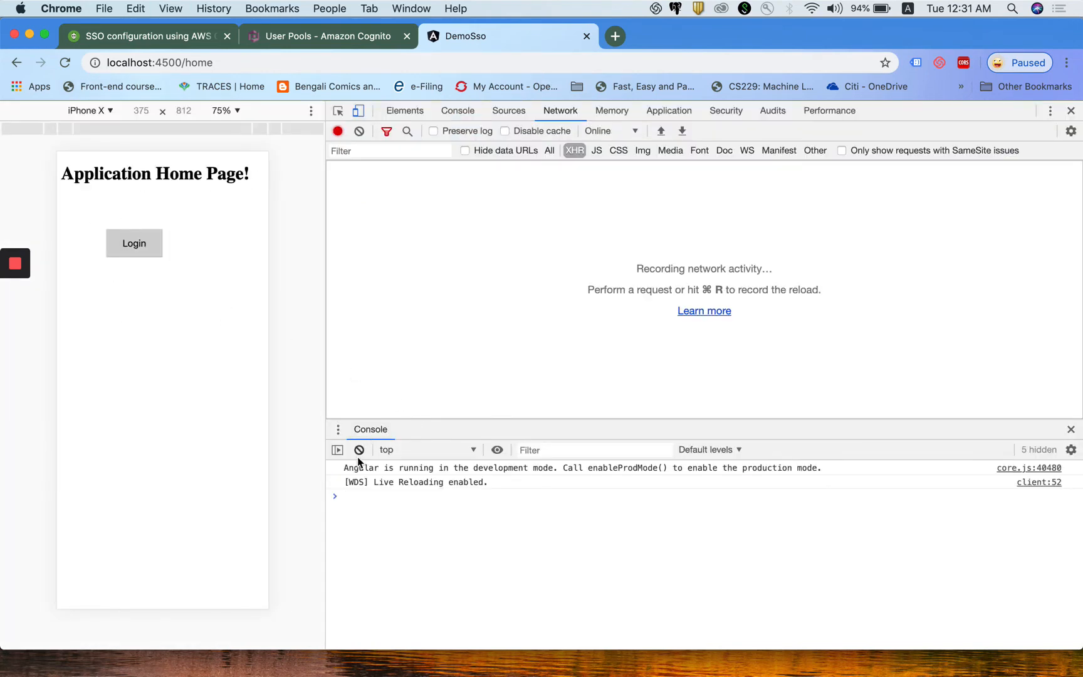
click(359, 450)
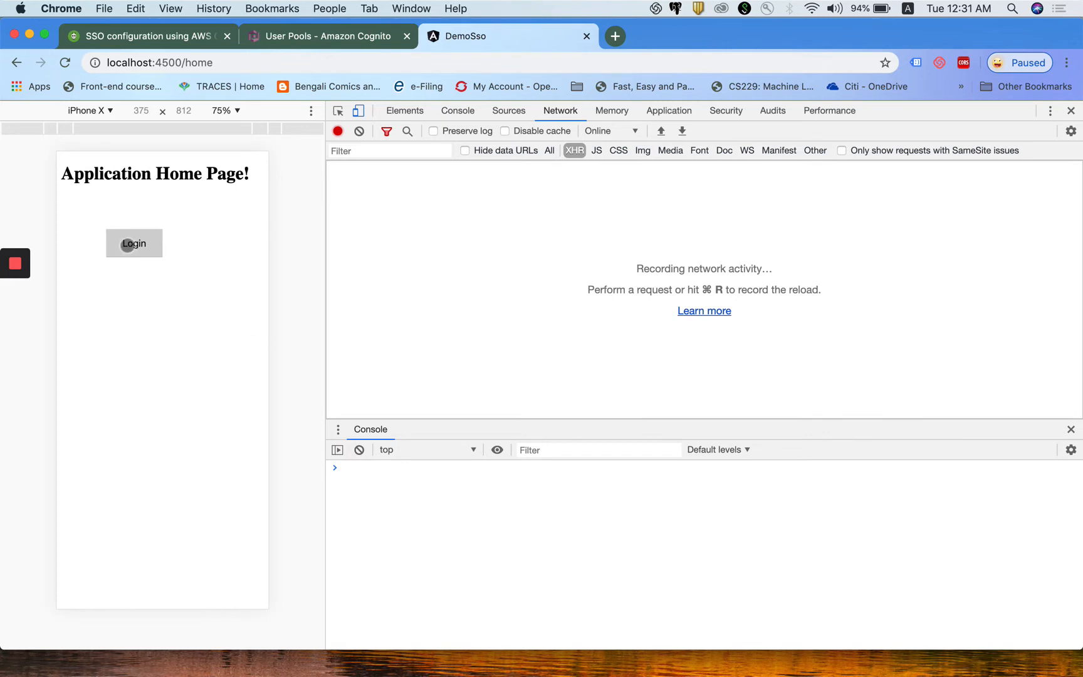
click(134, 244)
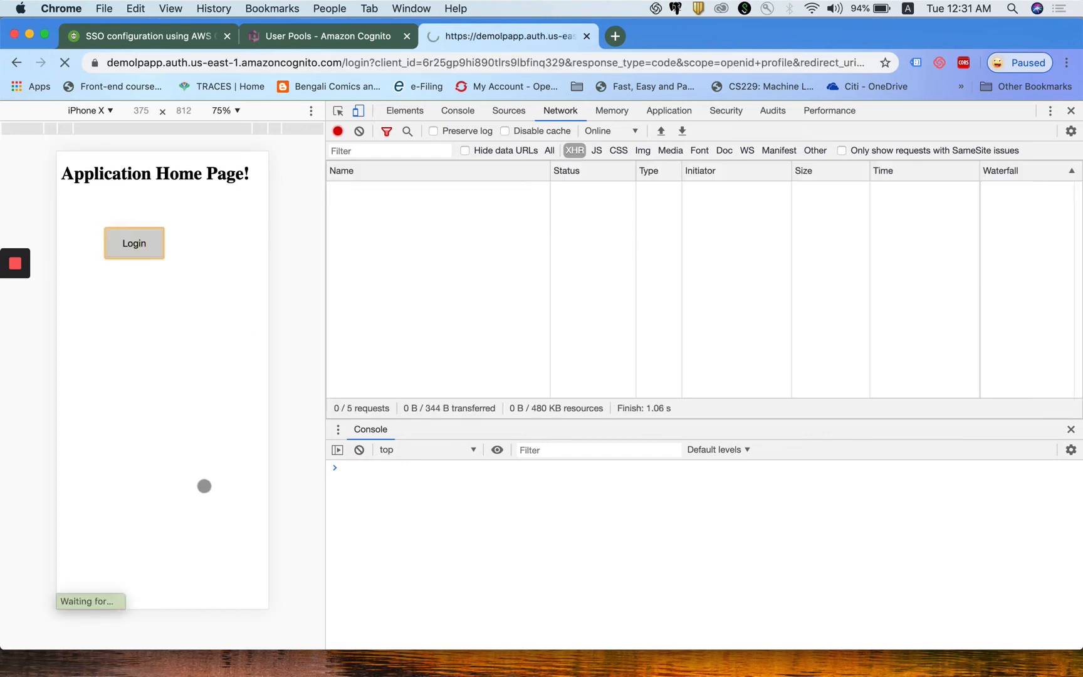
click(133, 243)
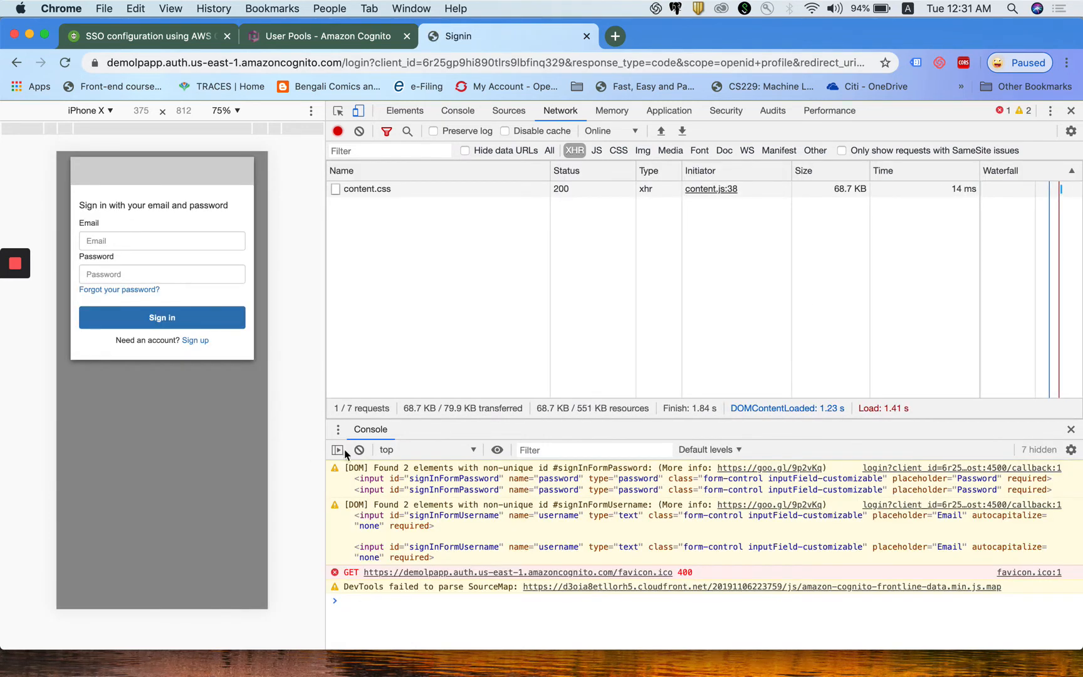
click(358, 450)
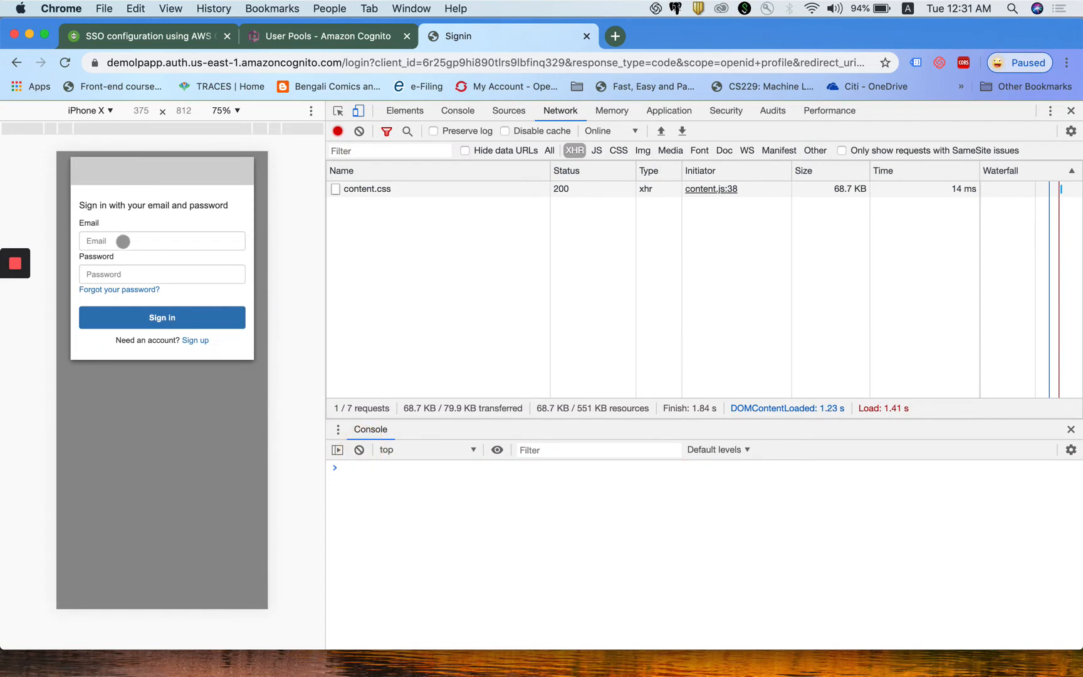
mouse_move(196, 339)
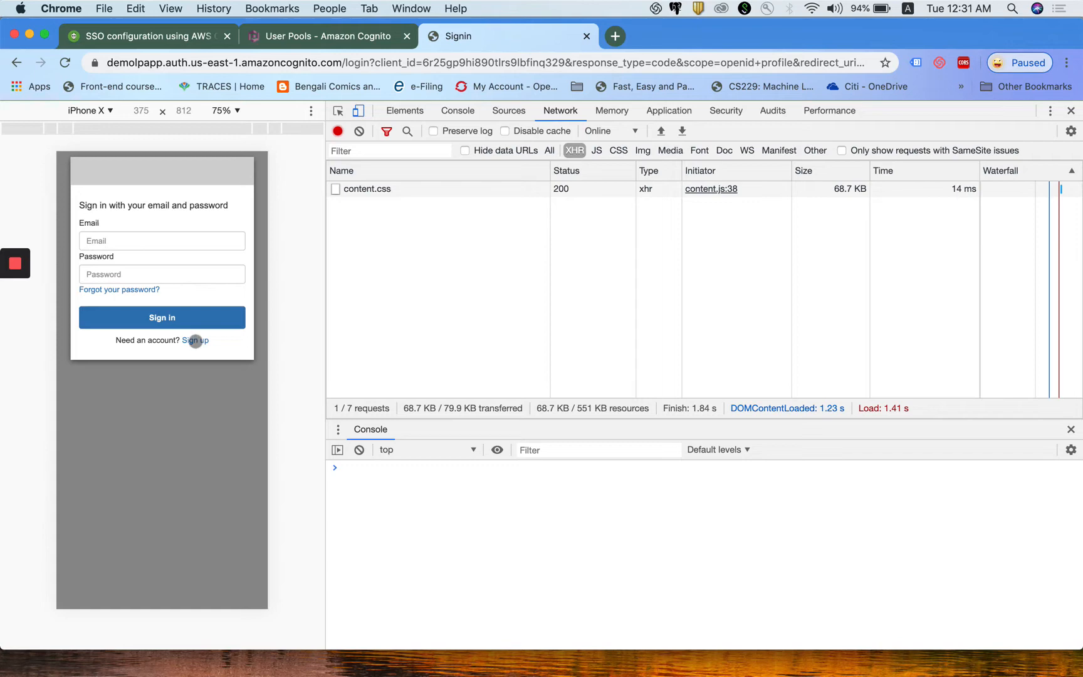
click(198, 340)
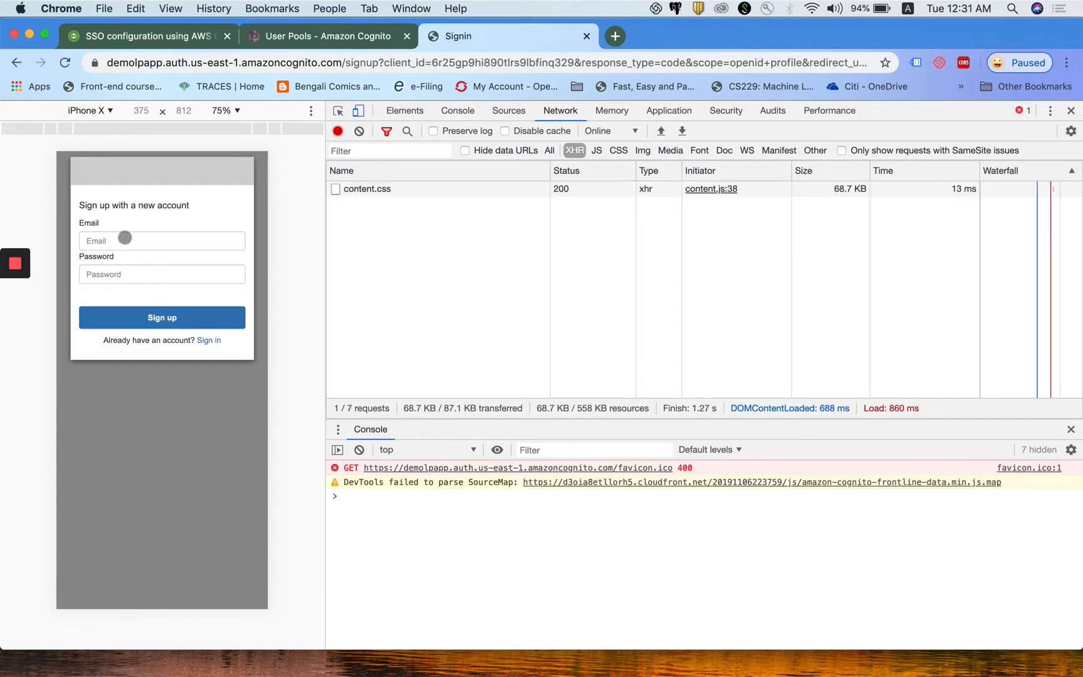
Register a new account on the Cognito sign-up form with an email and rule-compliant password.
click(161, 240)
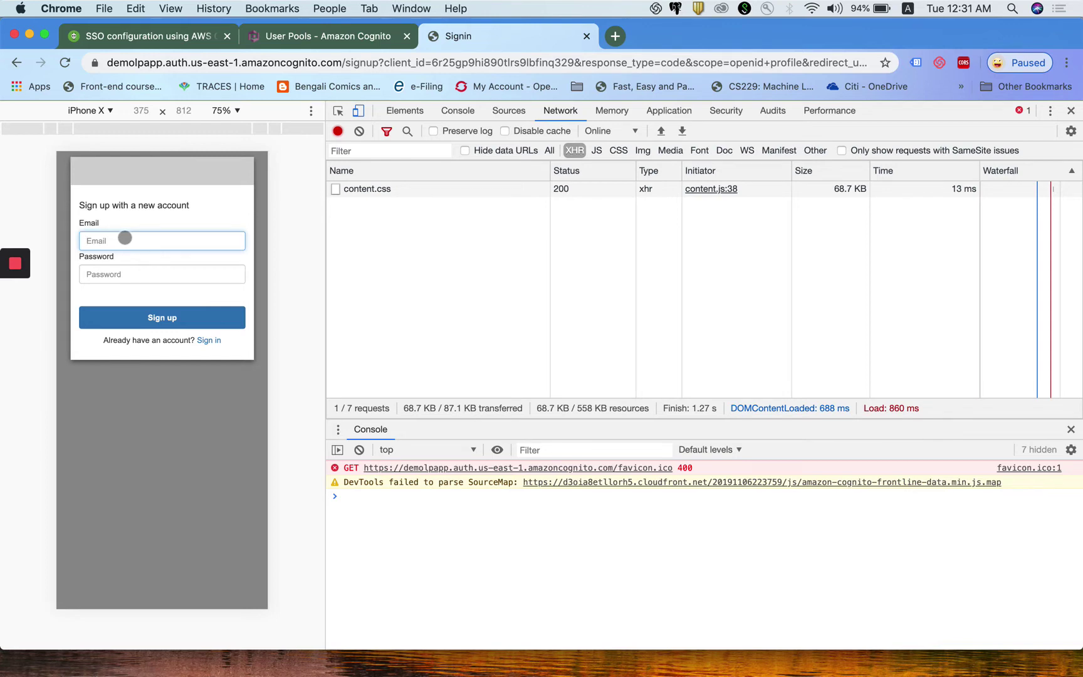
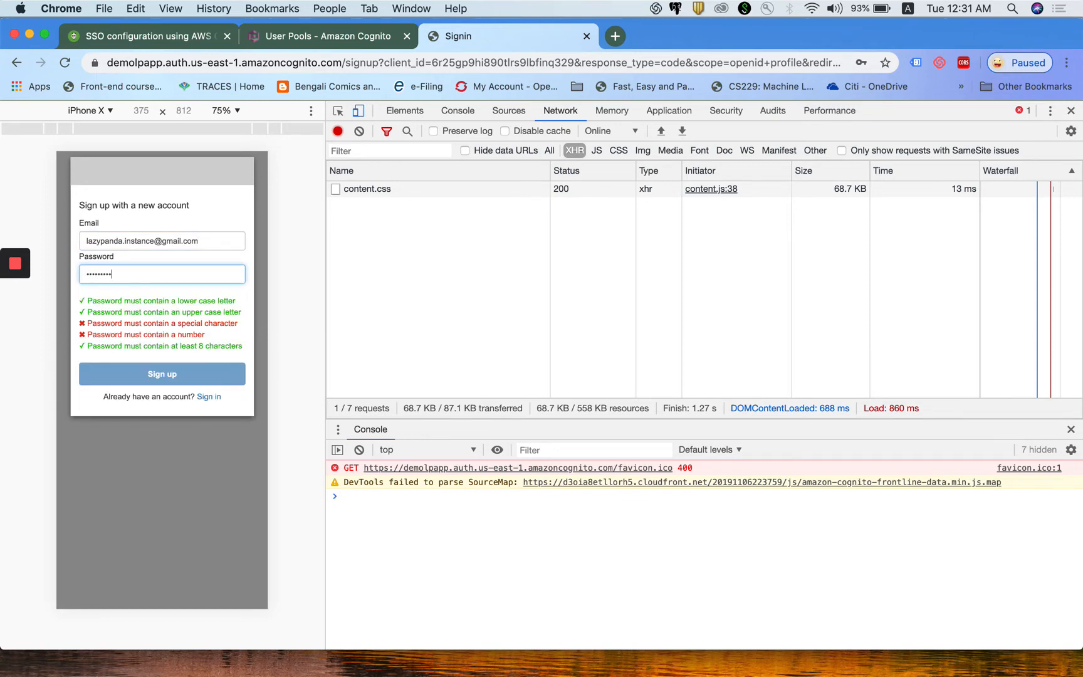
text(@1)
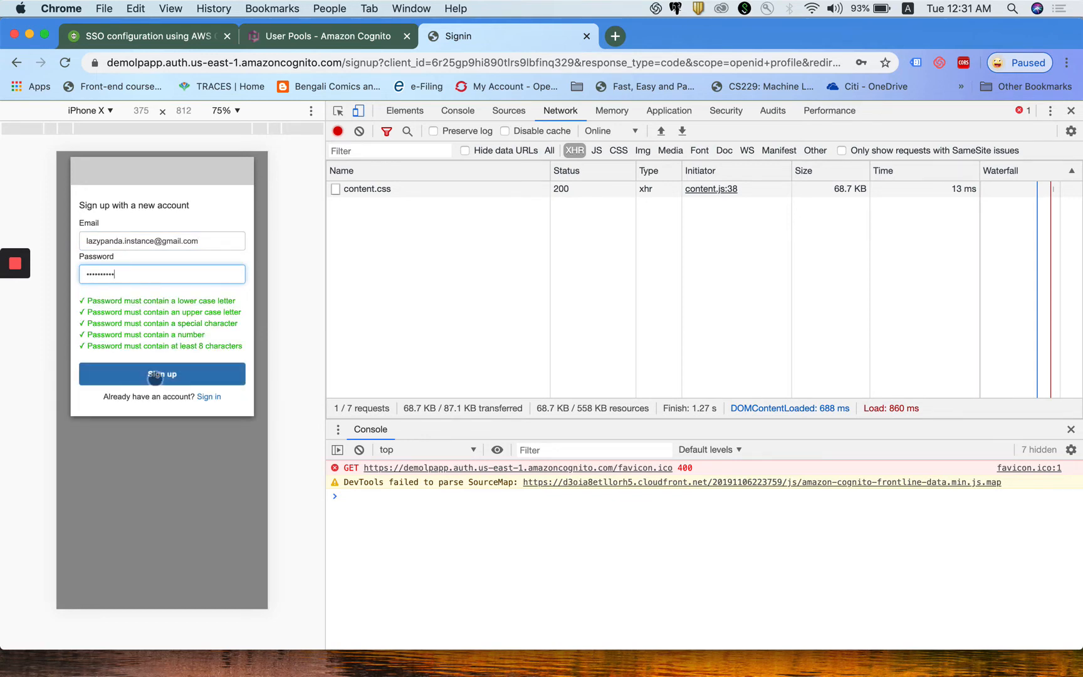
click(161, 374)
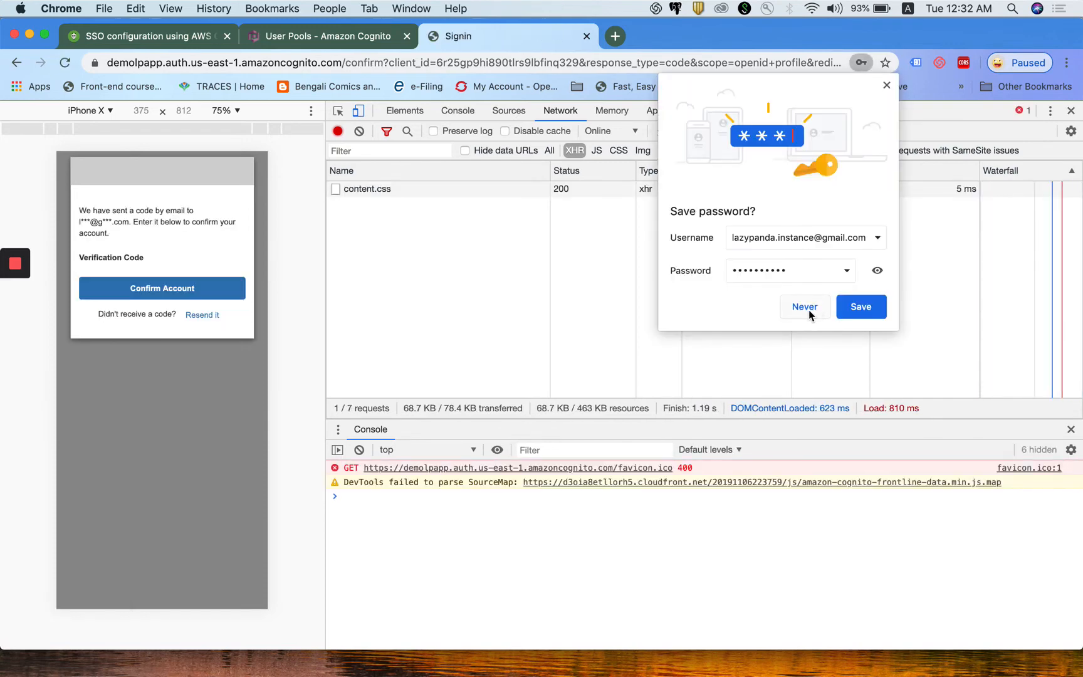
Confirm the account with the verification code copied from the Gmail message, landing on the dashboard.
click(802, 307)
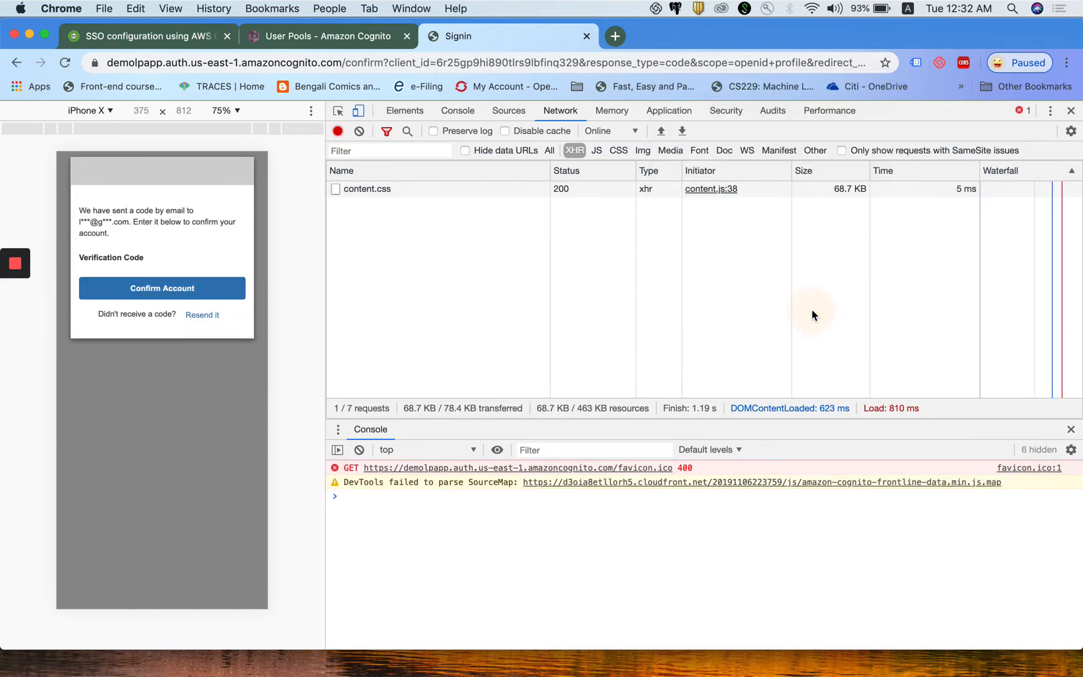
click(613, 36)
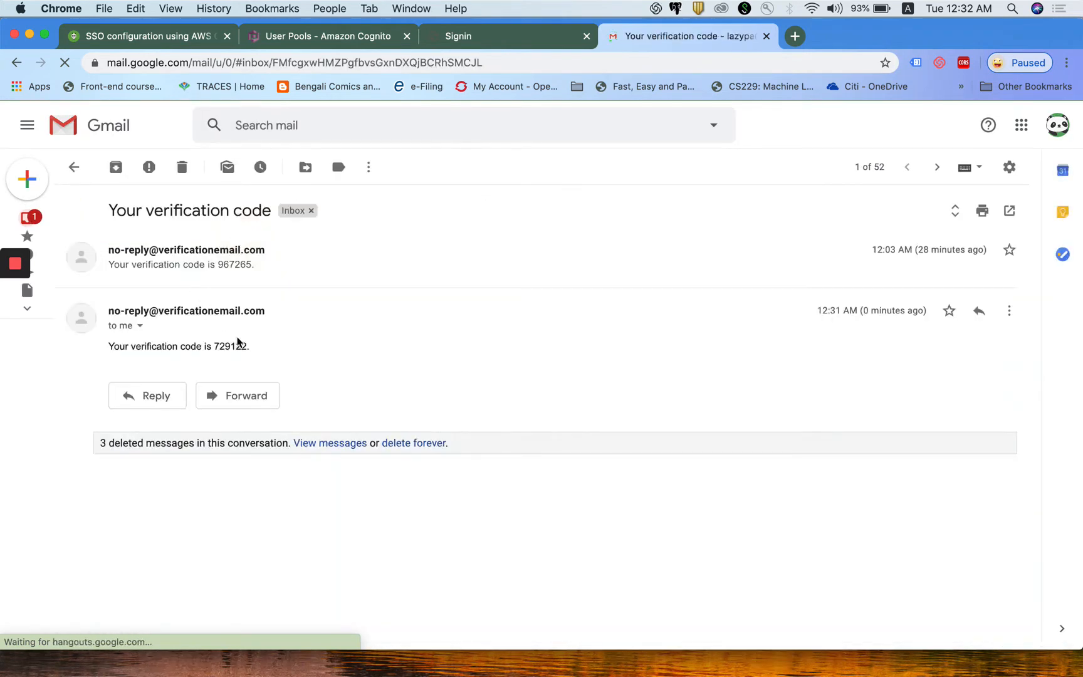
double_click(232, 346)
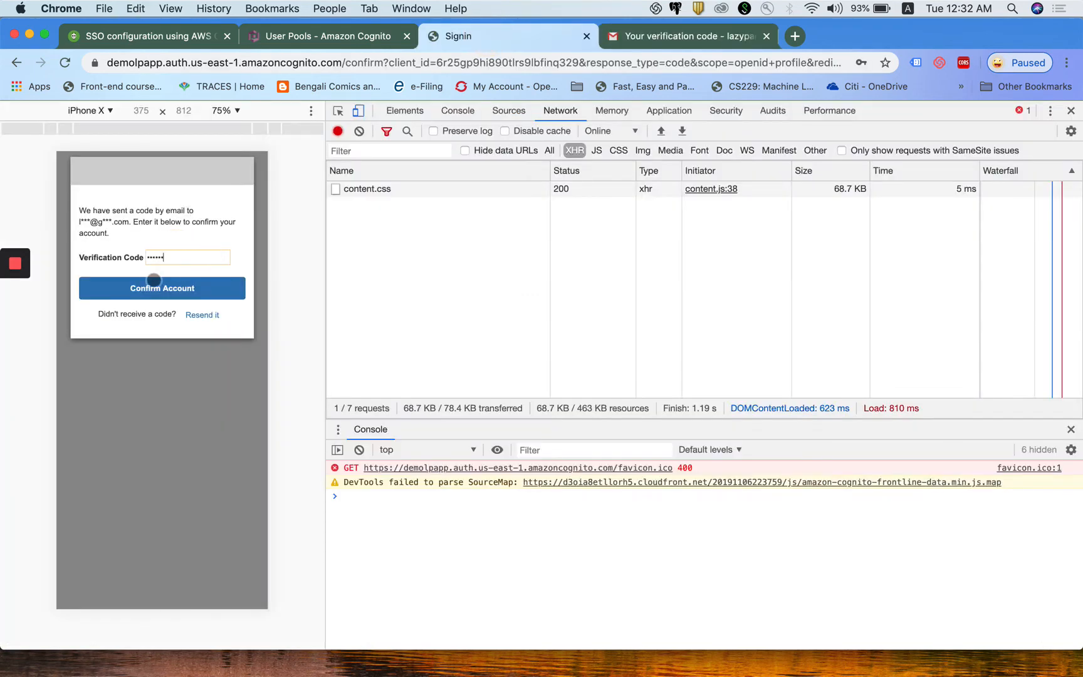
click(162, 289)
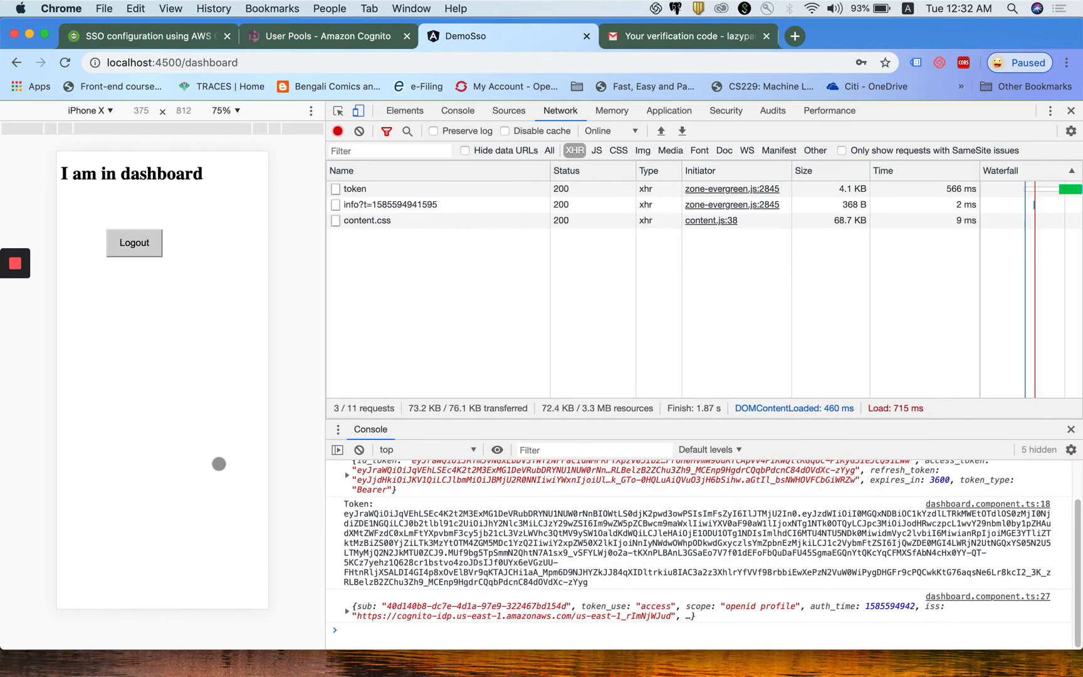
mouse_move(355, 188)
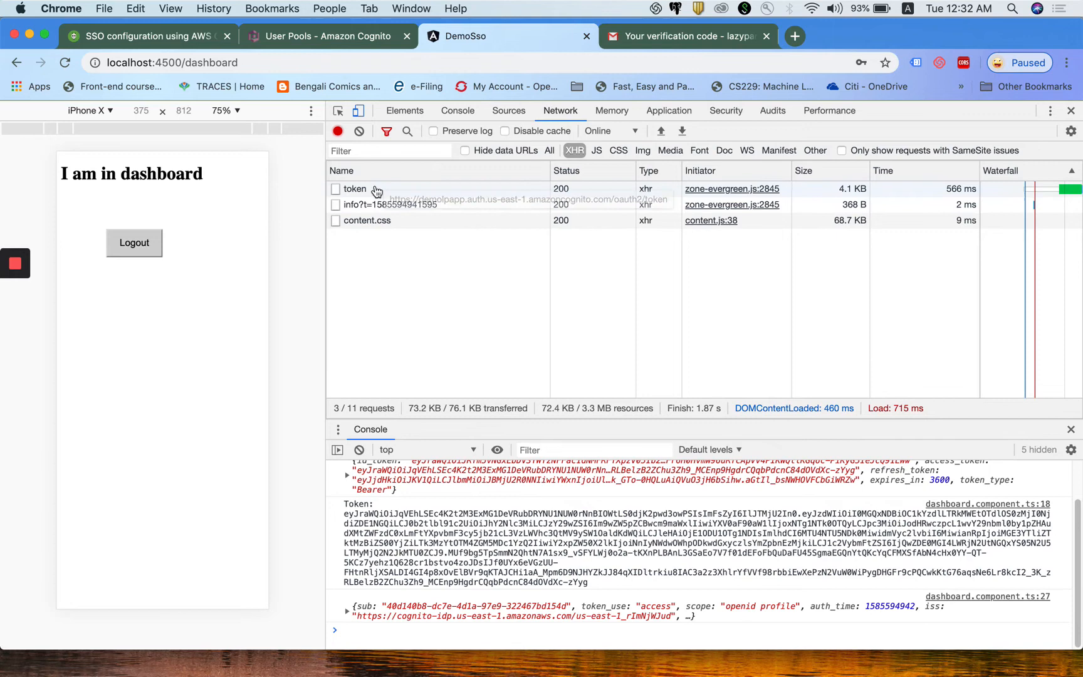
Inspect the token request's headers down to its authorization_code form data and callback redirect URI.
click(354, 188)
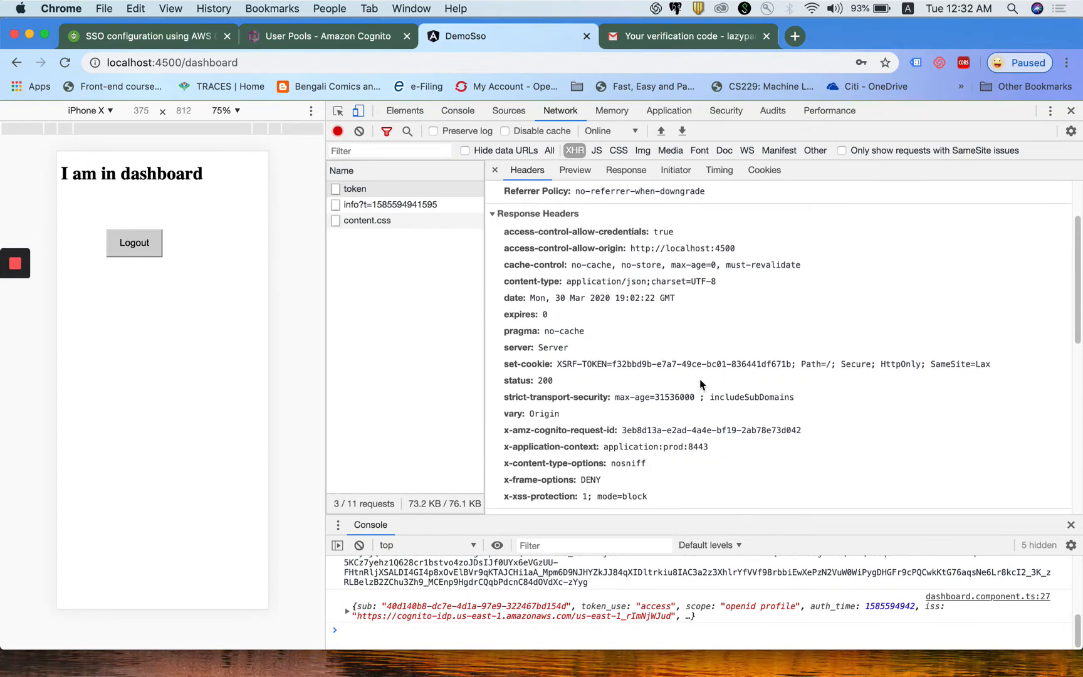
scroll(down, 3)
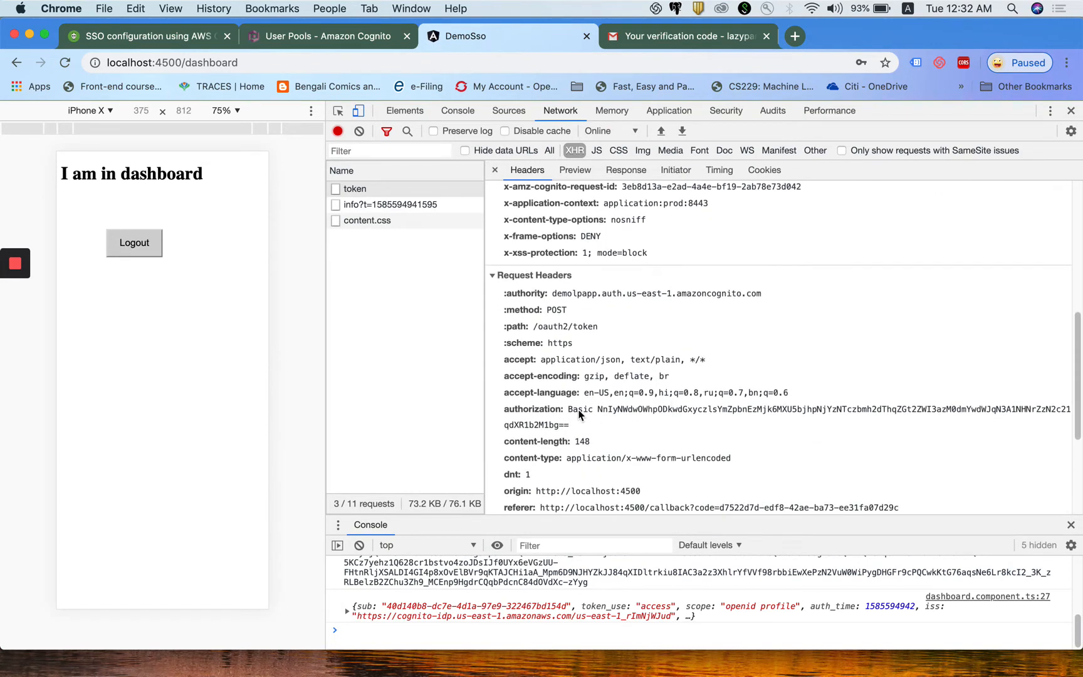
mouse_move(572, 416)
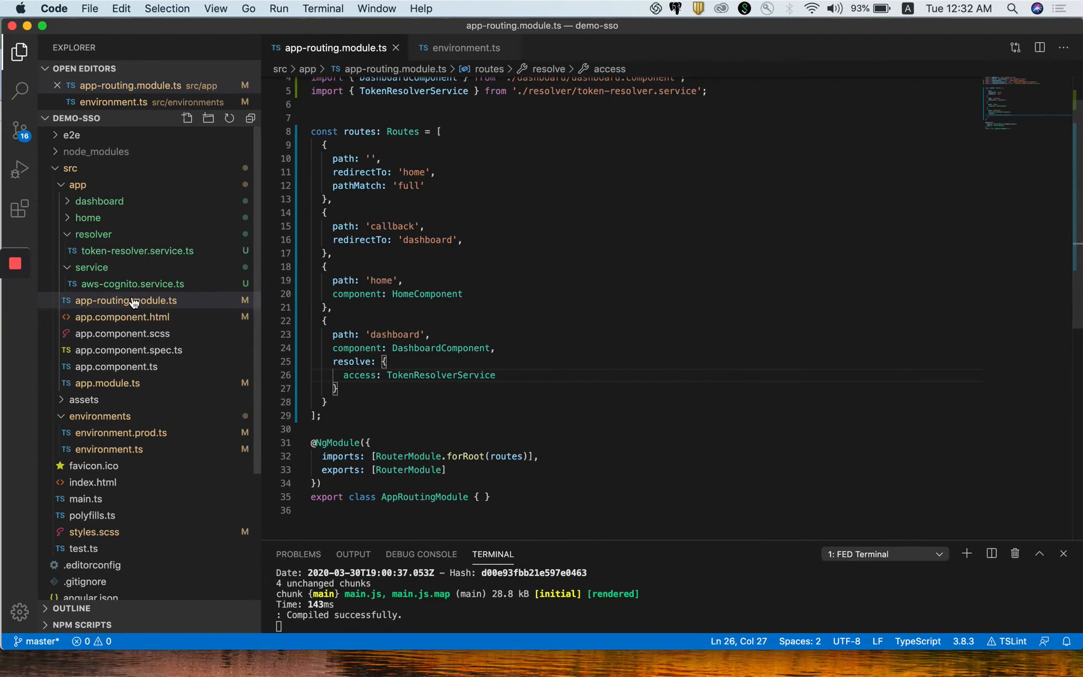
click(133, 284)
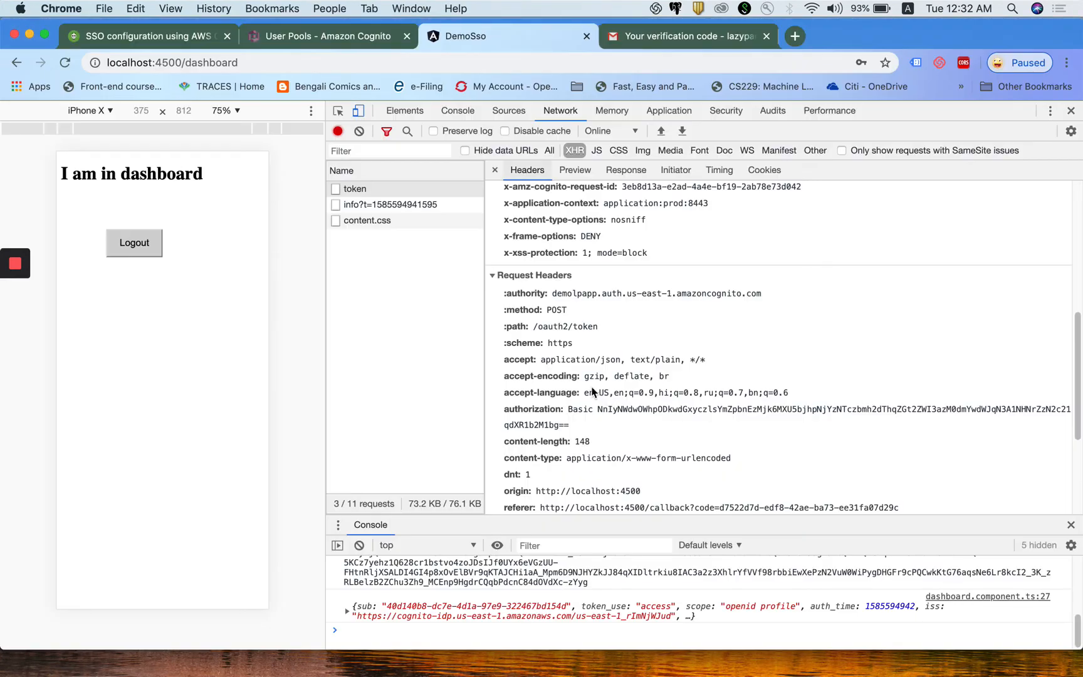
scroll(down, 3)
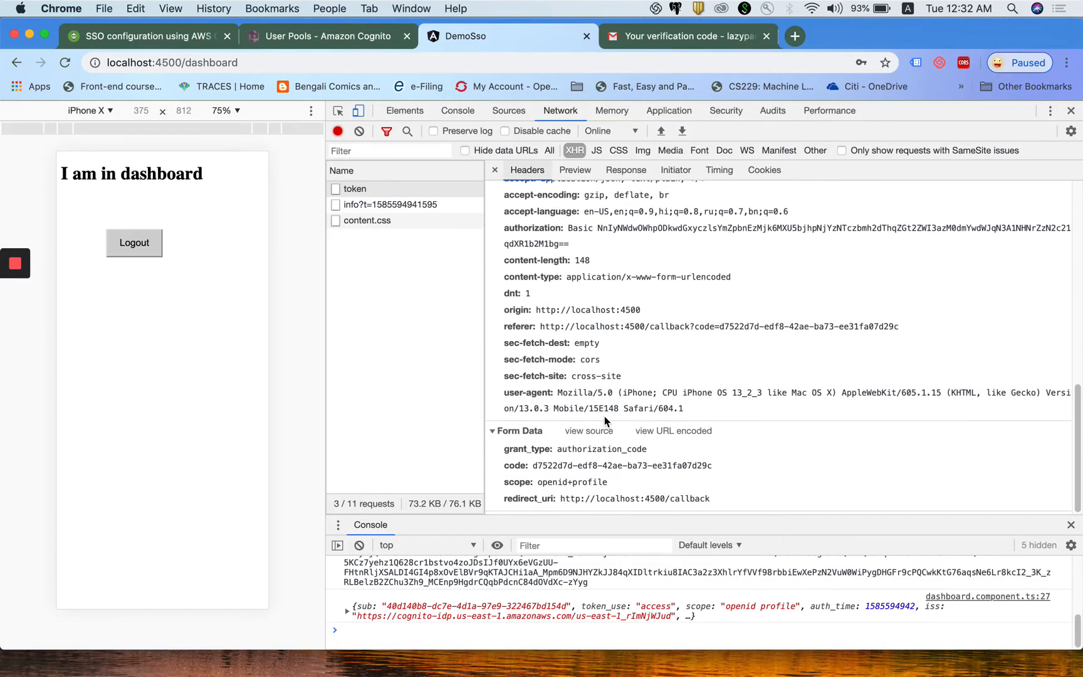
mouse_move(600, 455)
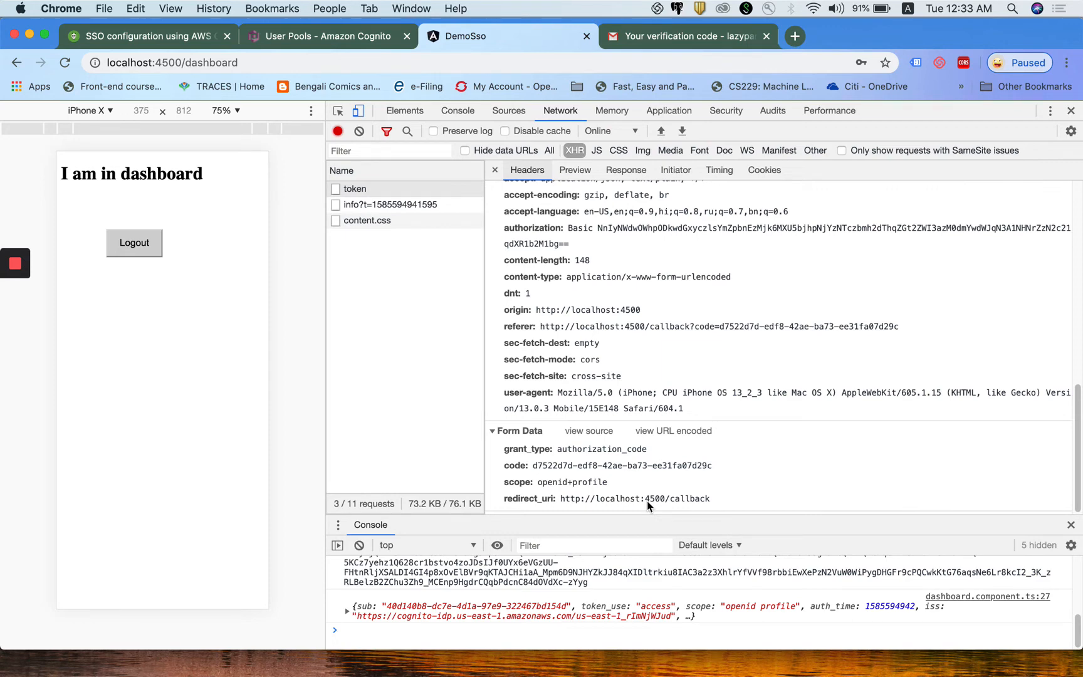
Clear the console, reload the app's home page and start Login toward the hosted sign-in page.
click(357, 545)
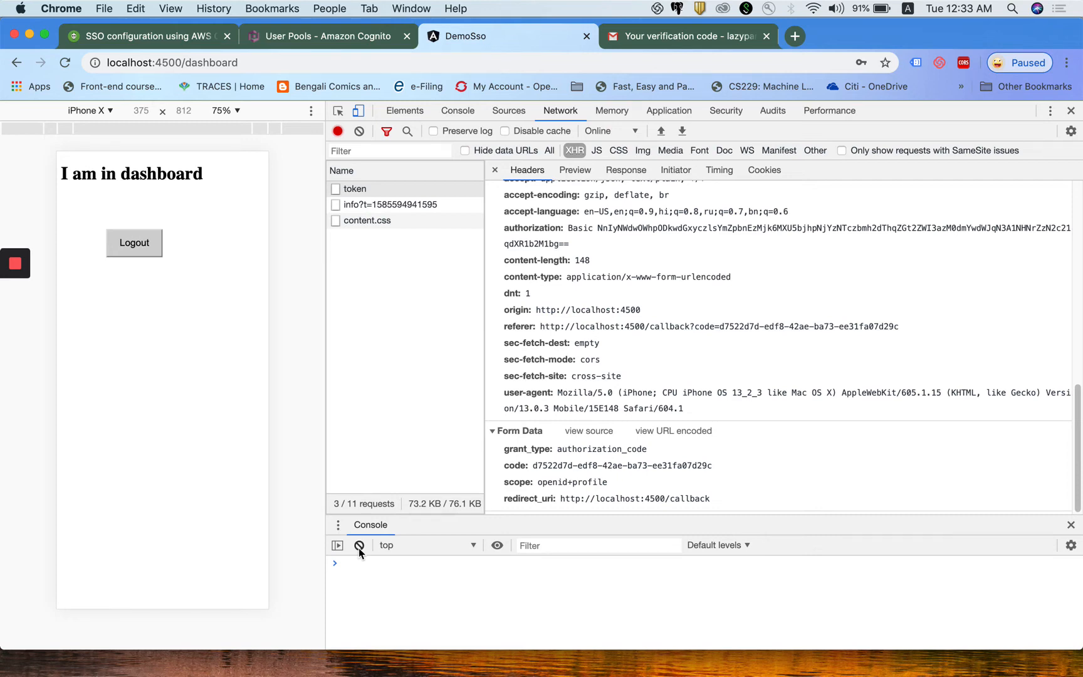
mouse_move(55, 308)
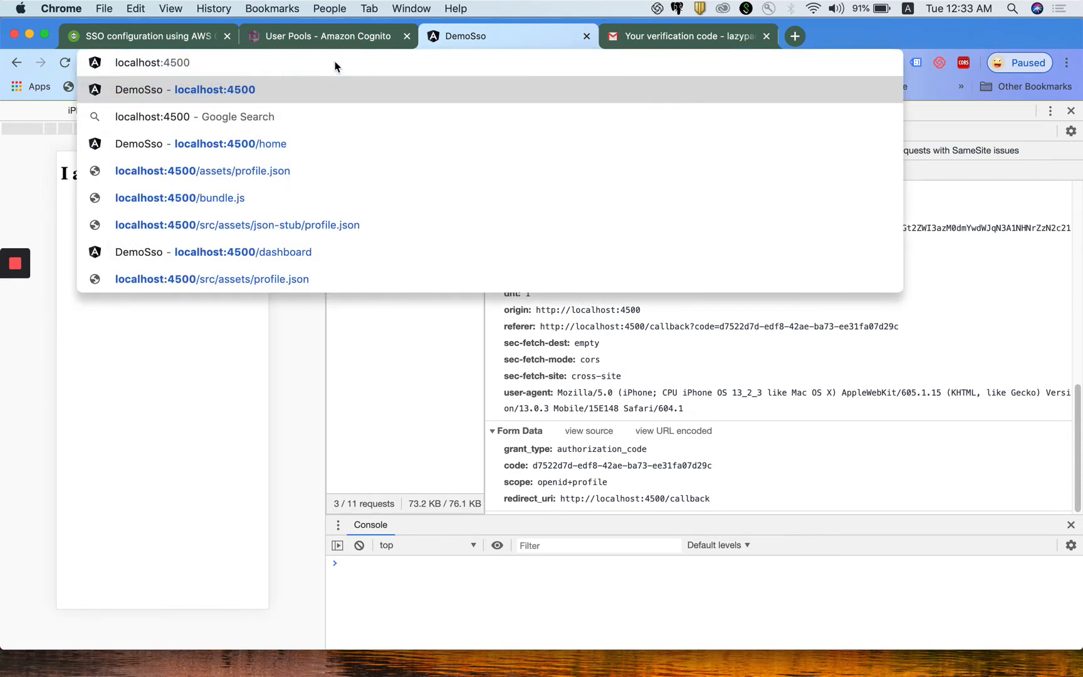
text(home)
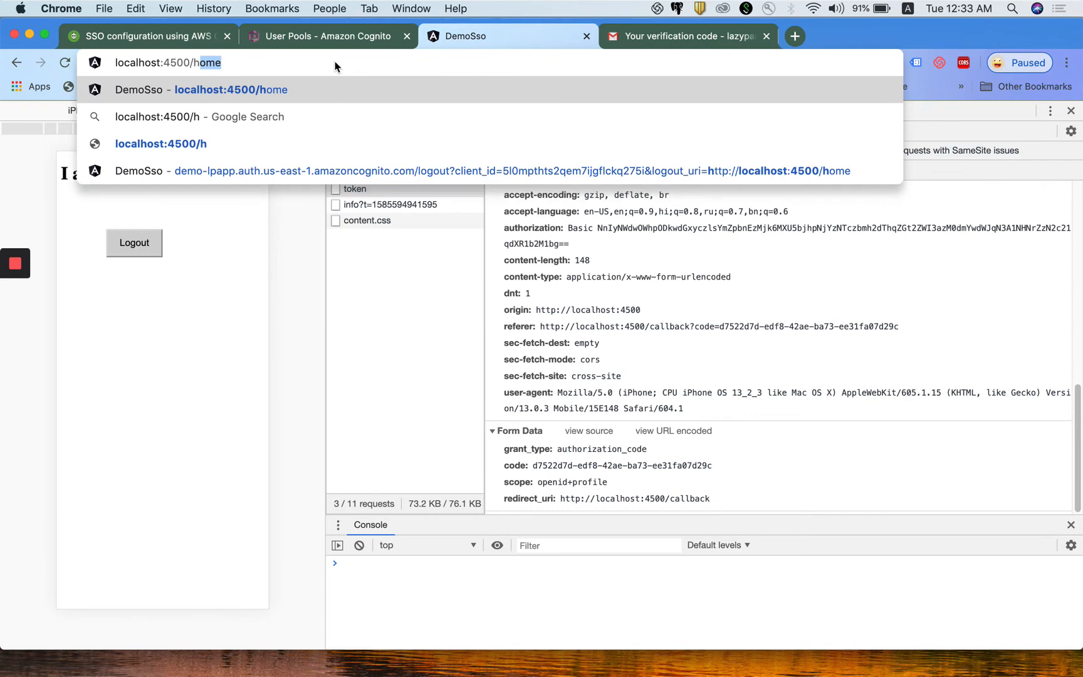
key(Return)
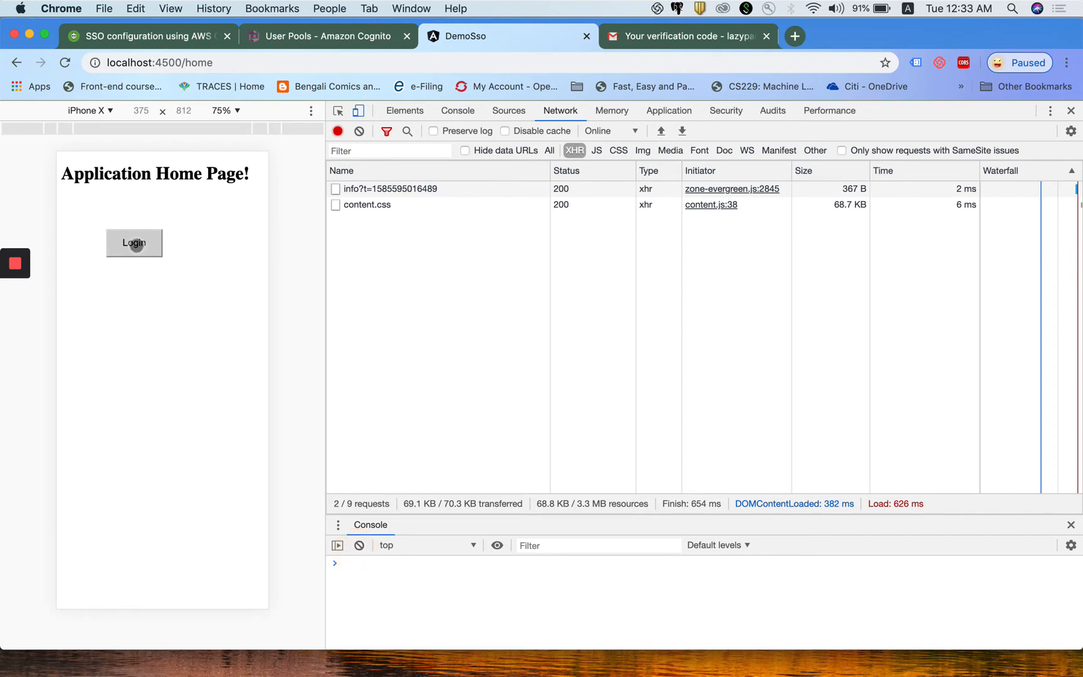
click(134, 242)
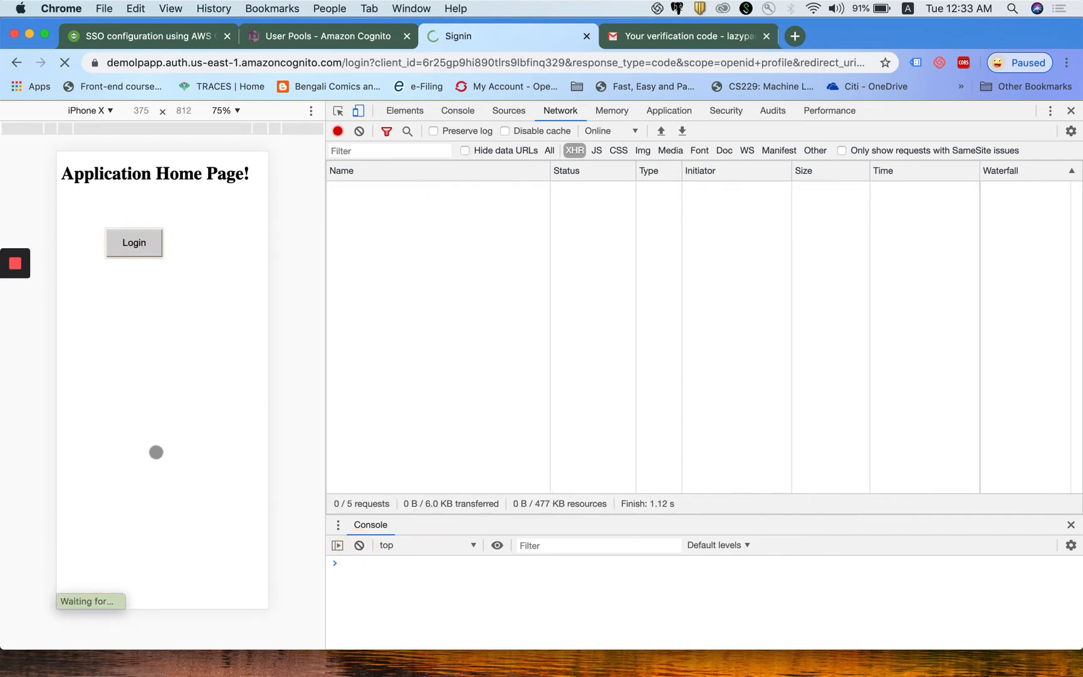
click(132, 241)
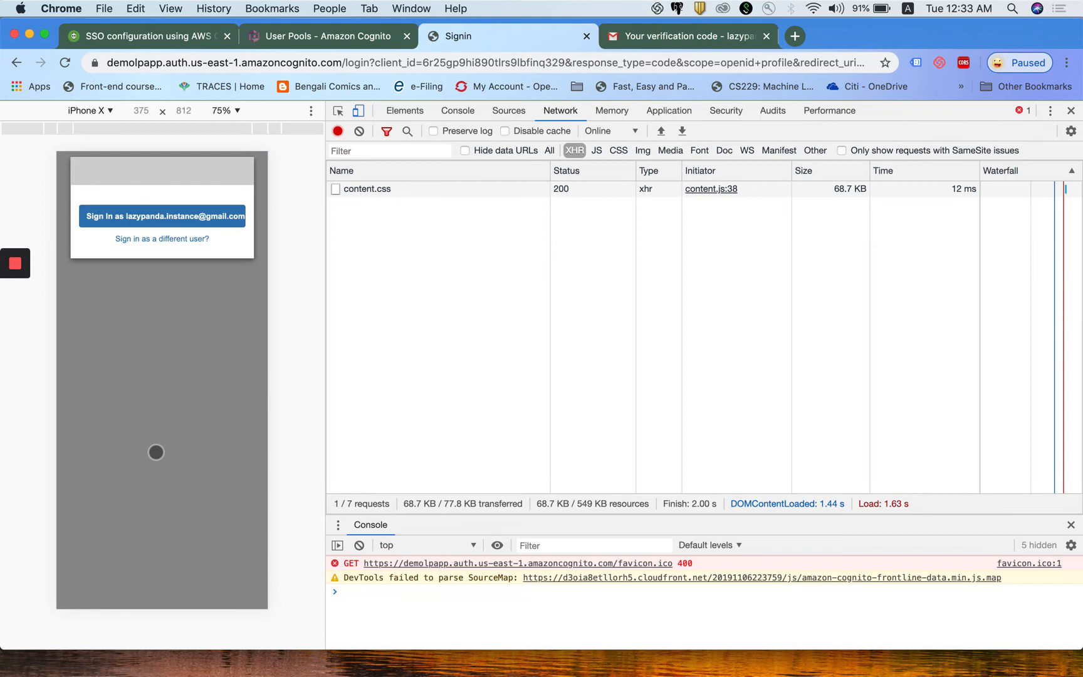
Sign in as the existing account and select the resulting token exchange request in the Network list.
click(359, 545)
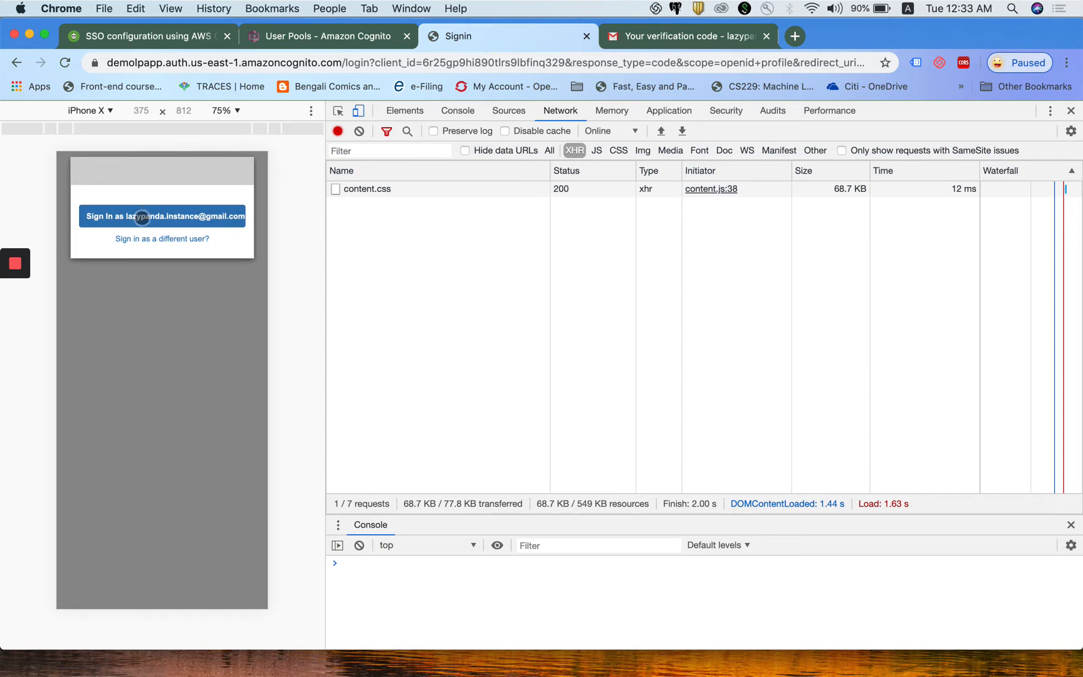
click(161, 216)
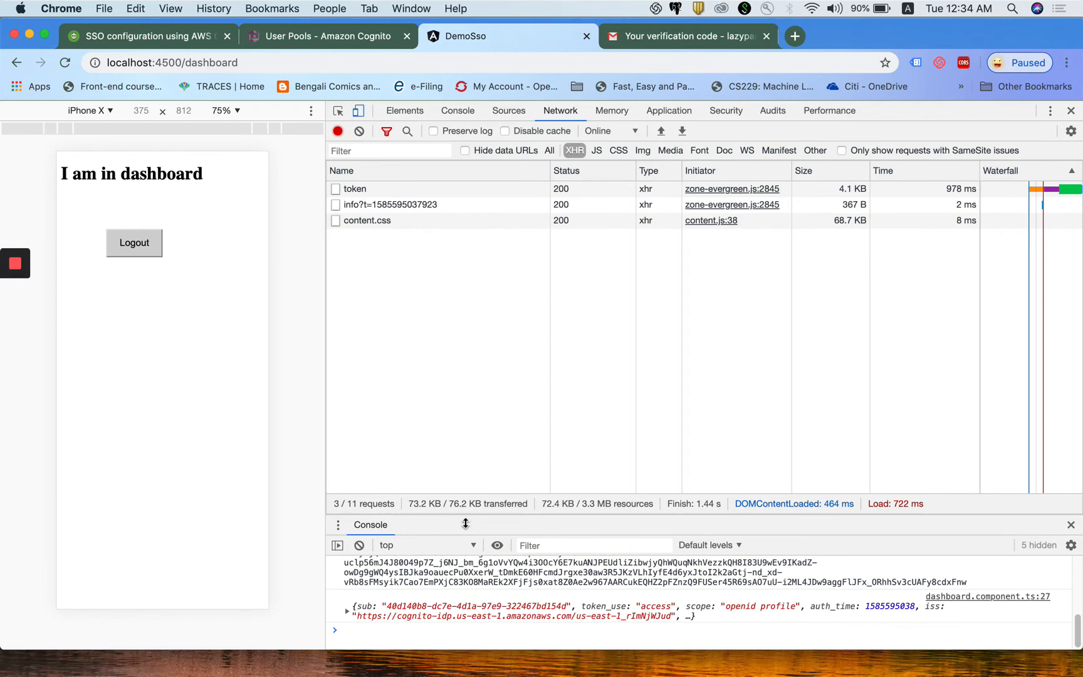
click(356, 188)
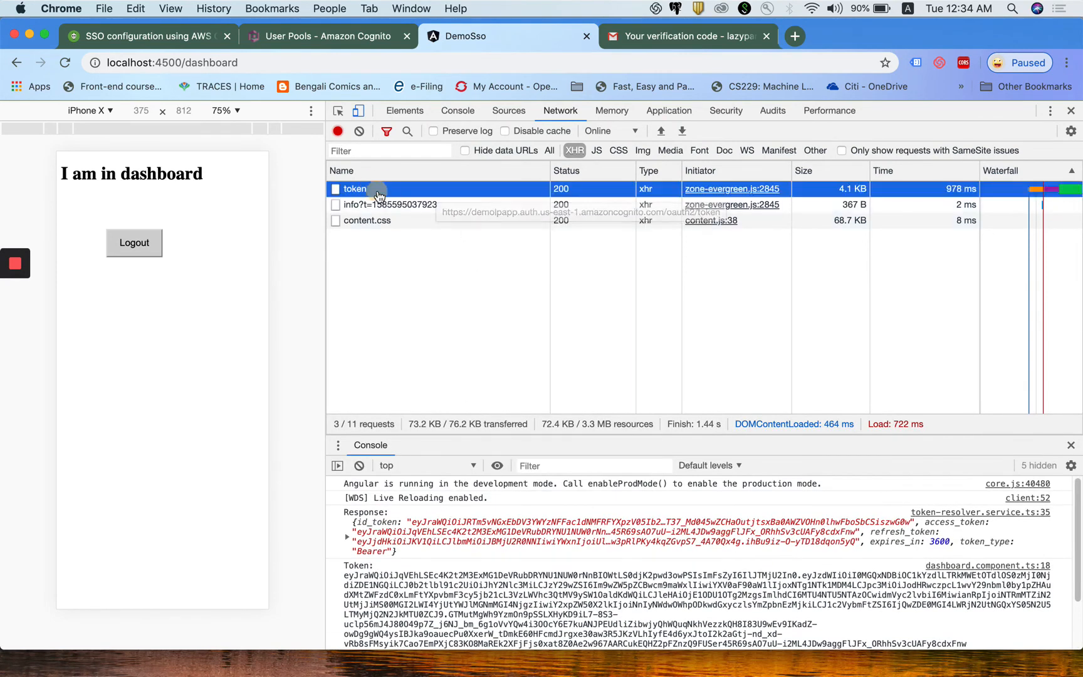
View the token request's form data, copy its authorization code value to TextEdit, then log out.
click(355, 188)
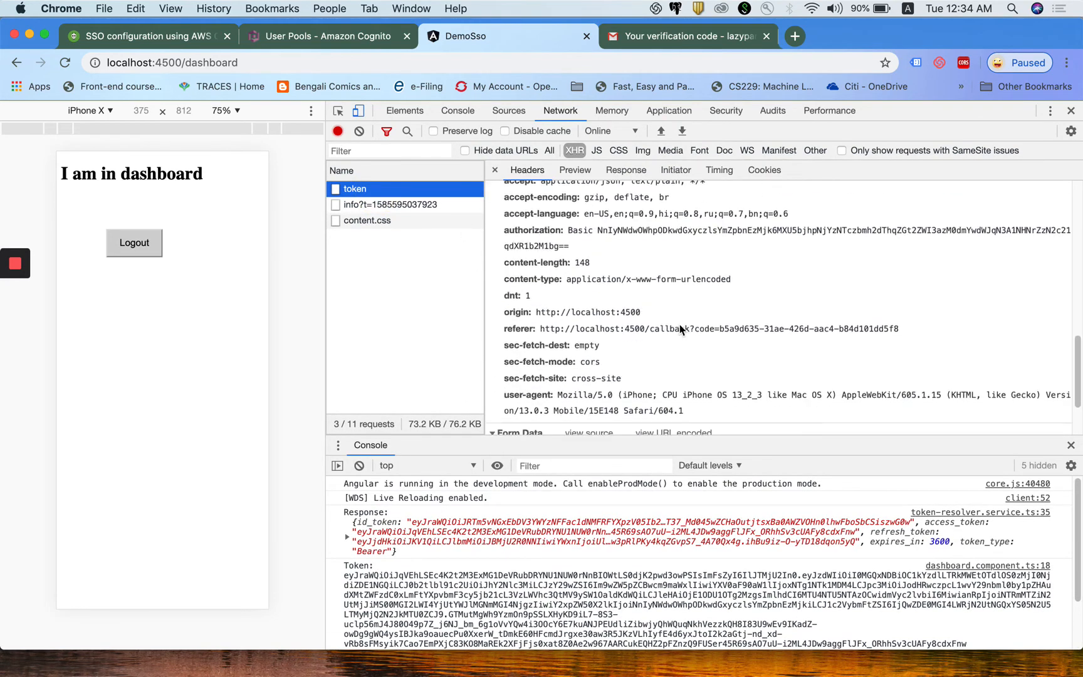
scroll(down, 3)
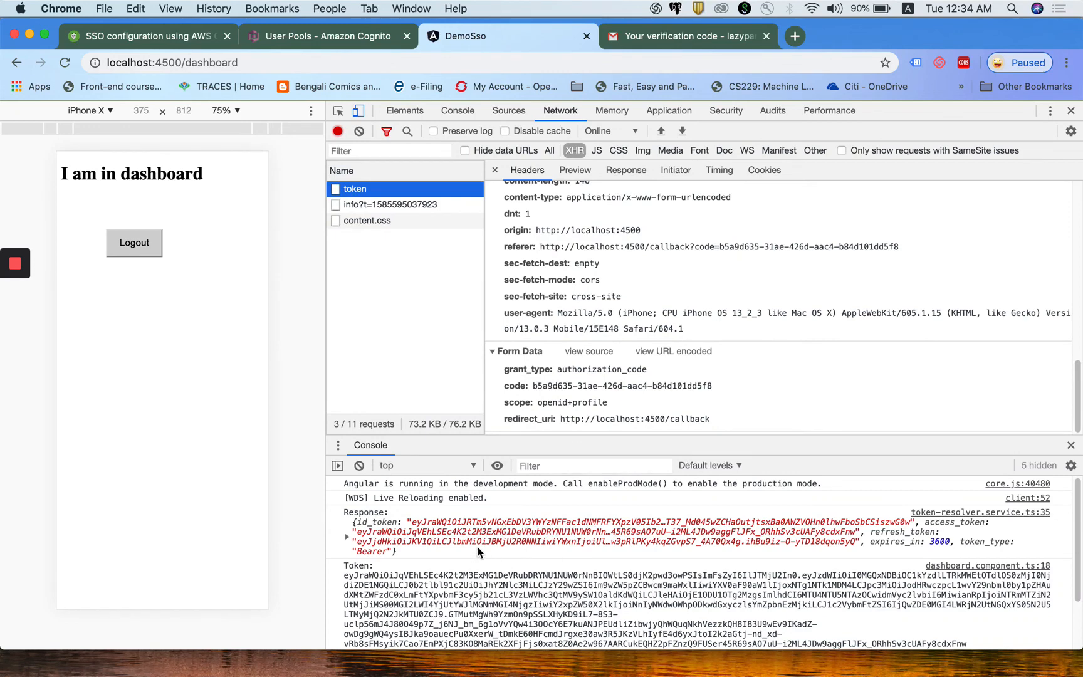
double_click(622, 384)
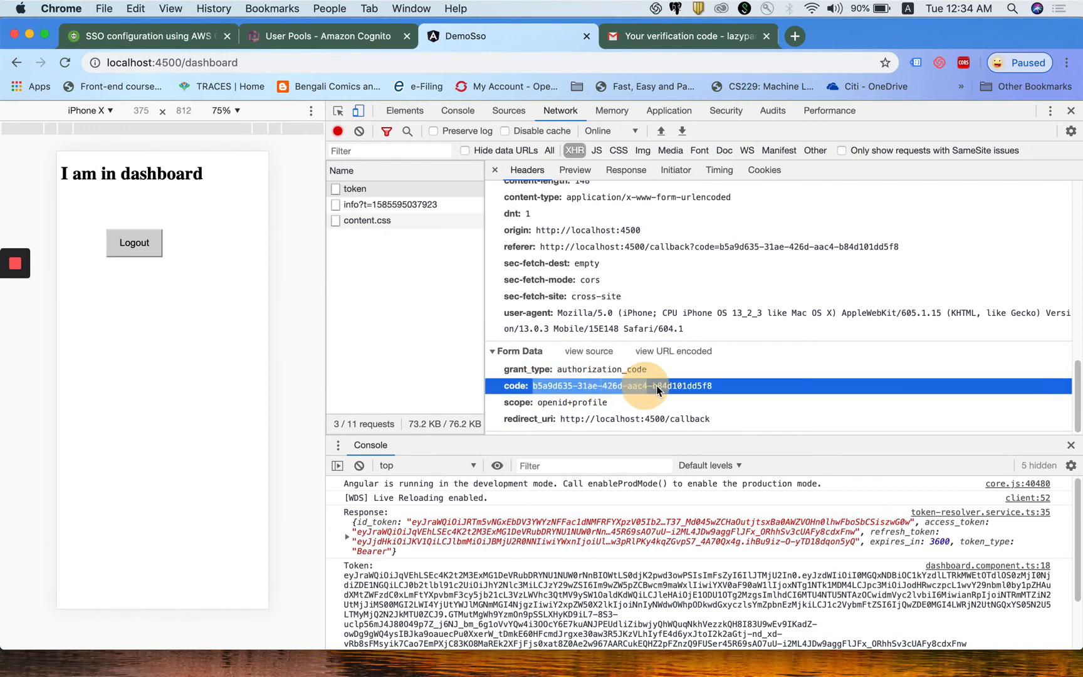
mouse_move(721, 389)
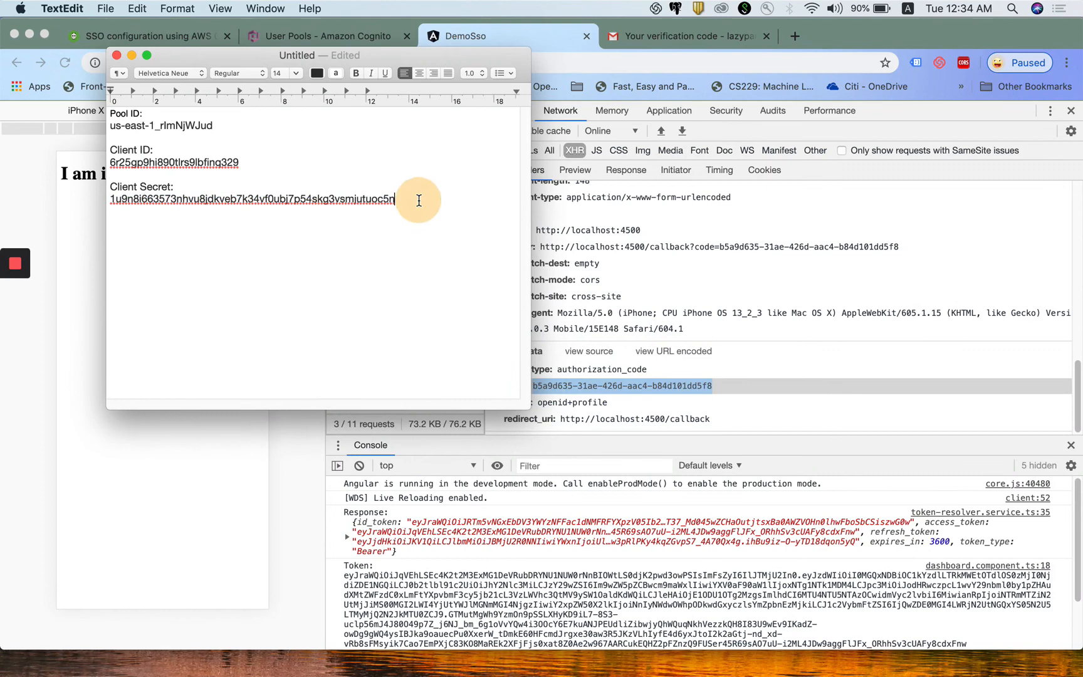
click(168, 72)
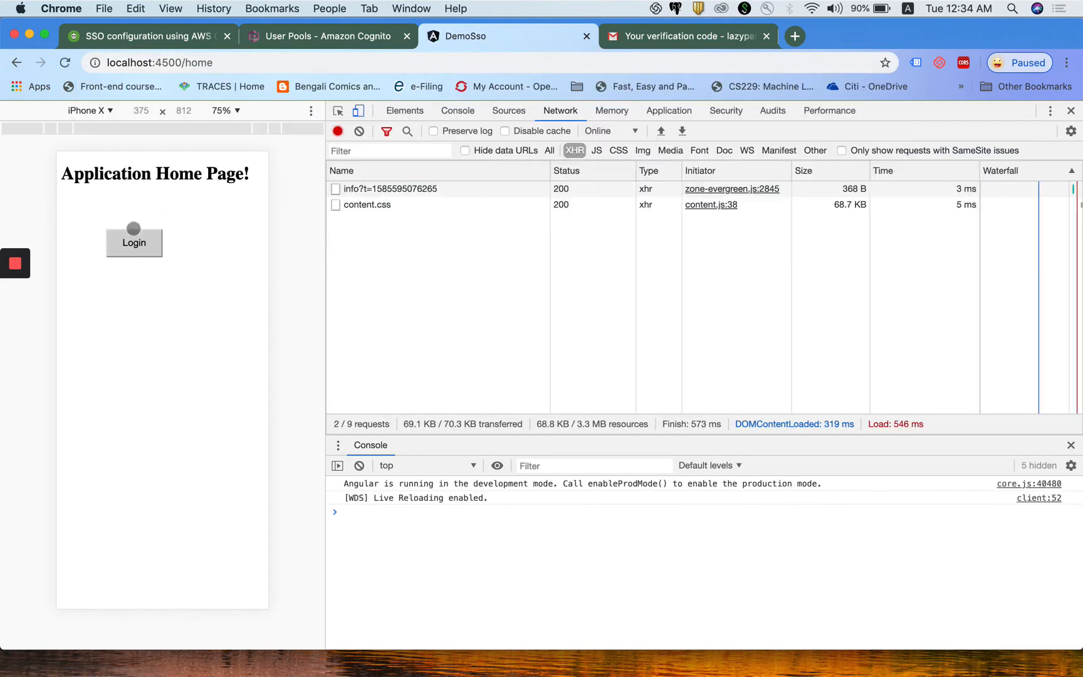
click(132, 242)
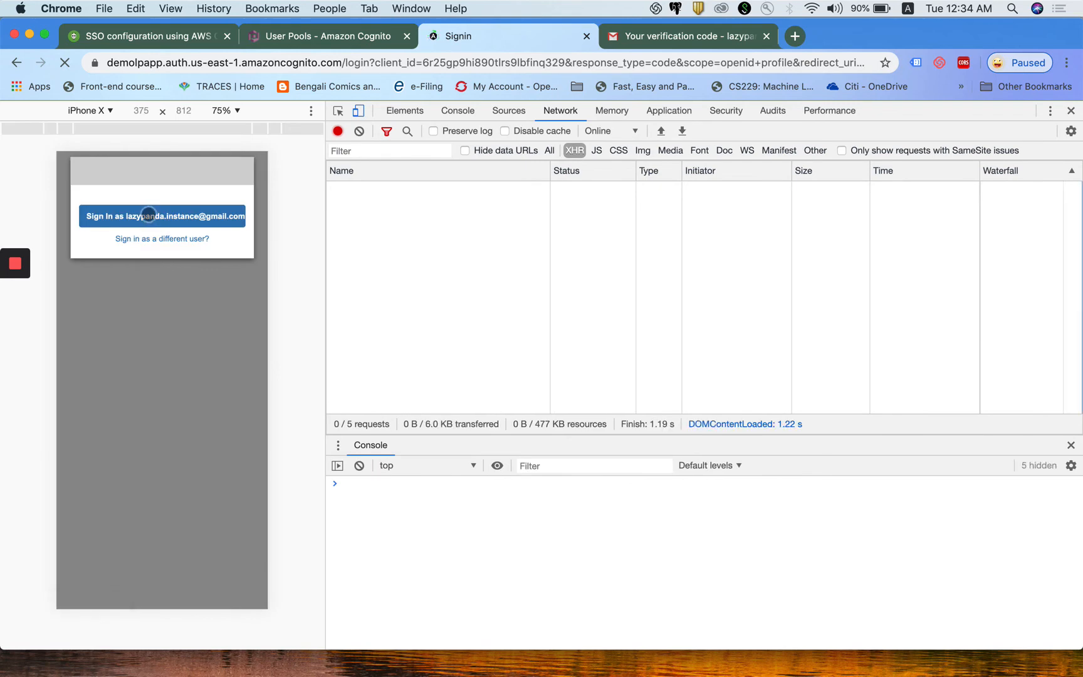
click(161, 215)
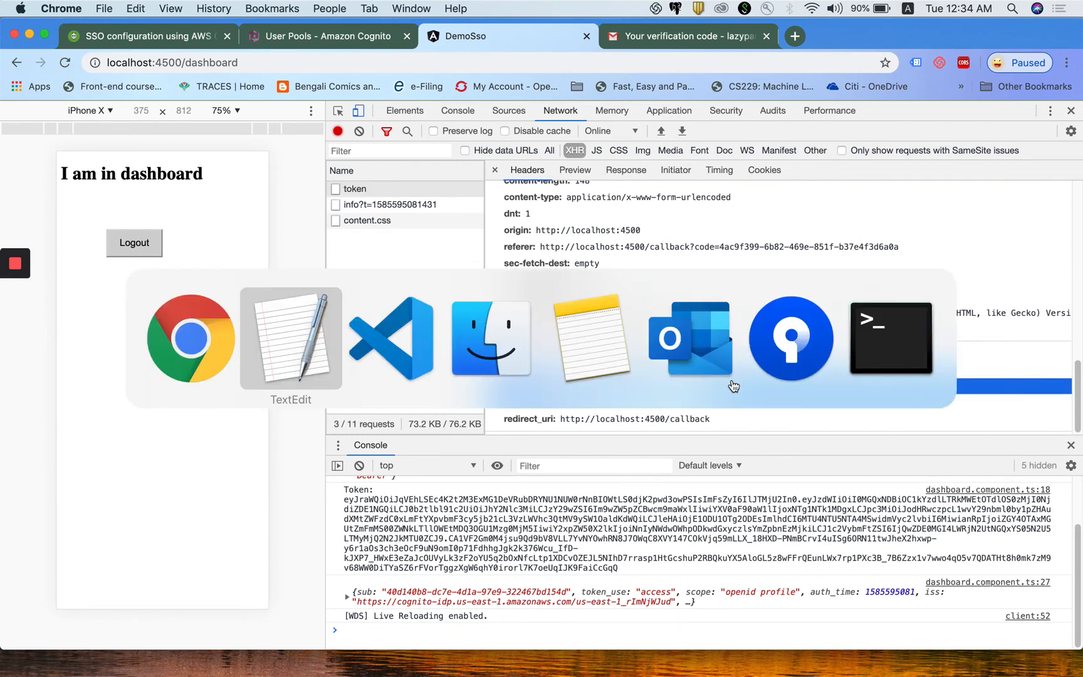
click(289, 338)
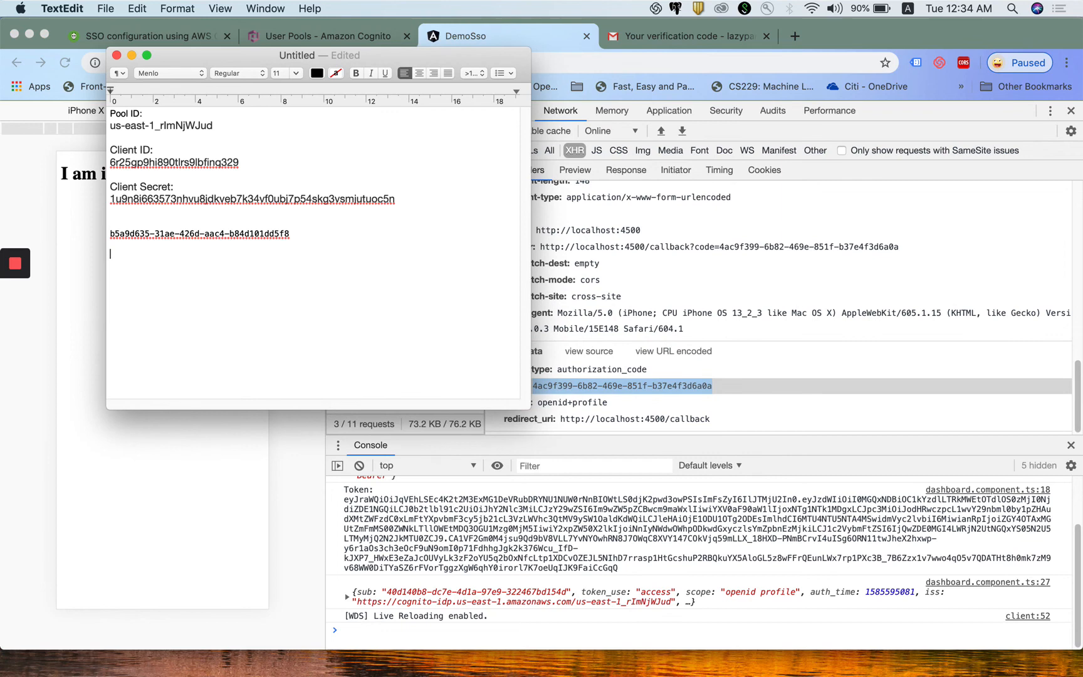
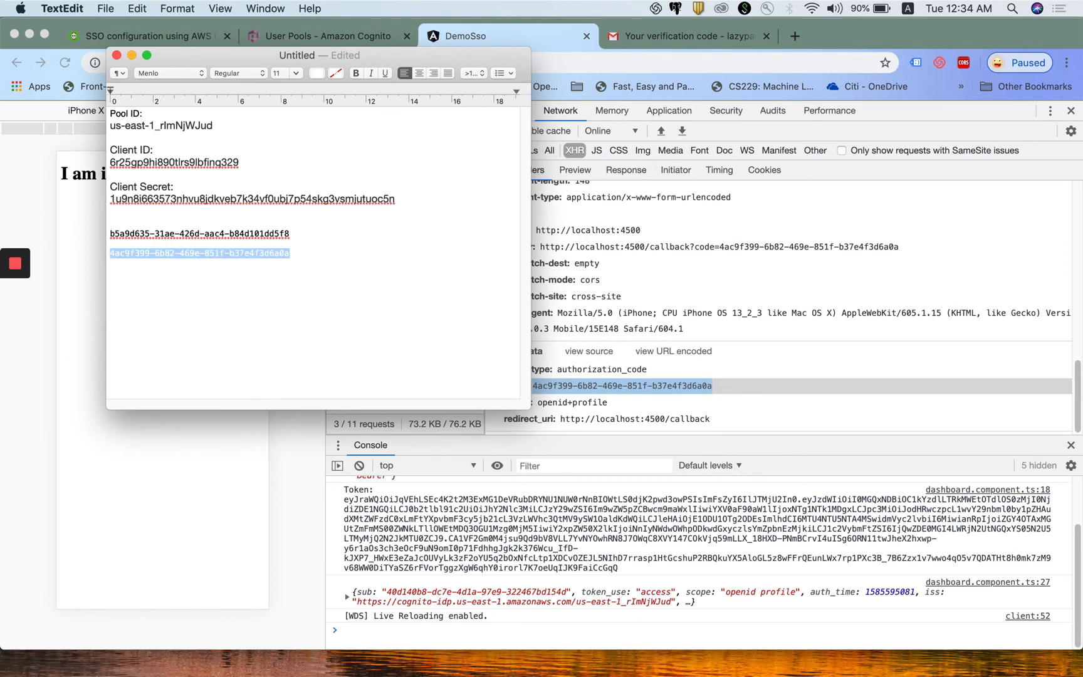
Colour the second authorization code red, compare it with the first, and return to the browser.
click(316, 73)
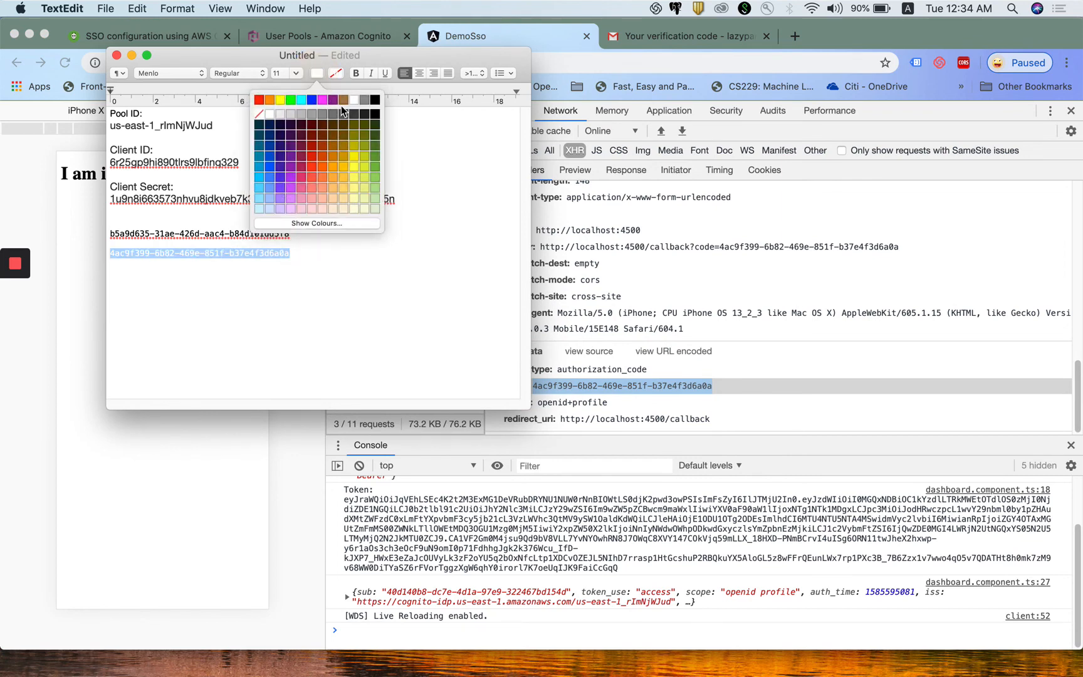
click(260, 99)
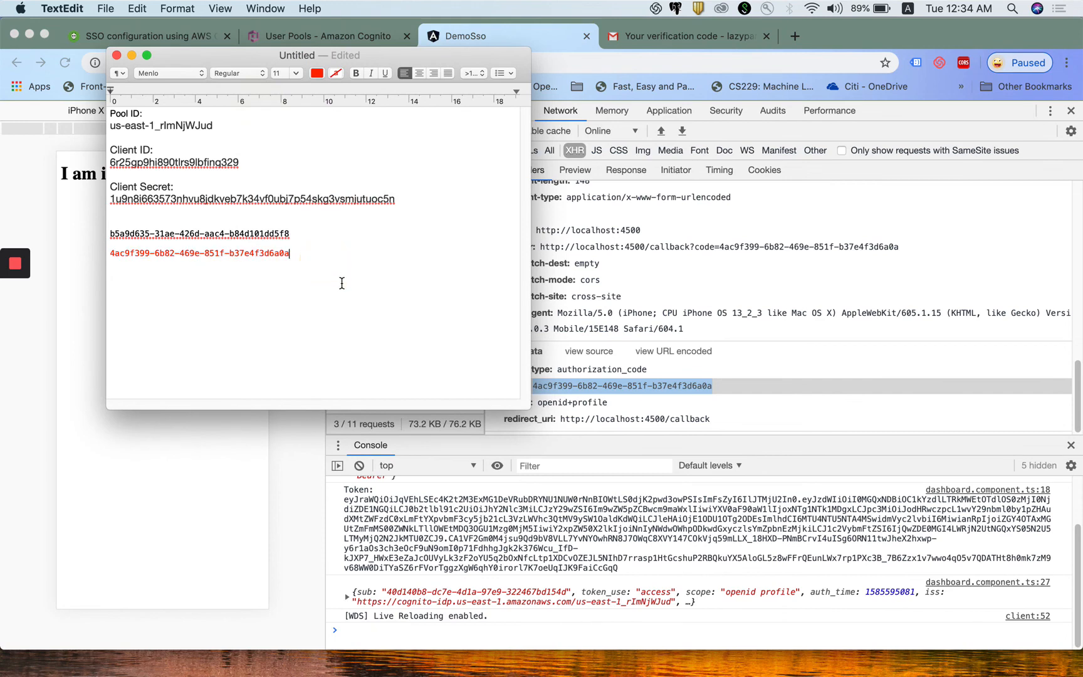
mouse_move(296, 253)
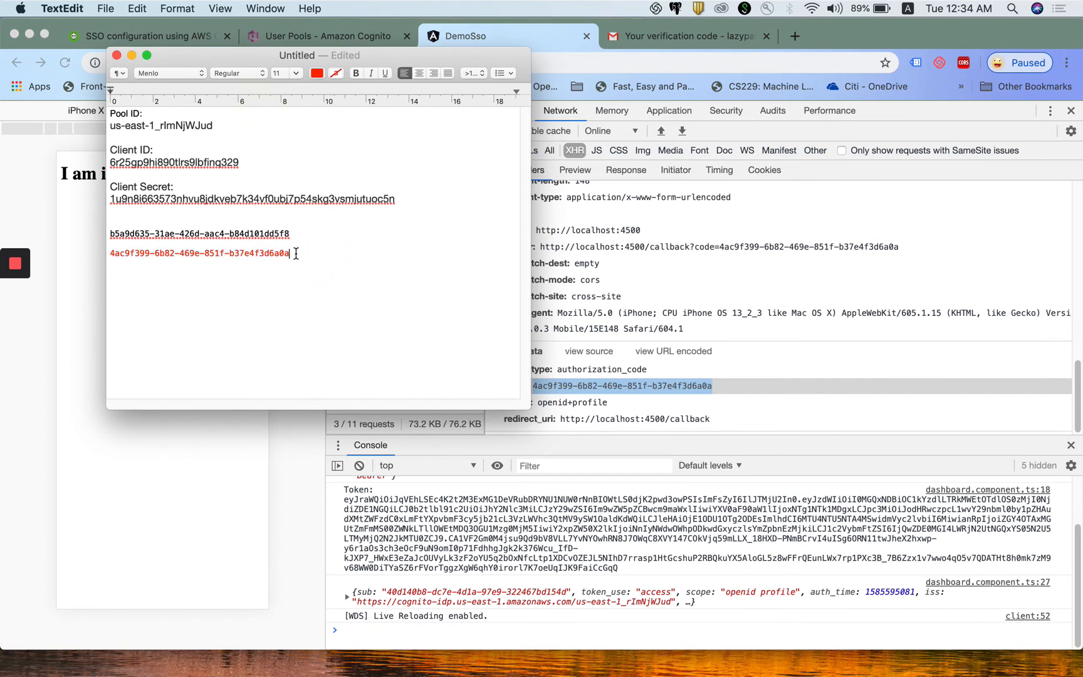
triple_click(200, 254)
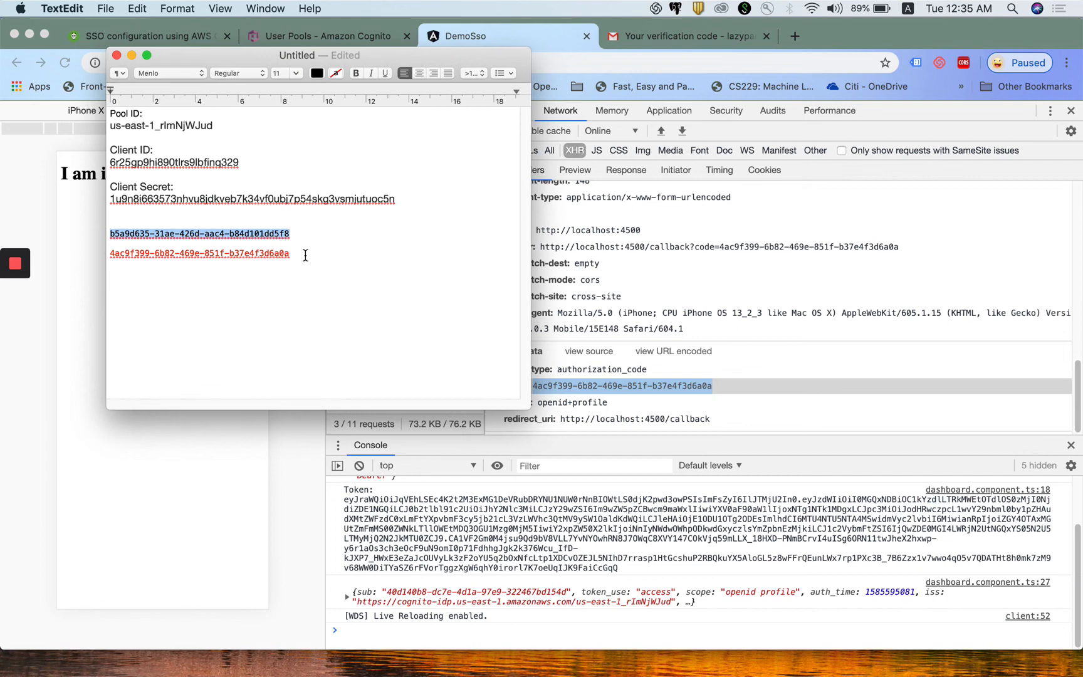
mouse_move(266, 481)
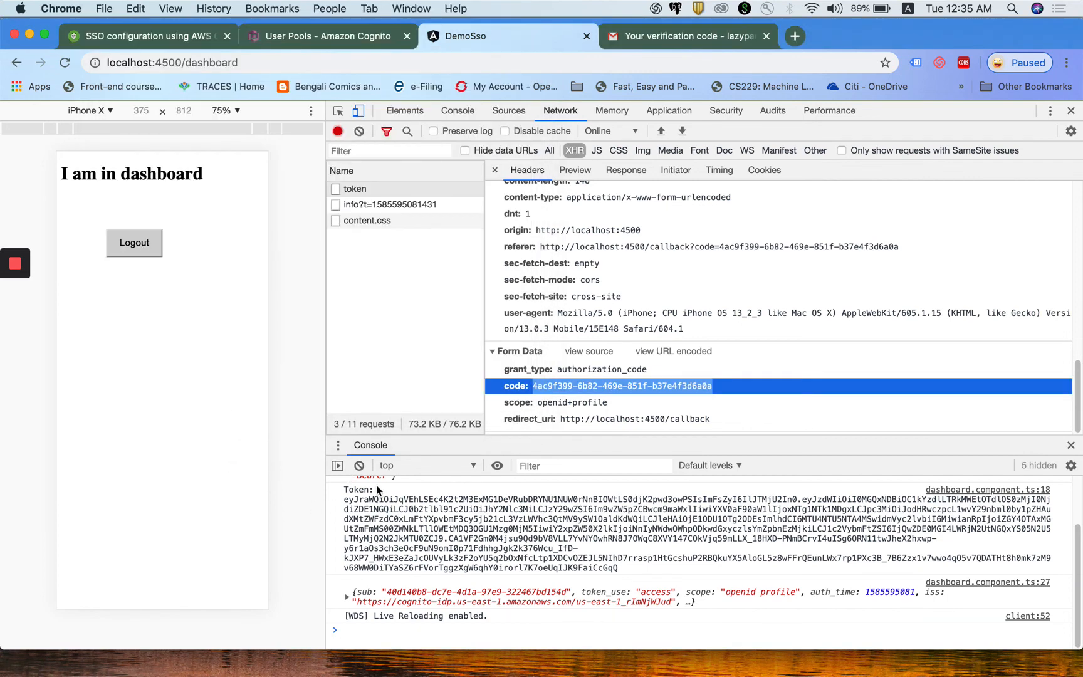
click(358, 465)
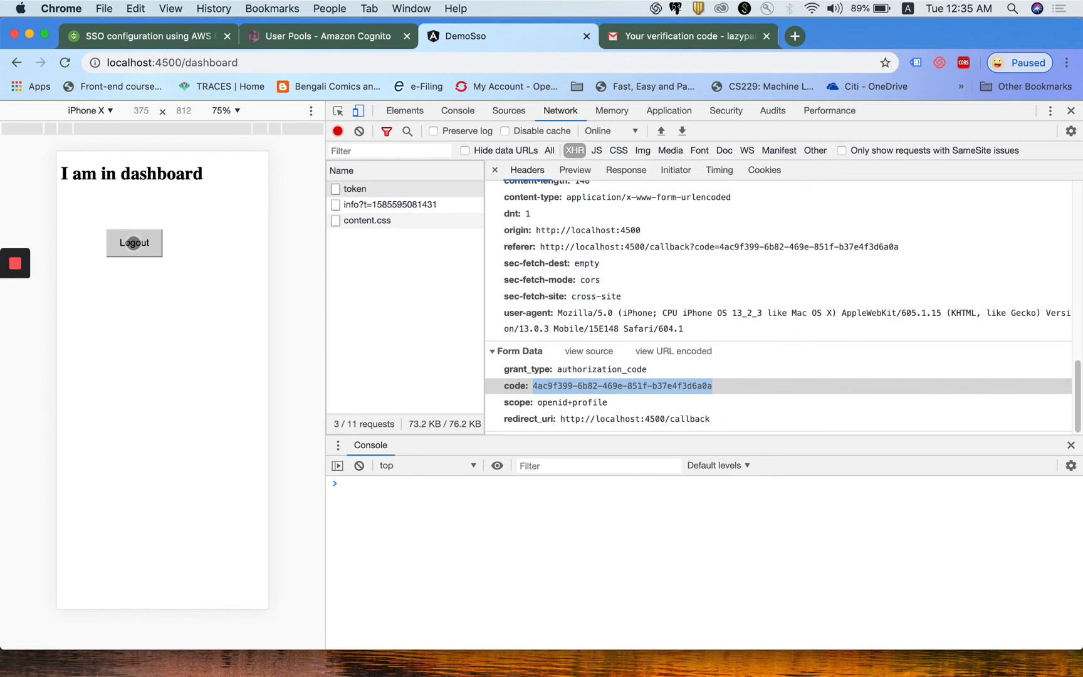
Log out of DemoSso, start Login again to reach the hosted sign-in page, clearing the console each time.
click(134, 242)
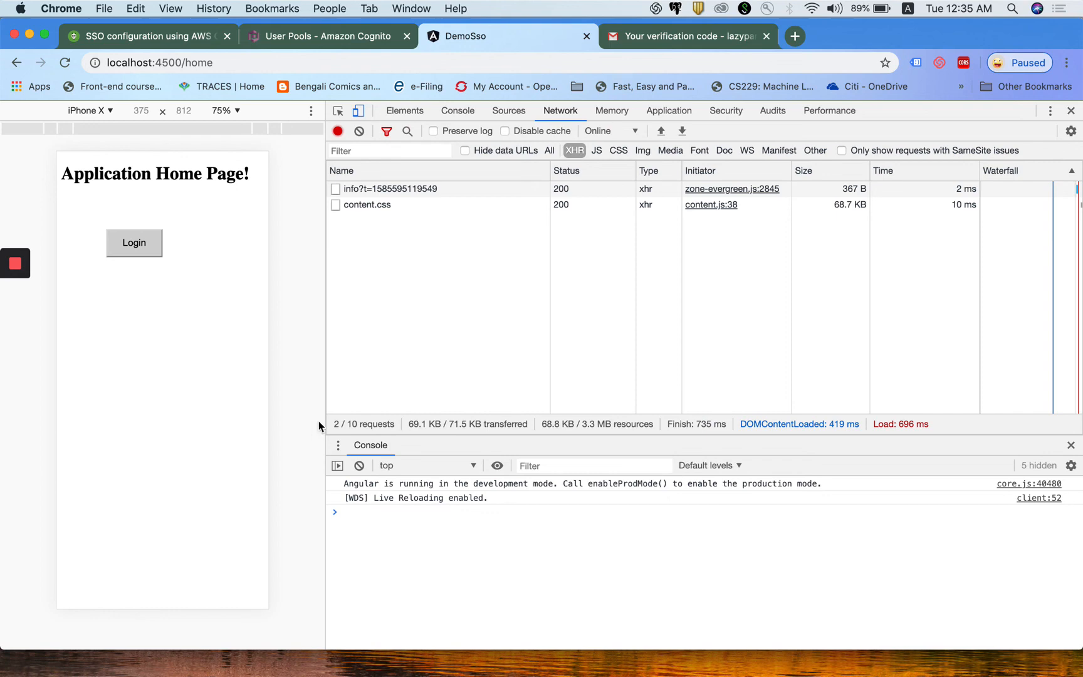
click(358, 465)
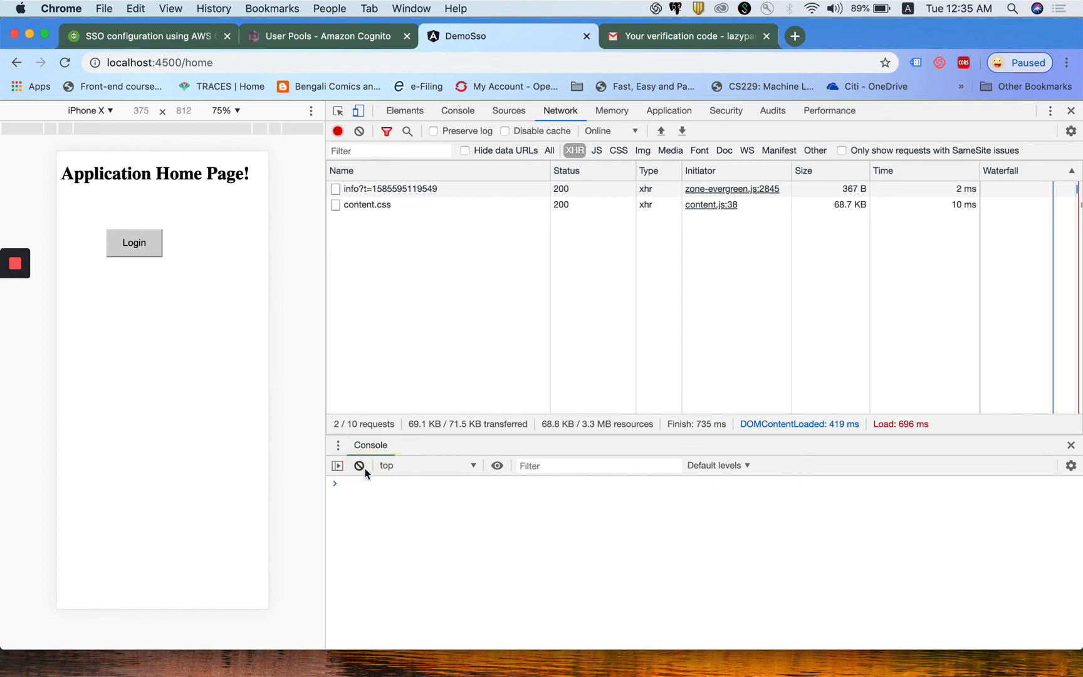
click(133, 242)
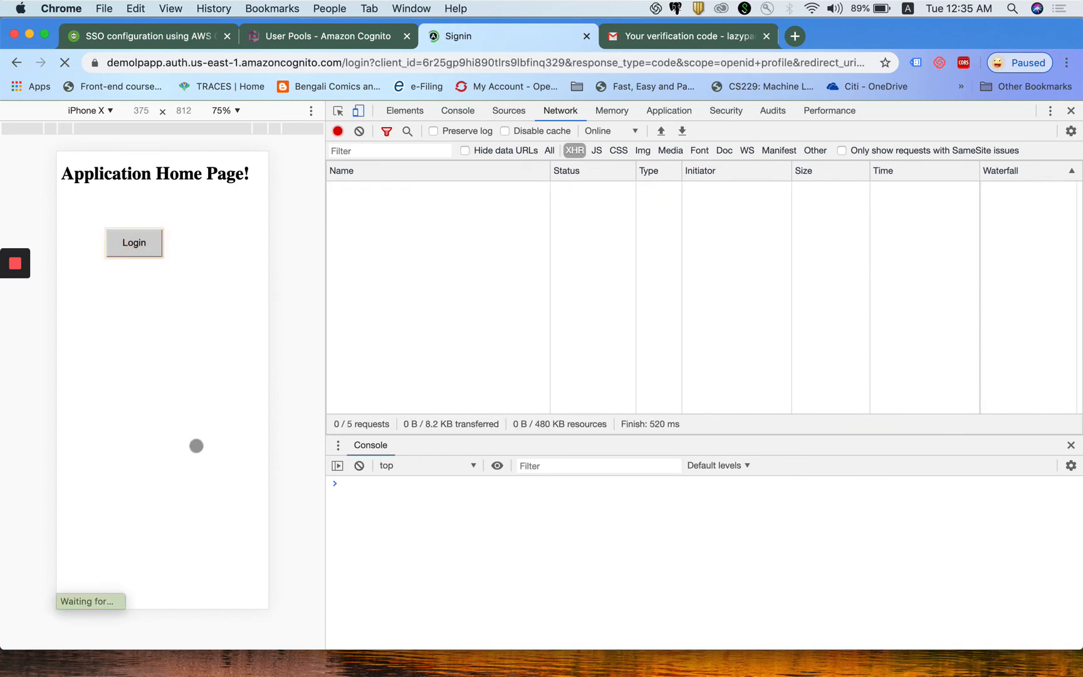
click(133, 242)
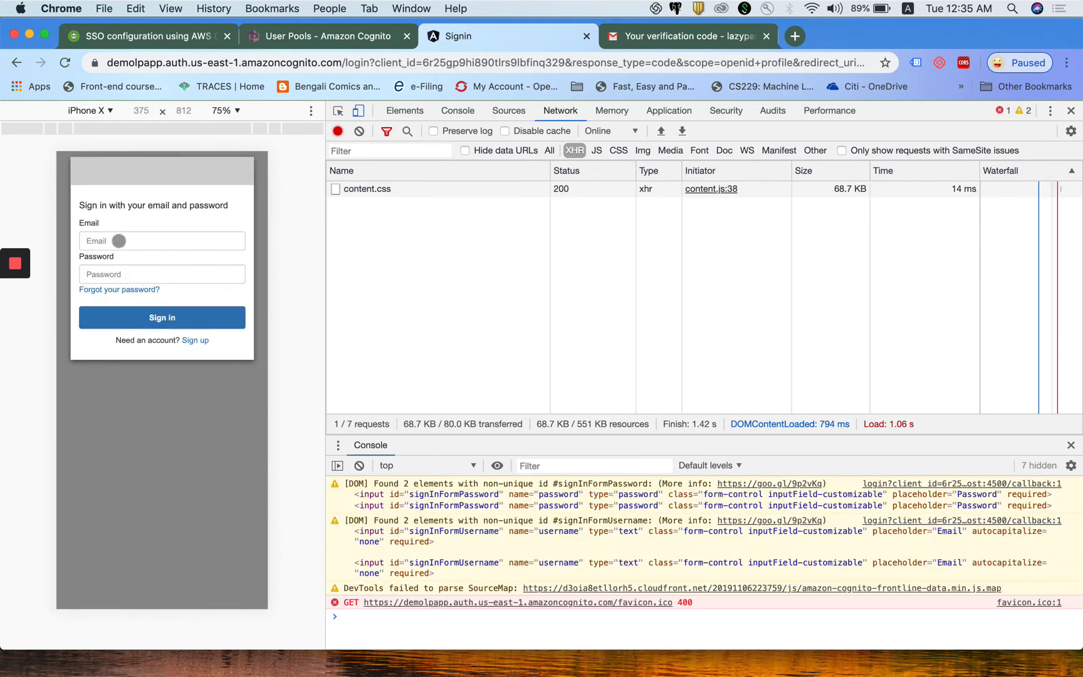
mouse_move(358, 465)
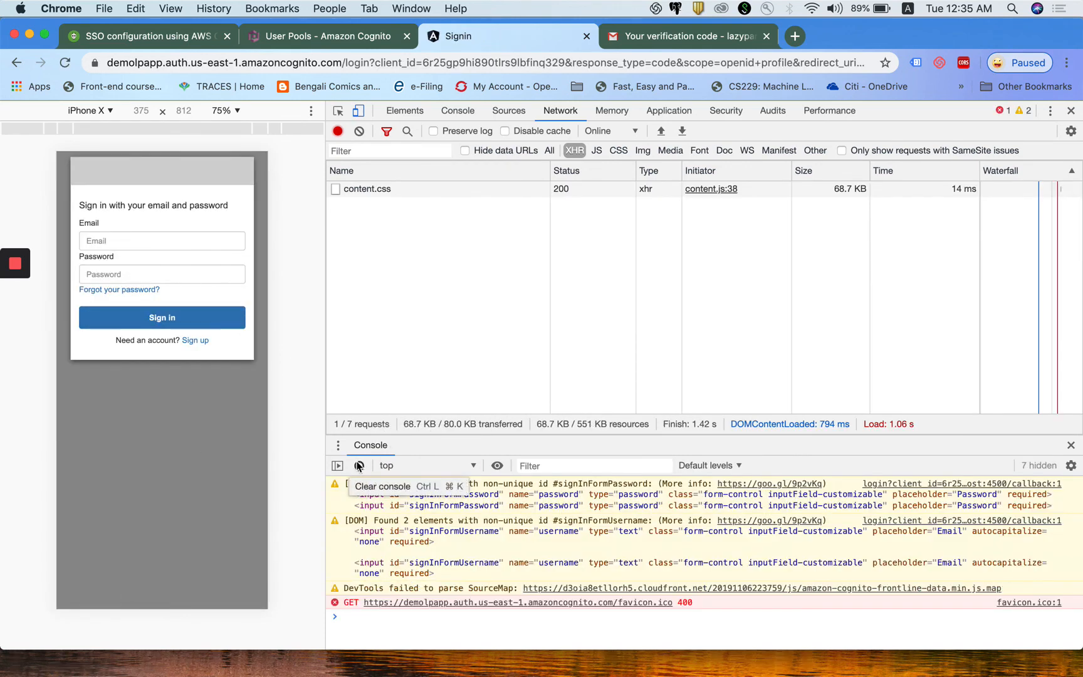
click(358, 465)
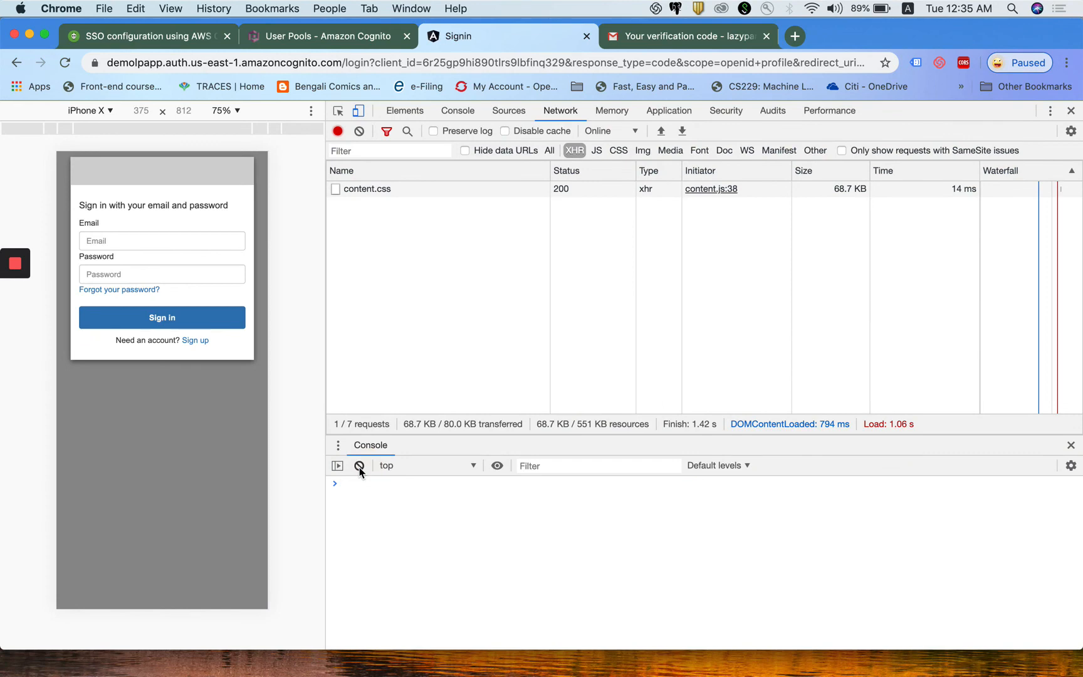